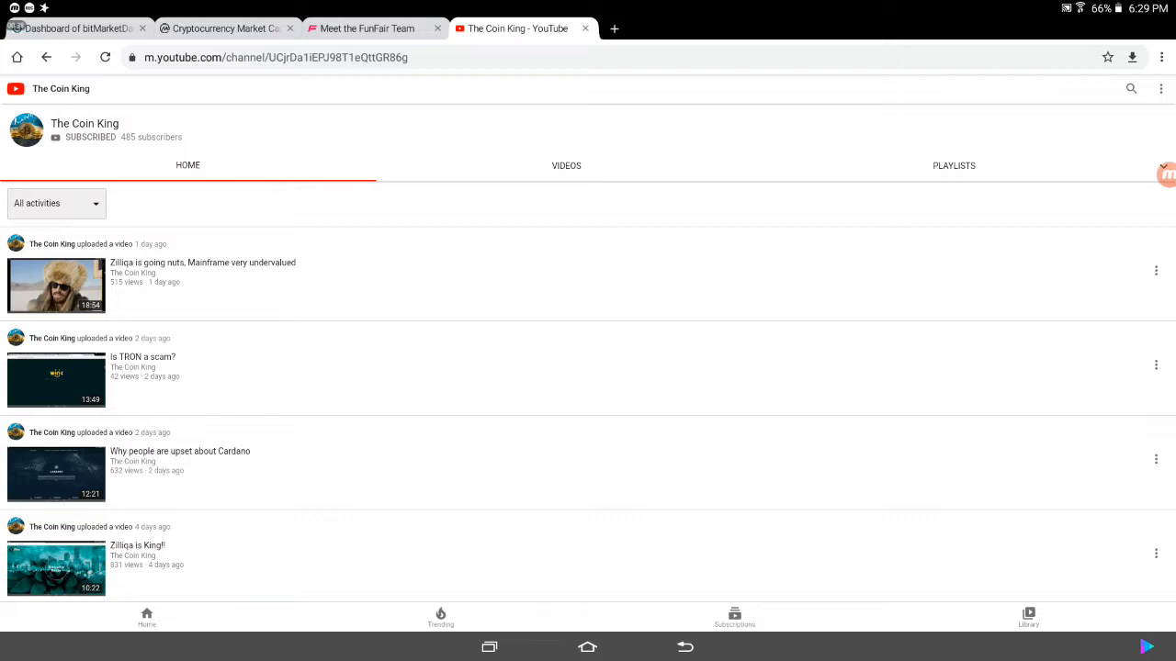
Step: Switch to the bitMarketDaily crypto dashboard tab
{"action": "left_click", "coordinate": [79, 28]}
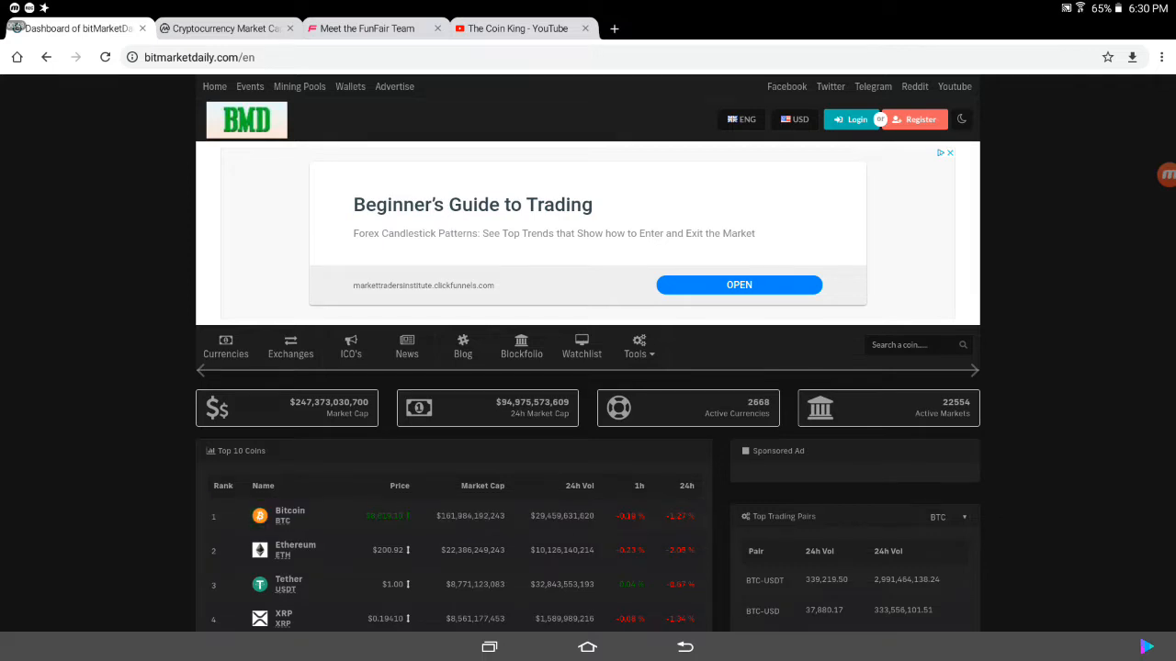
Step: Scroll through BitMarketDaily's Top 10 Coins table, Bitcoin through Tezos
{"action": "scroll", "scroll_direction": "down", "scroll_amount": 3}
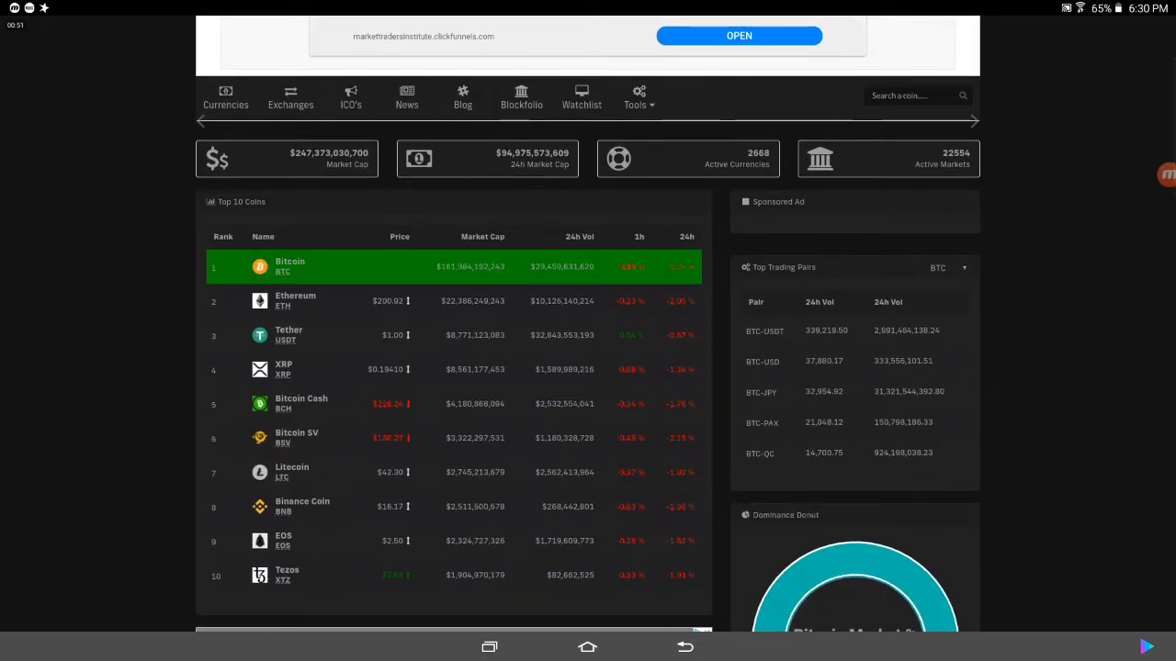
{"action": "scroll", "scroll_direction": "down", "scroll_amount": 3}
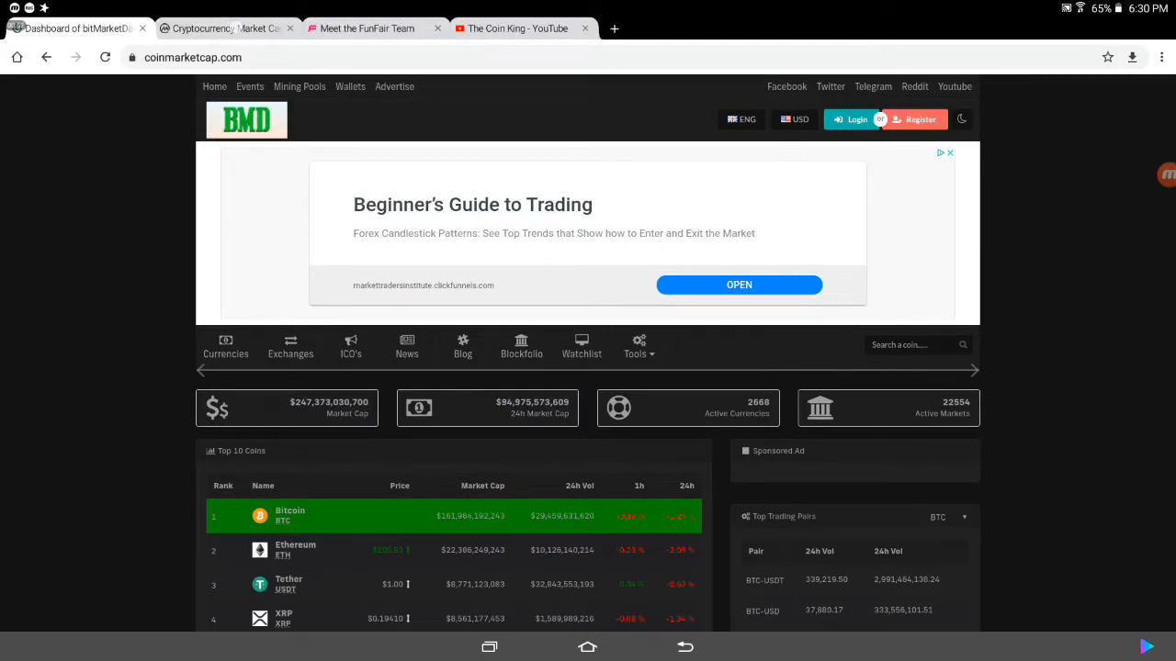
Step: Switch to CoinMarketCap and scroll its Top 100 market-cap table, Bitcoin to Bitcoin SV
{"action": "left_click", "coordinate": [225, 29]}
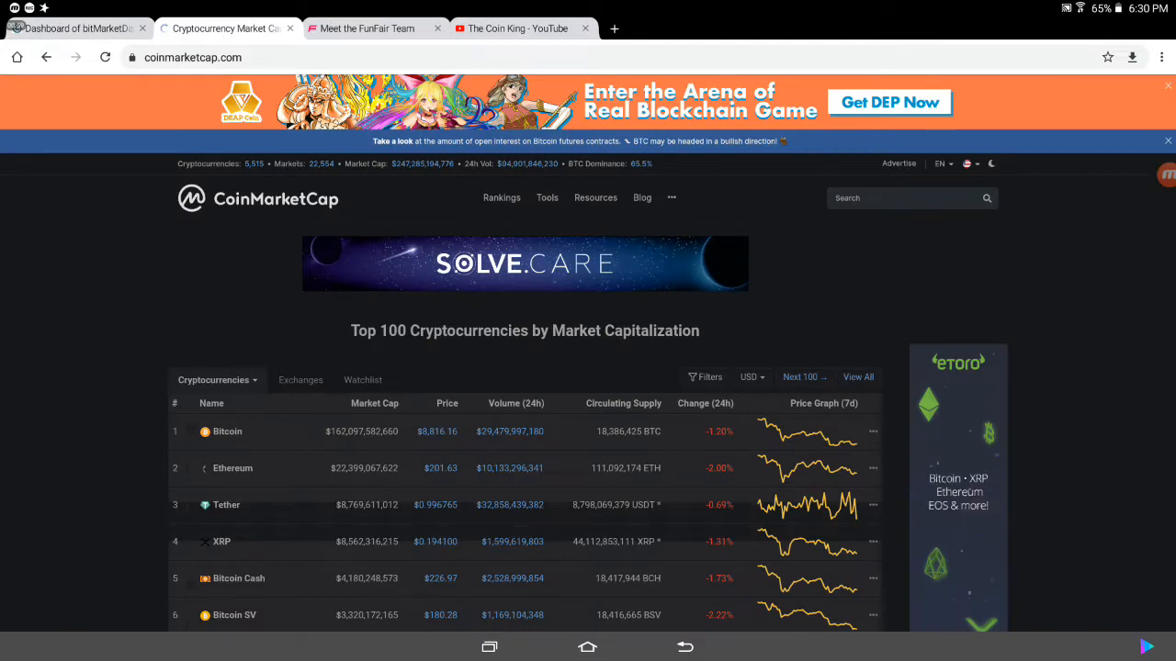
{"action": "scroll", "scroll_direction": "down", "scroll_amount": 3}
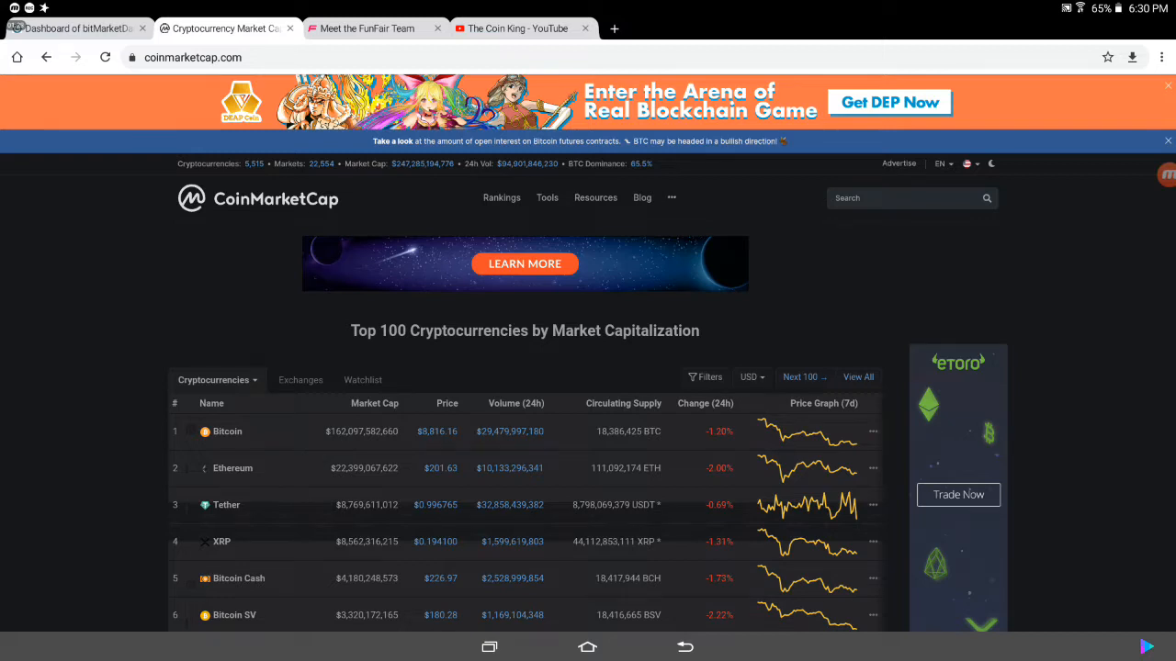
Step: Return to bitMarketDaily and review Top 10 prices, market caps and 24h changes
{"action": "left_click", "coordinate": [78, 29]}
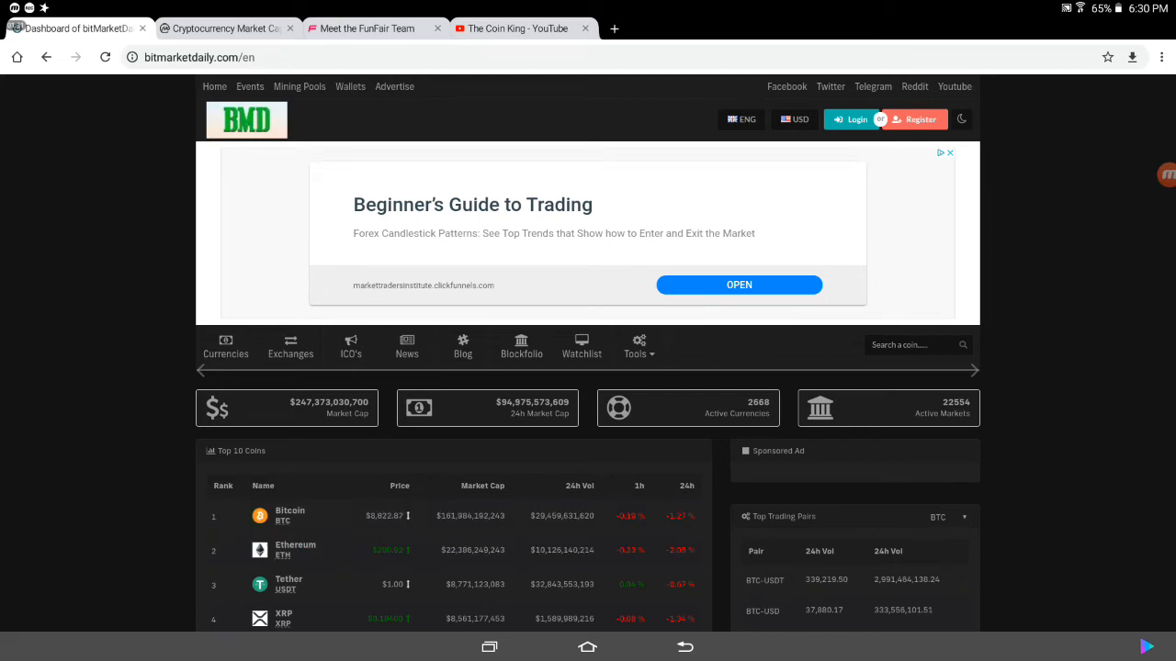
{"action": "scroll", "scroll_direction": "down", "scroll_amount": 3}
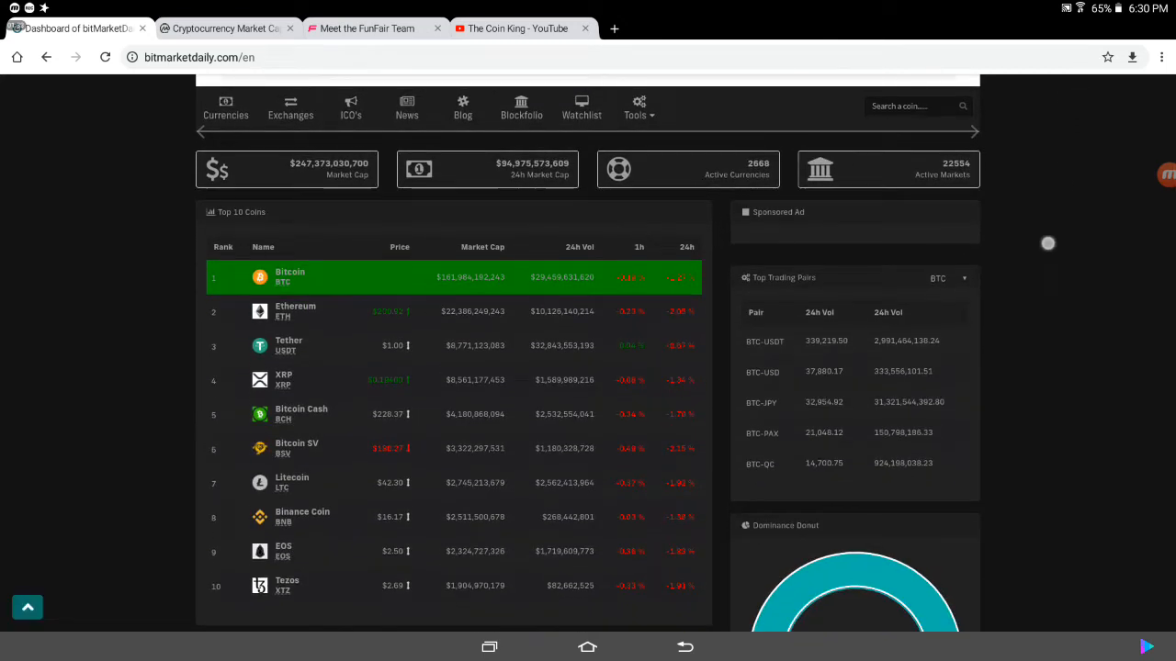
{"action": "scroll", "scroll_direction": "down", "scroll_amount": 3}
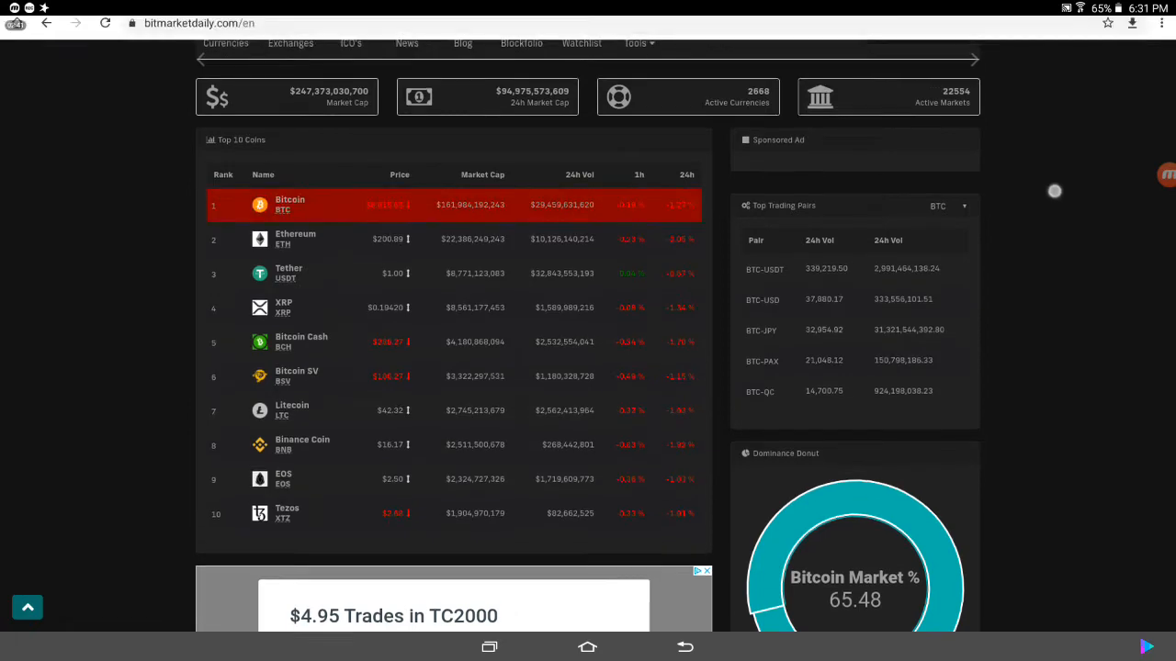
{"action": "scroll", "scroll_direction": "up", "scroll_amount": 3}
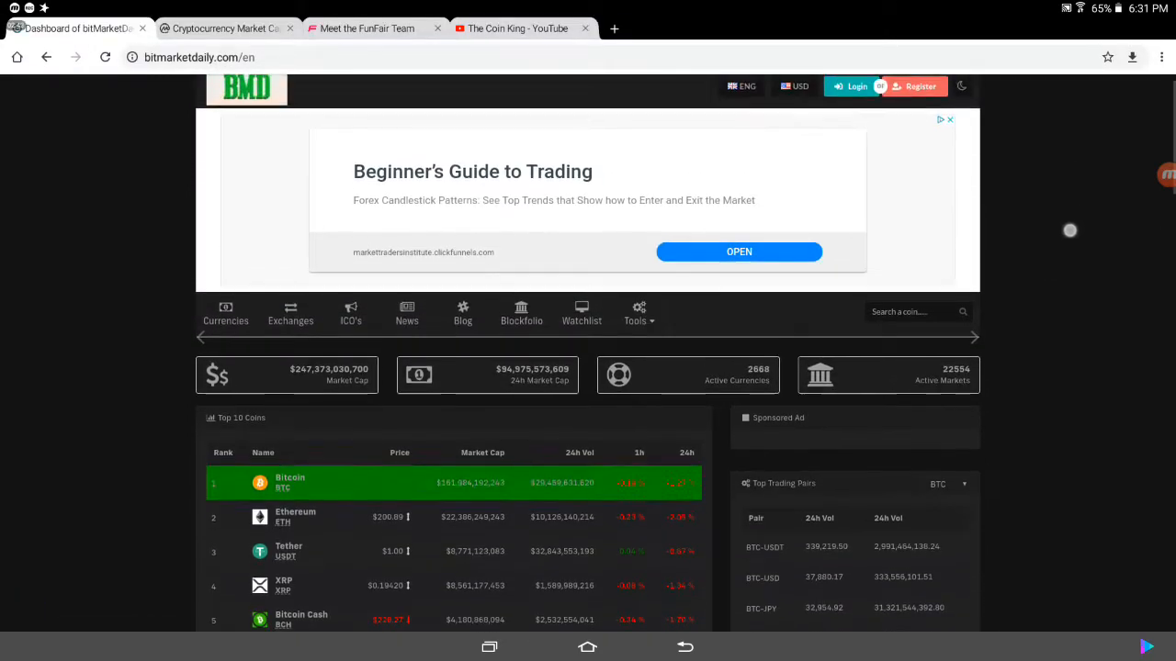
{"action": "scroll", "scroll_direction": "down", "scroll_amount": 3}
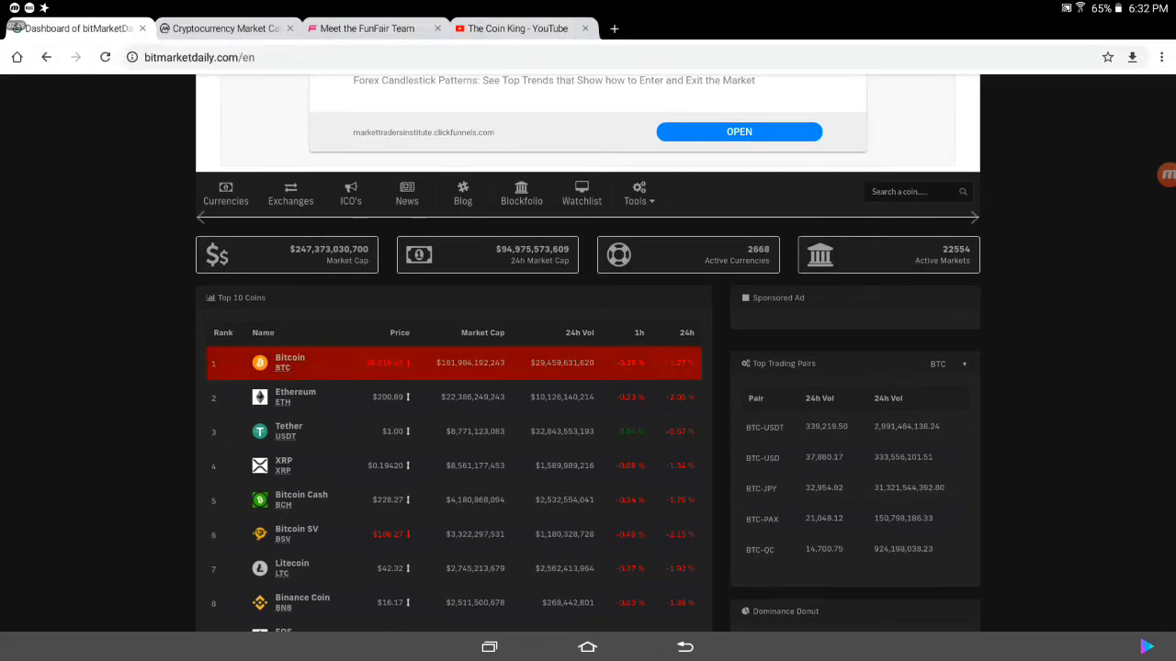
Step: Search BitMarketDaily for 'Zil' and open the Zilliqa (ZIL) coin page
{"action": "left_click", "coordinate": [913, 192]}
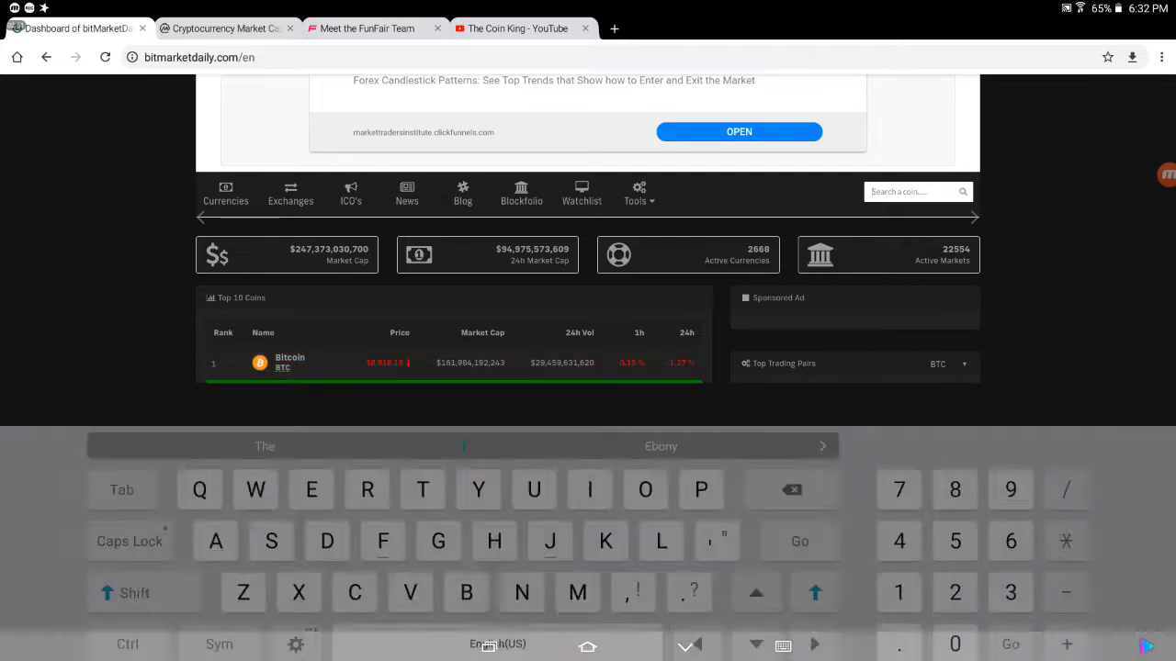
{"action": "type", "text": "Zilliqa"}
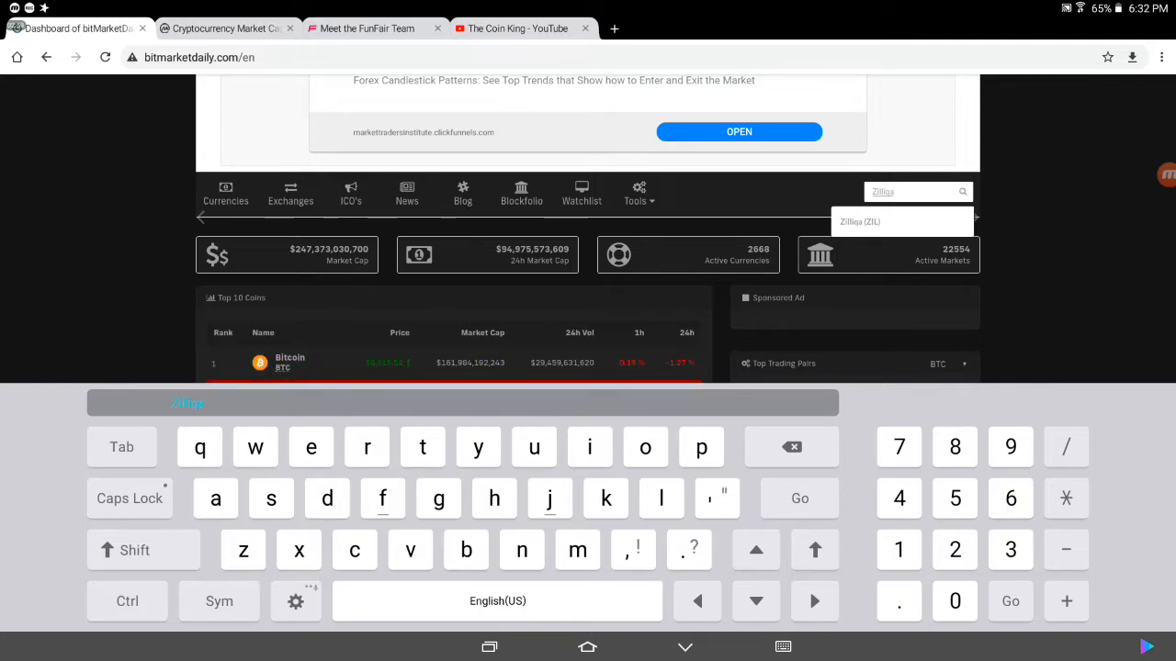
{"action": "left_click", "coordinate": [859, 221]}
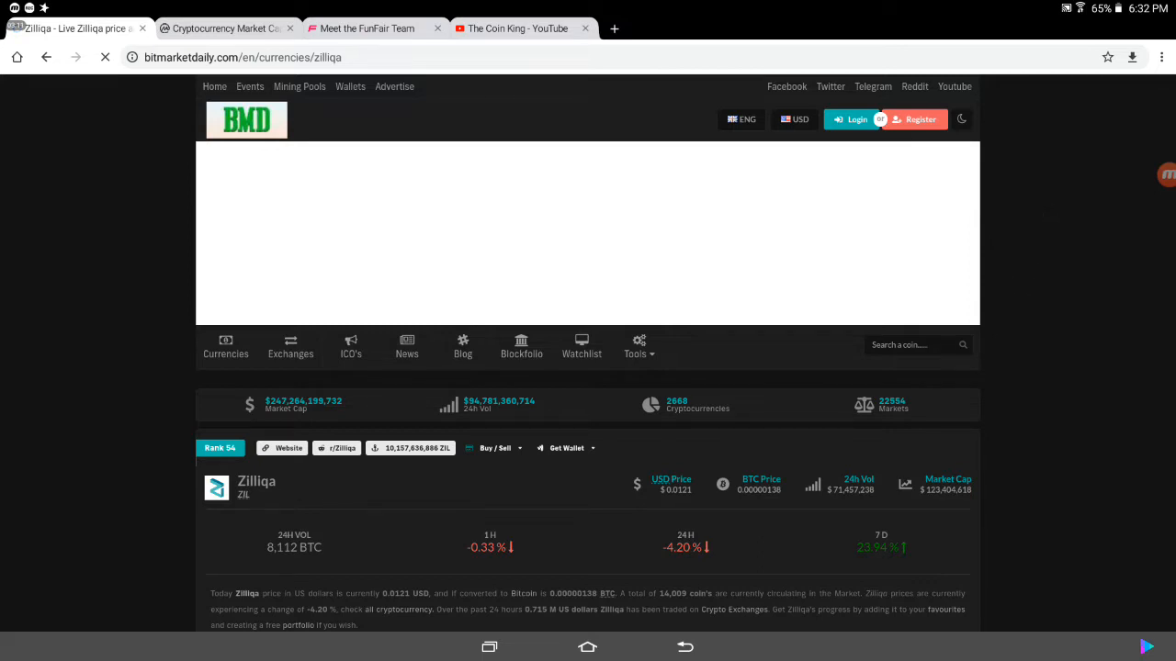
Step: Scroll the Zilliqa page through its details table and ZIL chart, then back
{"action": "scroll", "scroll_direction": "down", "scroll_amount": 3}
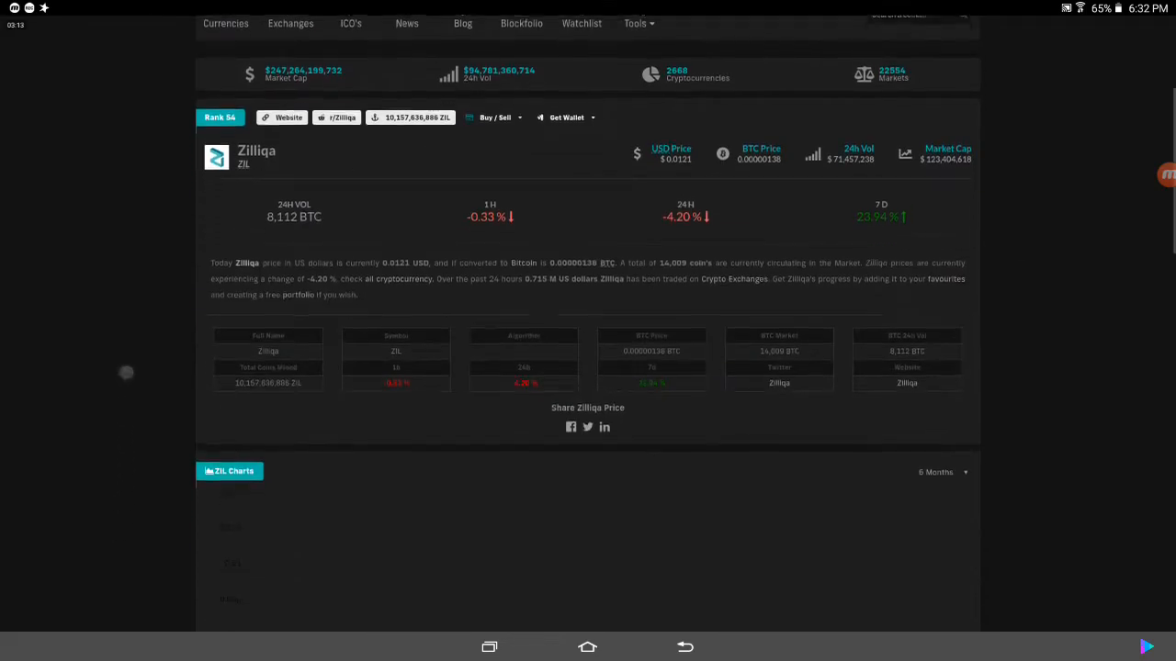
{"action": "scroll", "scroll_direction": "up", "scroll_amount": 3}
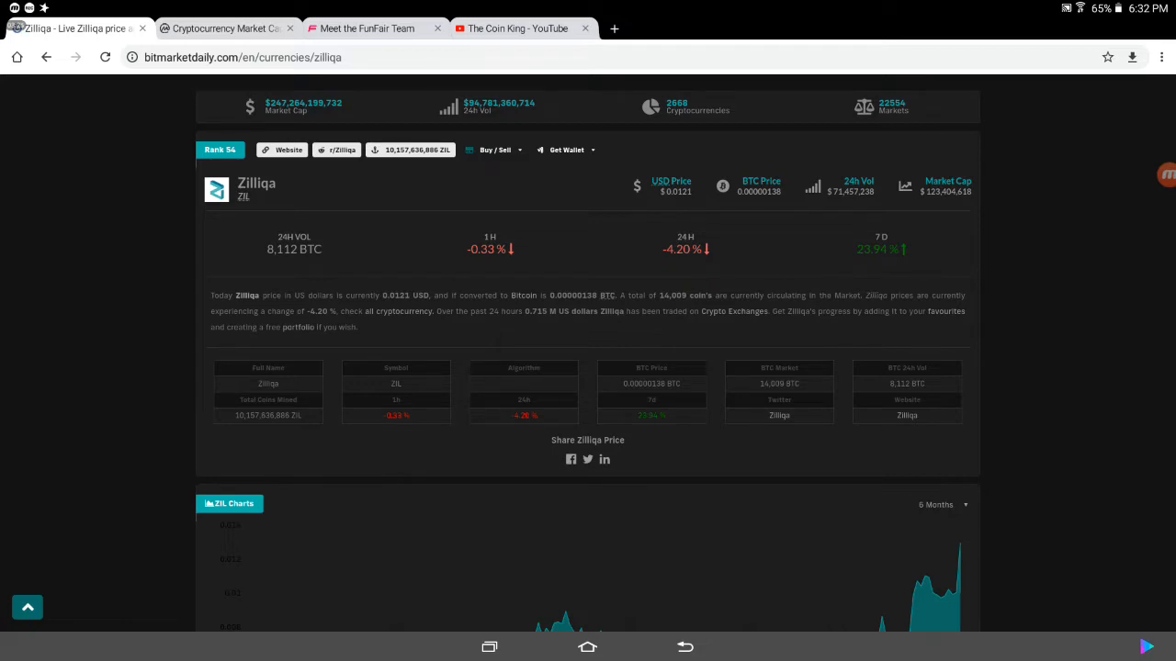
{"action": "scroll", "scroll_direction": "up", "scroll_amount": 3}
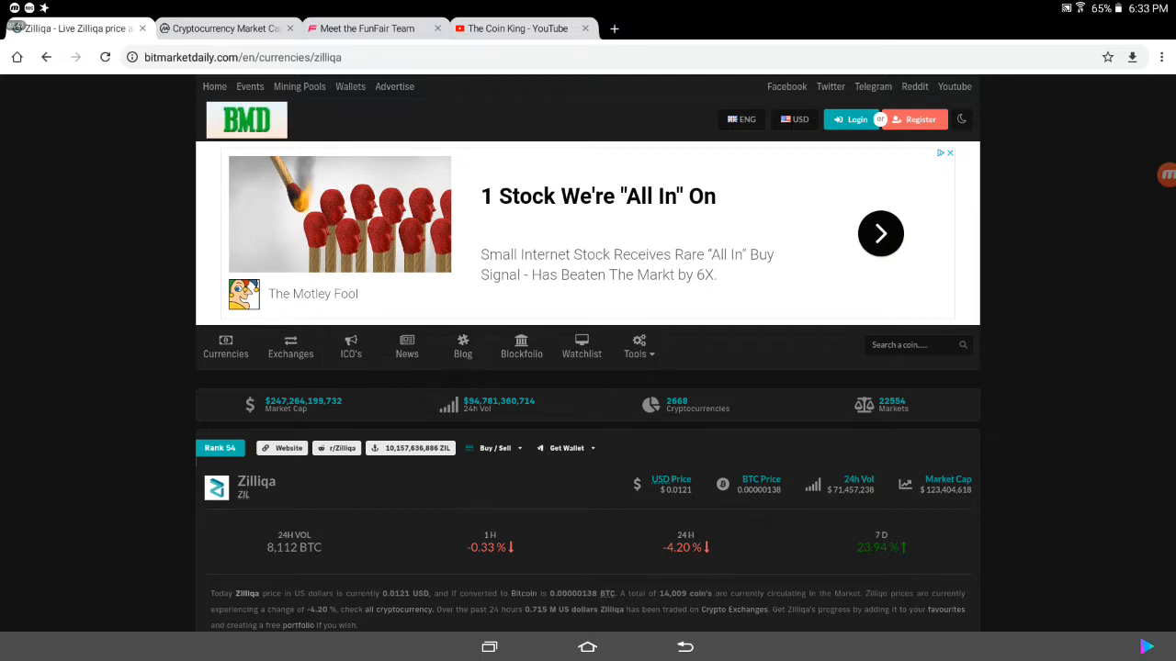
{"action": "scroll", "scroll_direction": "down", "scroll_amount": 3}
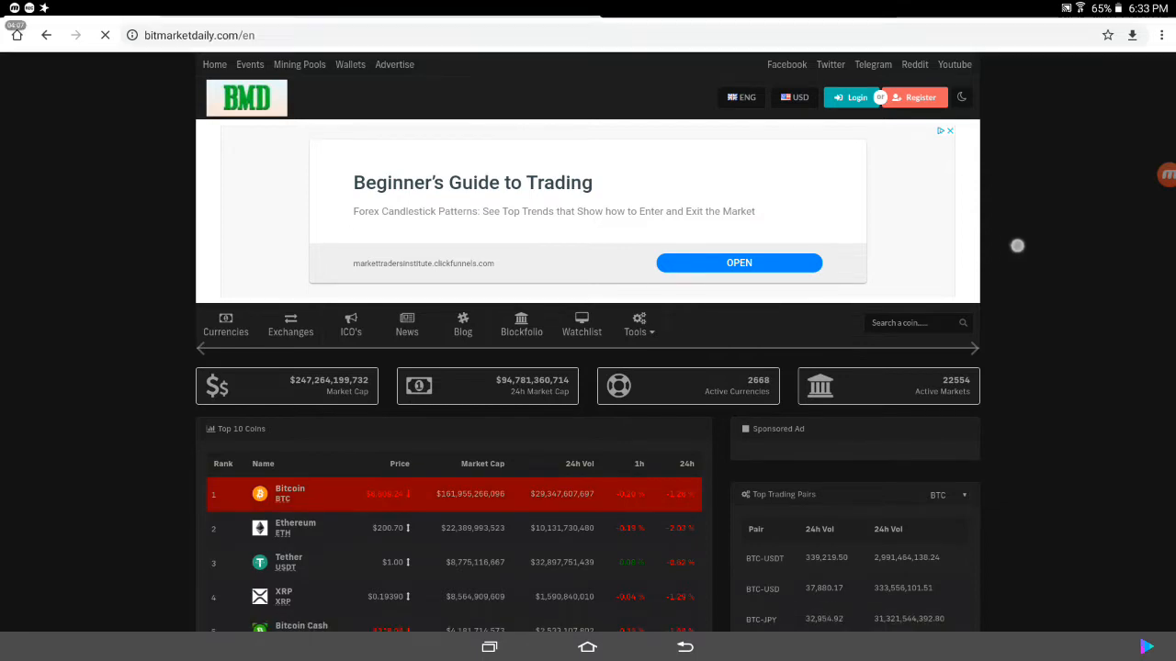
Step: Search 'Funfair' from the dashboard and open the FunFair (FUN) coin page
{"action": "scroll", "scroll_direction": "down", "scroll_amount": 3}
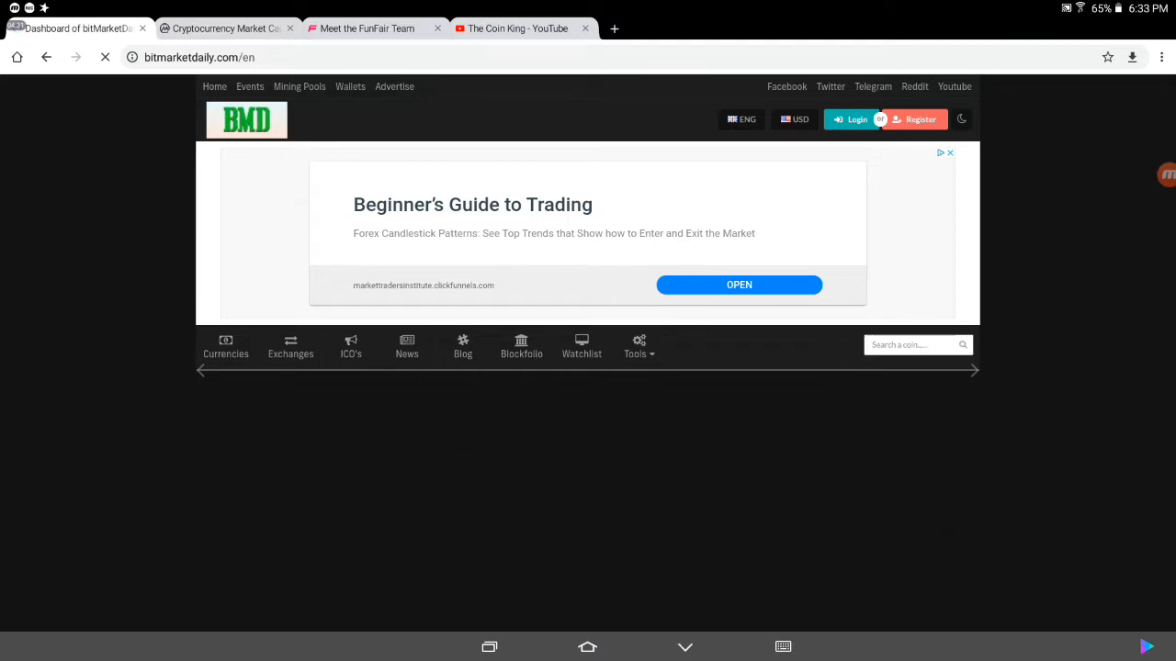
{"action": "left_click", "coordinate": [914, 344]}
{"action": "type", "text": "Funfai"}
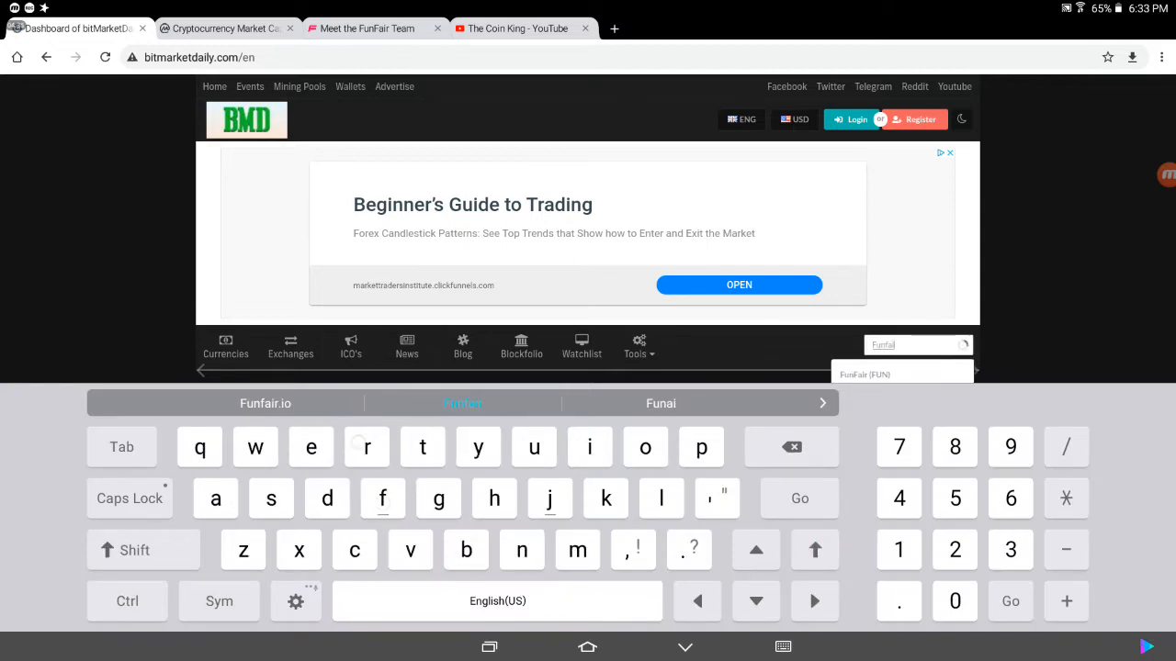
{"action": "left_click", "coordinate": [901, 373]}
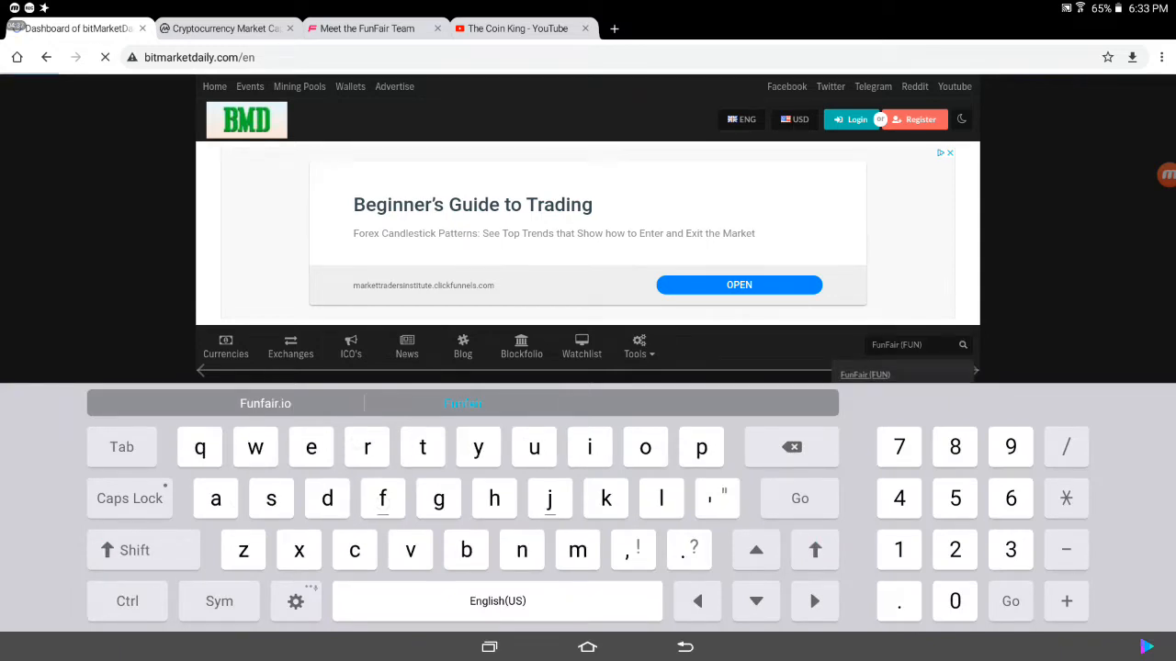
{"action": "left_click", "coordinate": [864, 375]}
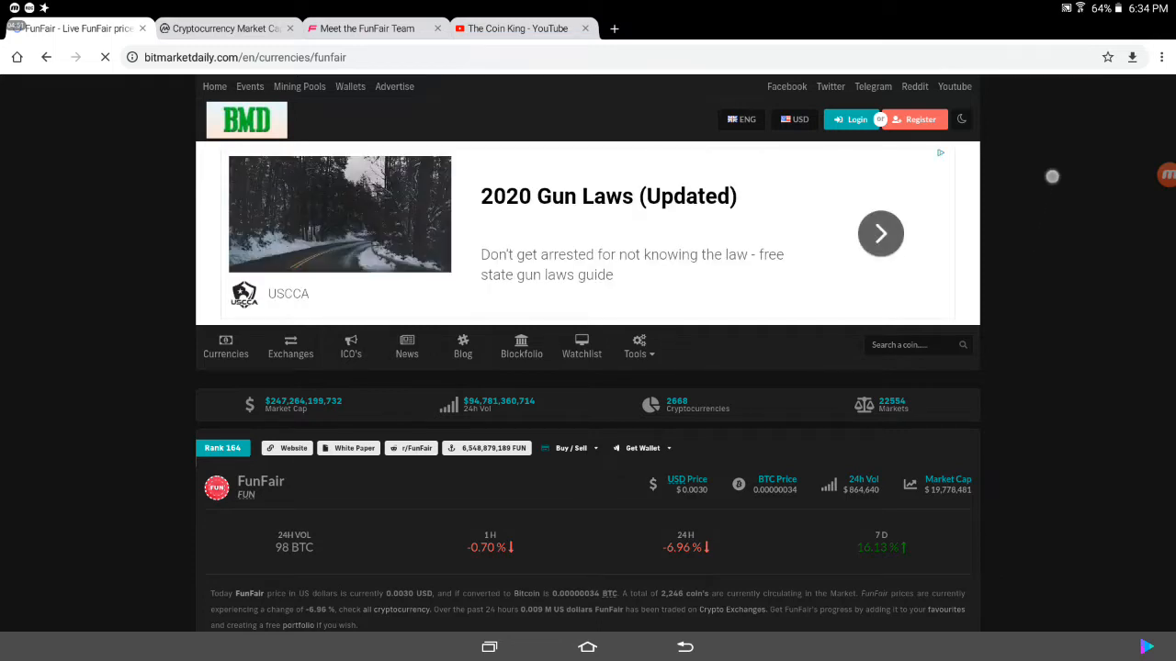
Step: Scroll FunFair's page to view its -0.70% 1H, -6.96% 24H, 16.13% 7D changes
{"action": "scroll", "scroll_direction": "down", "scroll_amount": 3}
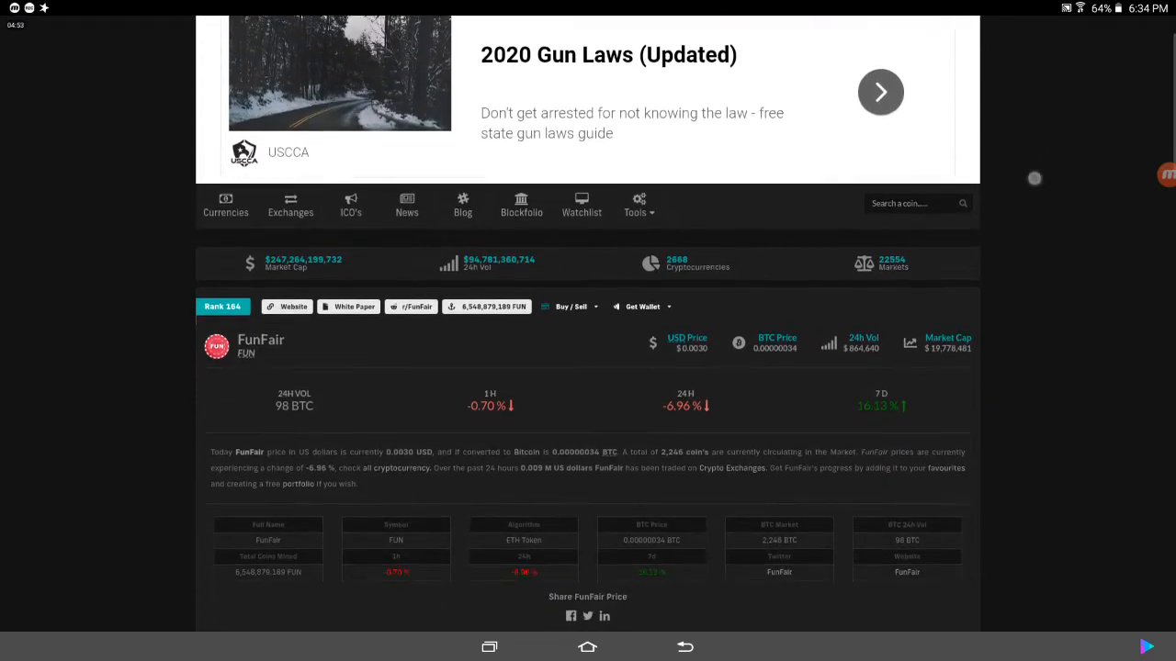
{"action": "scroll", "scroll_direction": "up", "scroll_amount": 3}
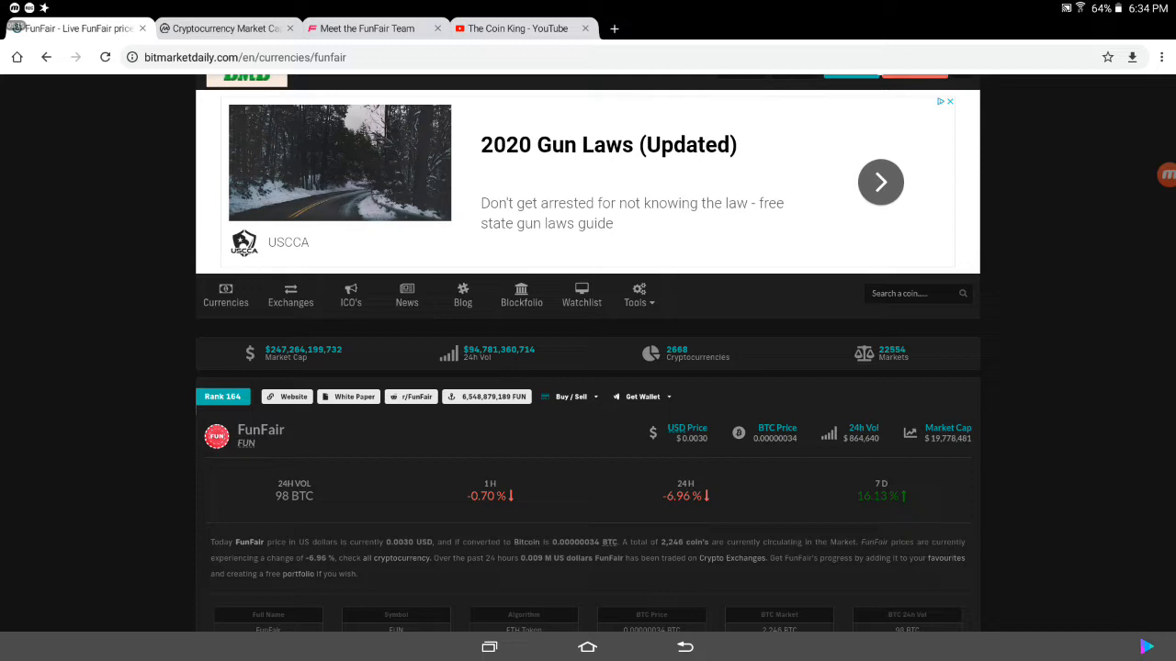
Step: Scroll the FunFair coin page, then open funfair.io, the official website
{"action": "scroll", "scroll_direction": "down", "scroll_amount": 3}
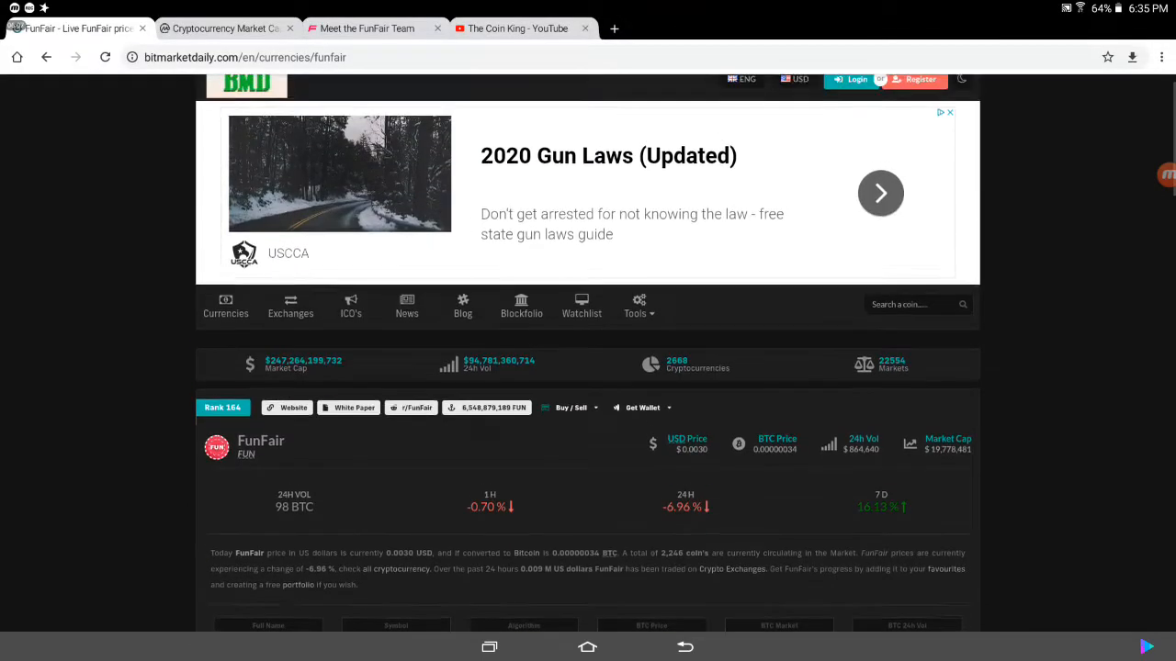
{"action": "scroll", "scroll_direction": "up", "scroll_amount": 3}
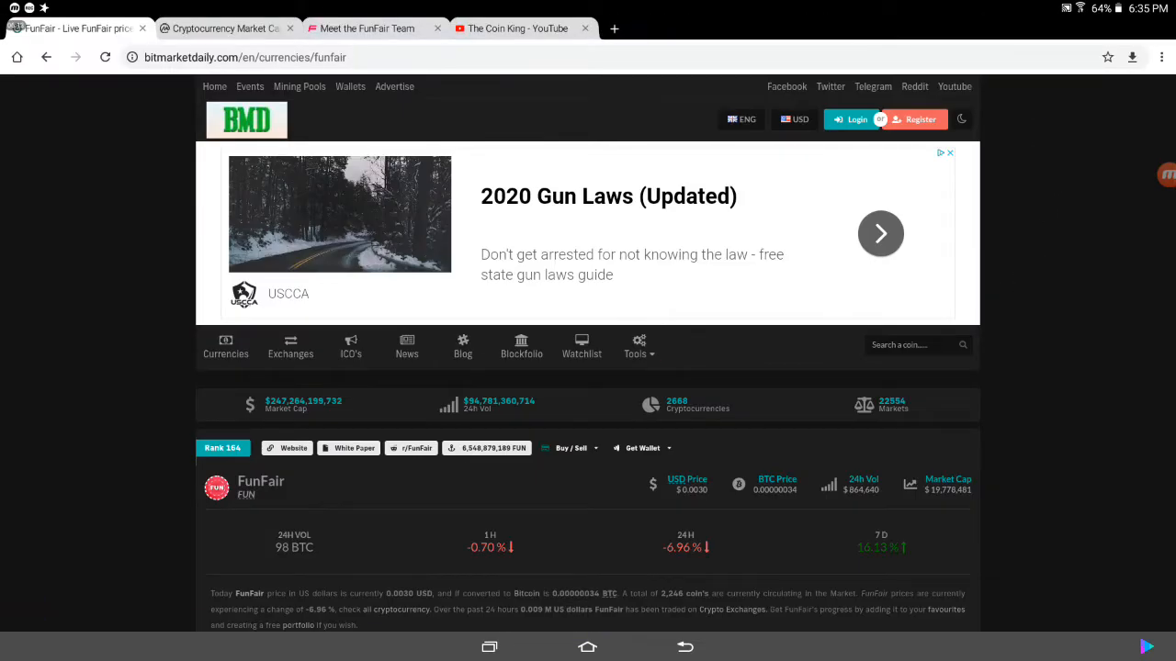
{"action": "left_click", "coordinate": [367, 29]}
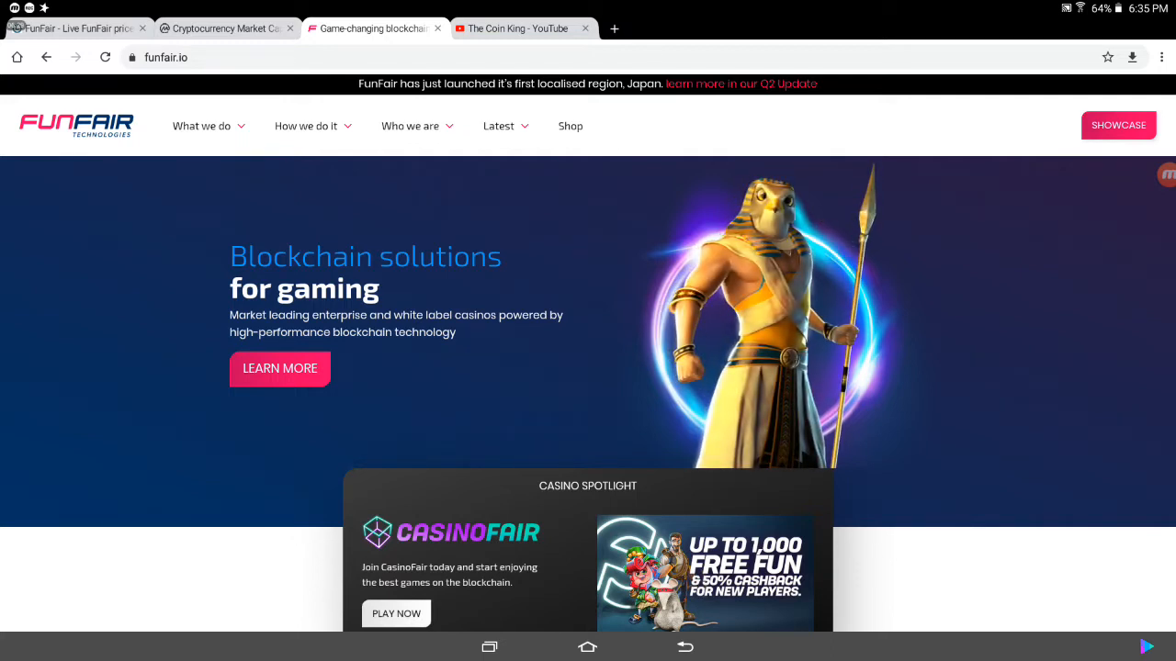
{"action": "left_click", "coordinate": [279, 368]}
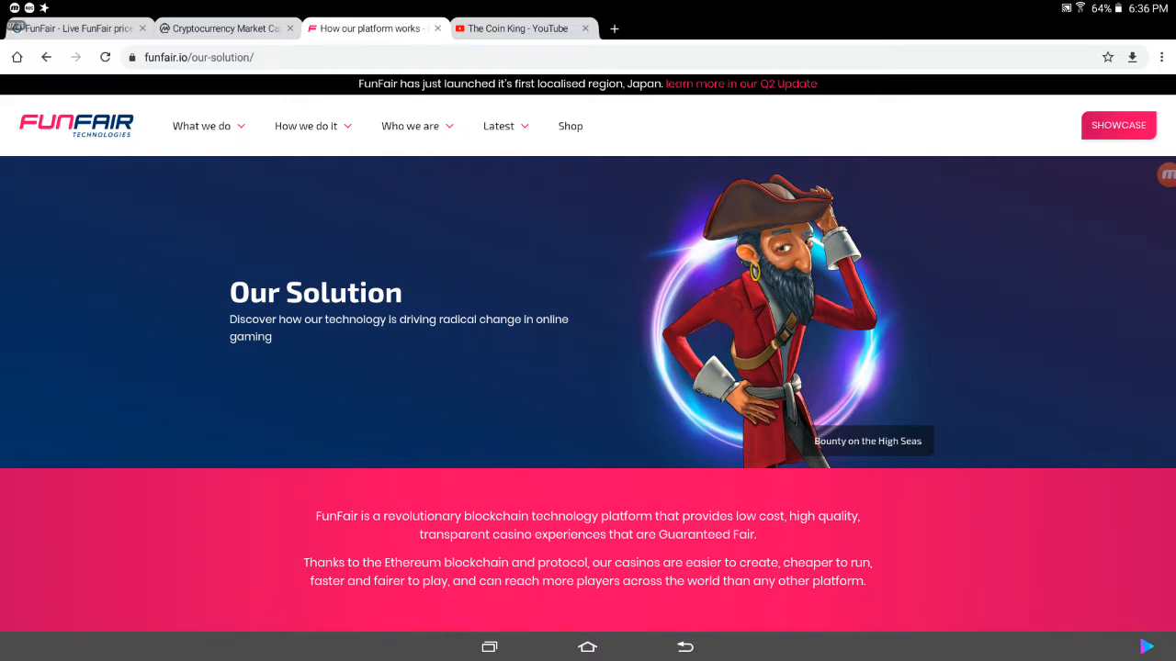
Step: Scroll Our Solution to the Features cards: Turnkey Solution, Secure and Fair
{"action": "scroll", "scroll_direction": "down", "scroll_amount": 3}
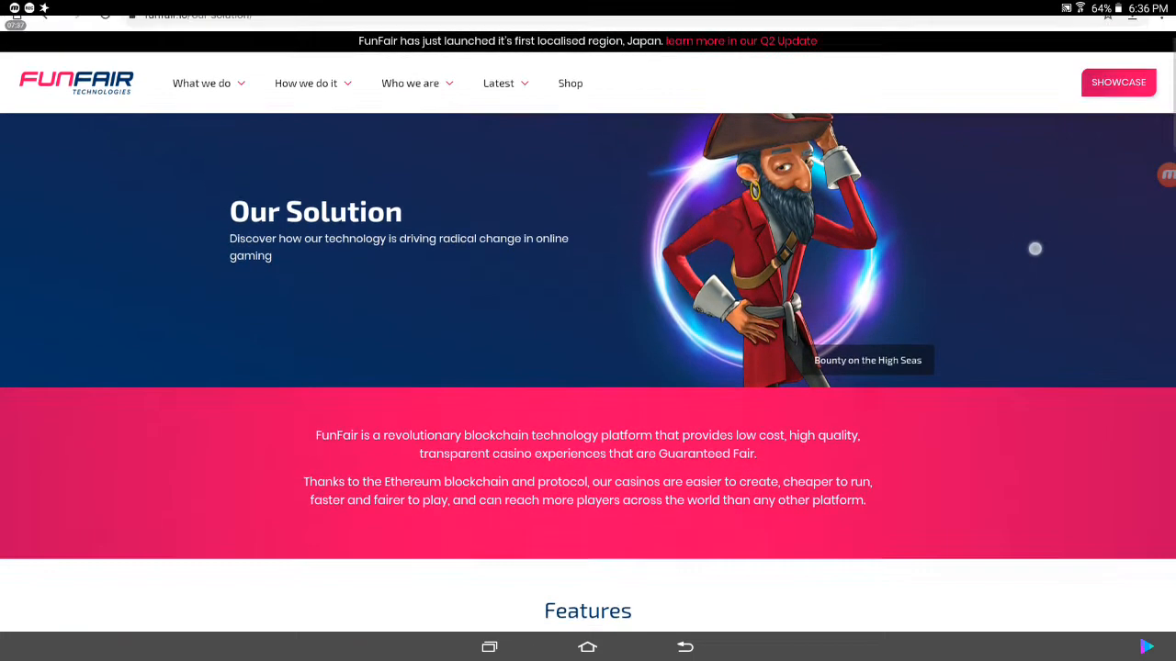
{"action": "scroll", "scroll_direction": "down", "scroll_amount": 3}
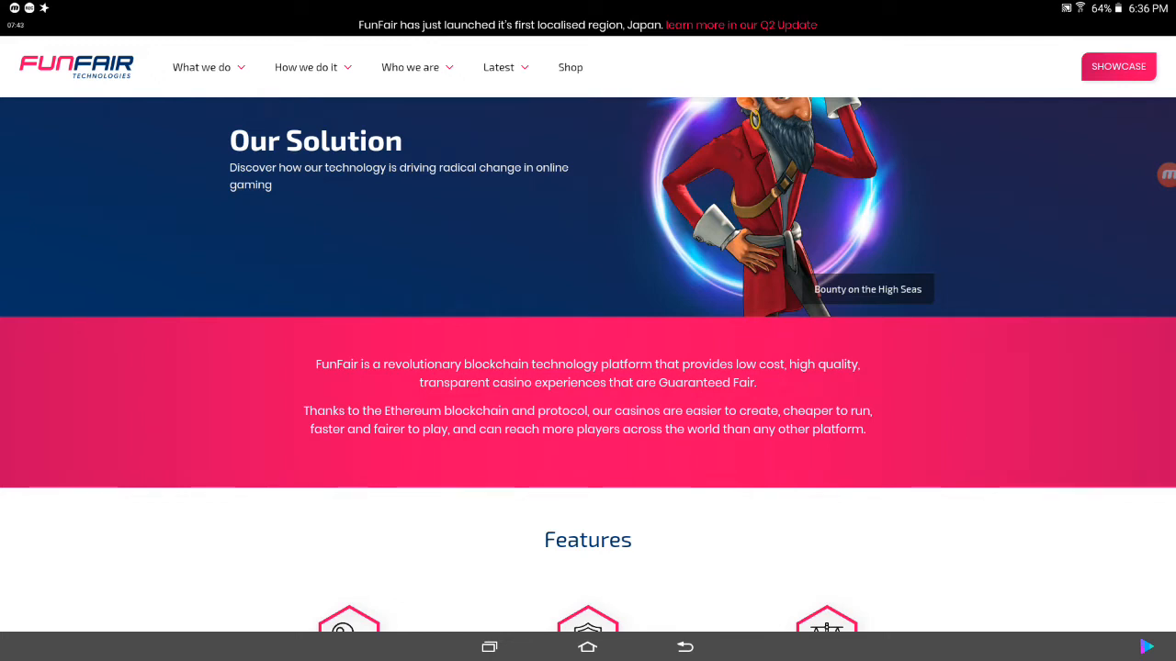
{"action": "scroll", "scroll_direction": "down", "scroll_amount": 3}
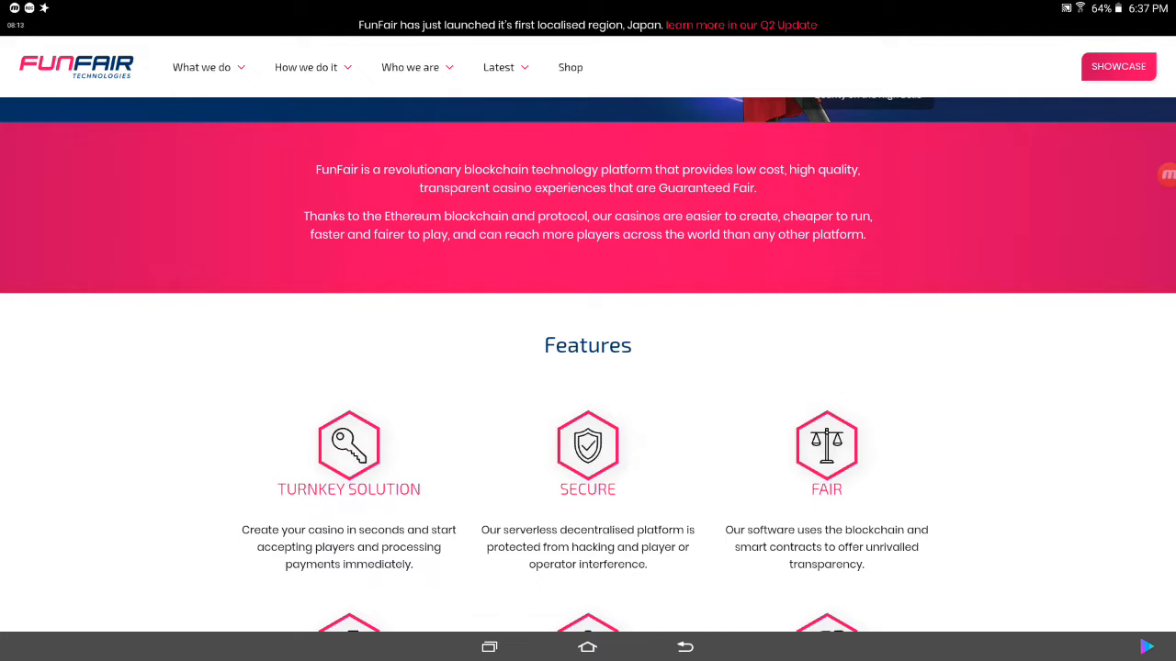
Step: Read How it works, Technology Layers, The FUN Token and the competition table, then return to top
{"action": "scroll", "scroll_direction": "down", "scroll_amount": 3}
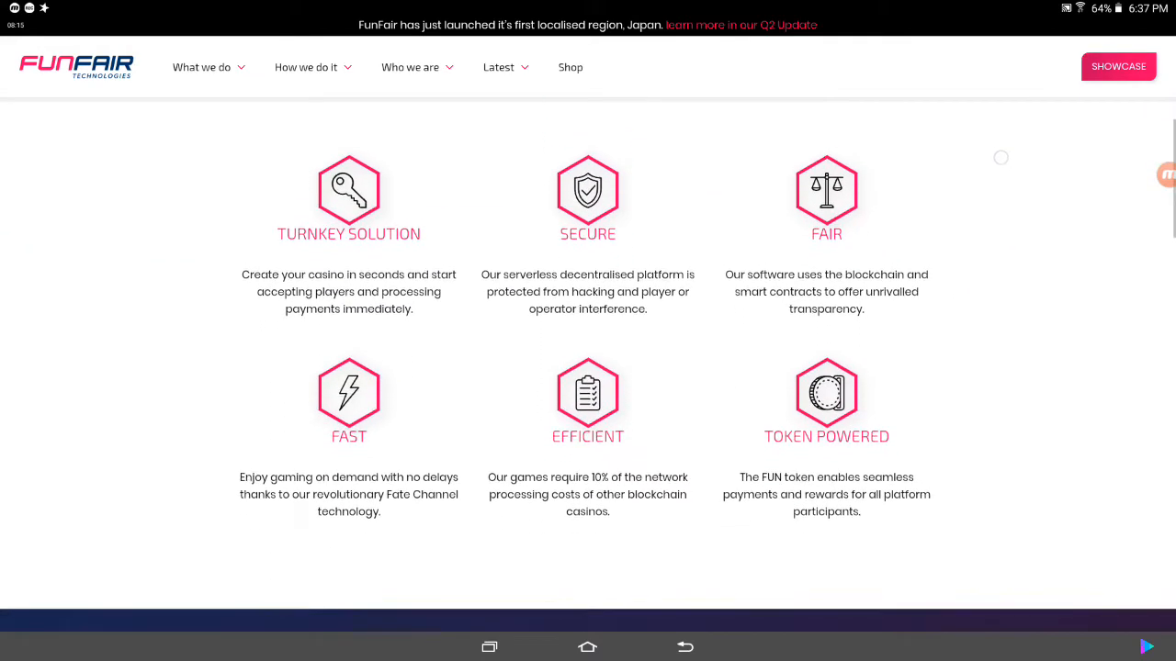
{"action": "scroll", "scroll_direction": "down", "scroll_amount": 3}
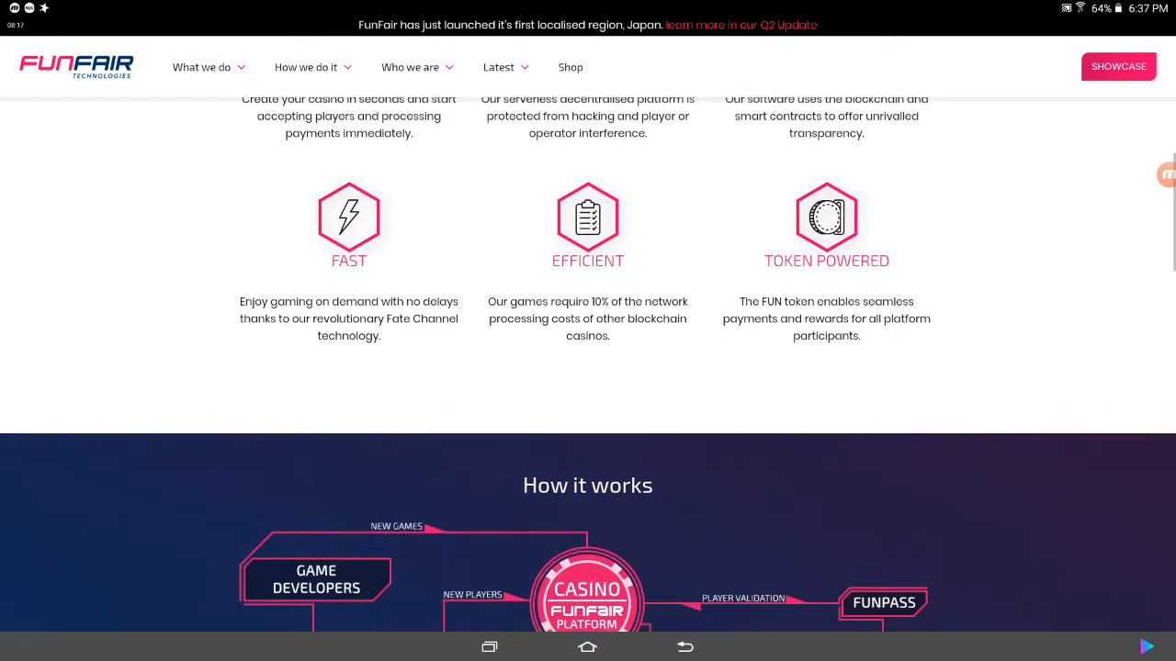
{"action": "scroll", "scroll_direction": "down", "scroll_amount": 3}
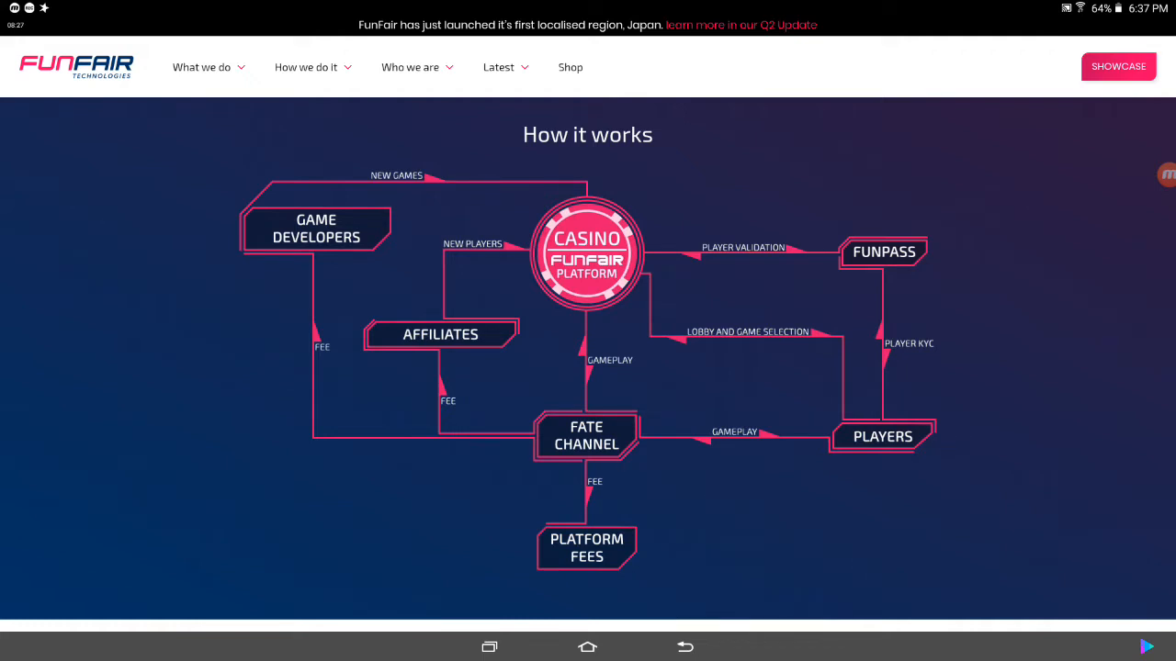
{"action": "scroll", "scroll_direction": "down", "scroll_amount": 3}
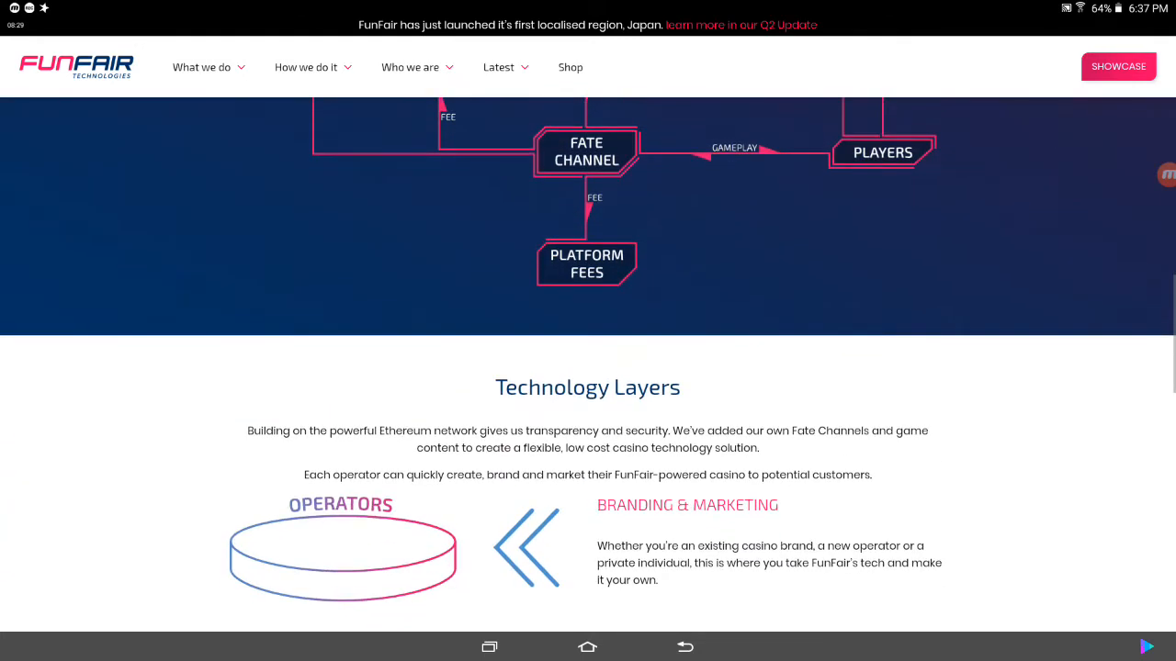
{"action": "scroll", "scroll_direction": "down", "scroll_amount": 3}
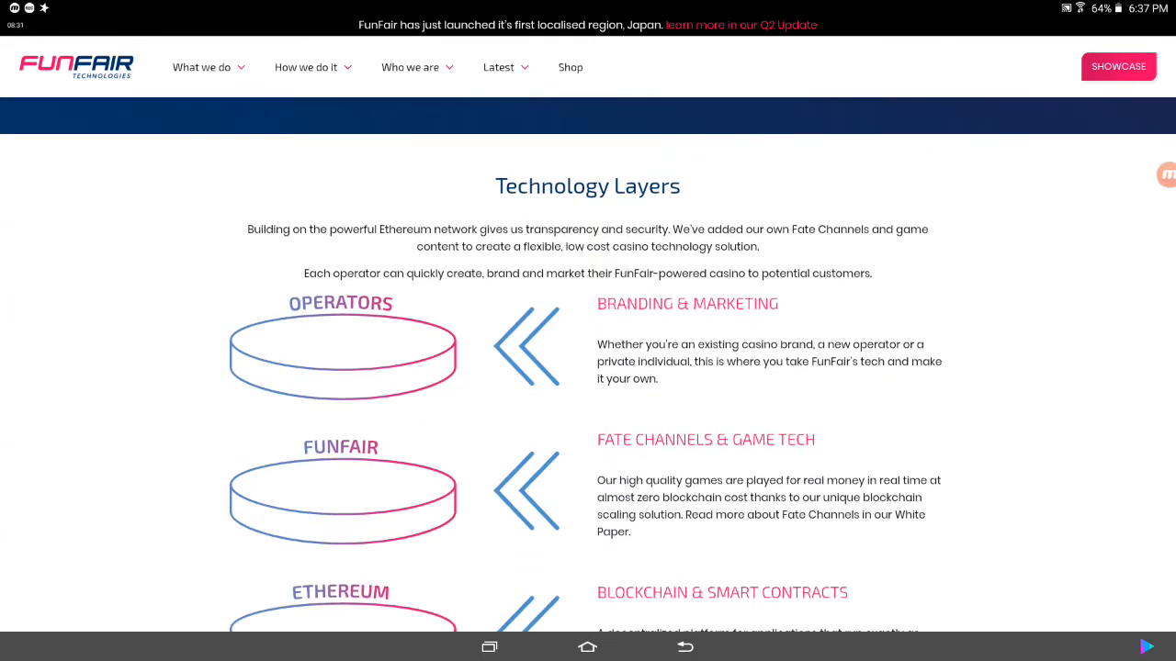
{"action": "scroll", "scroll_direction": "down", "scroll_amount": 3}
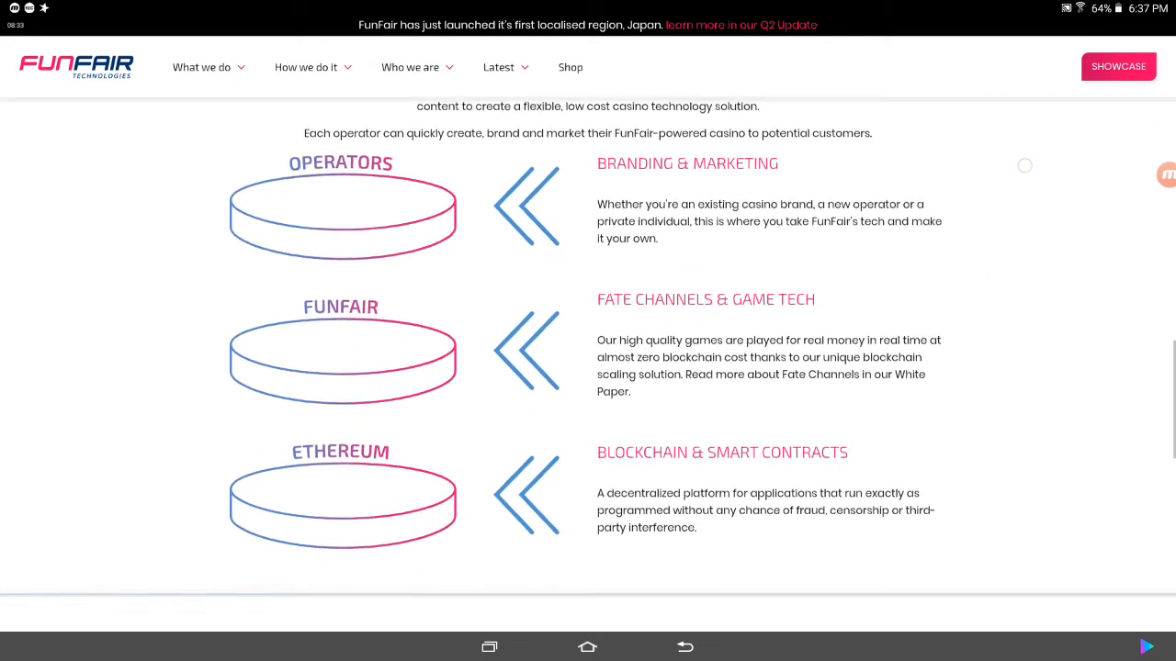
{"action": "scroll", "scroll_direction": "down", "scroll_amount": 3}
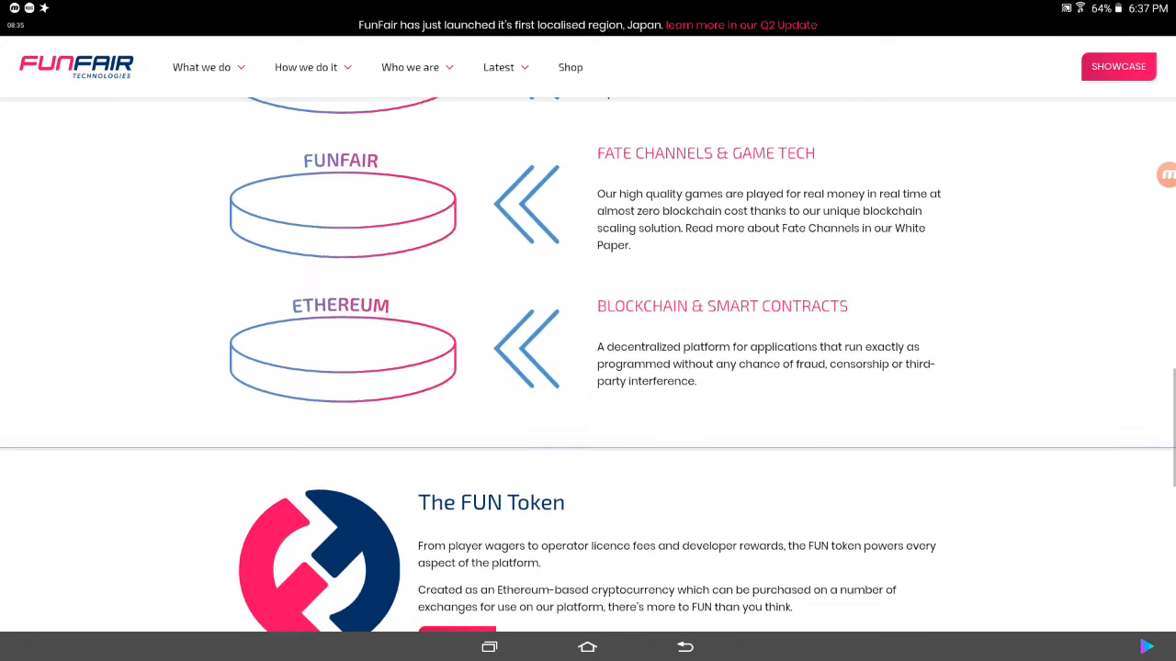
{"action": "scroll", "scroll_direction": "down", "scroll_amount": 3}
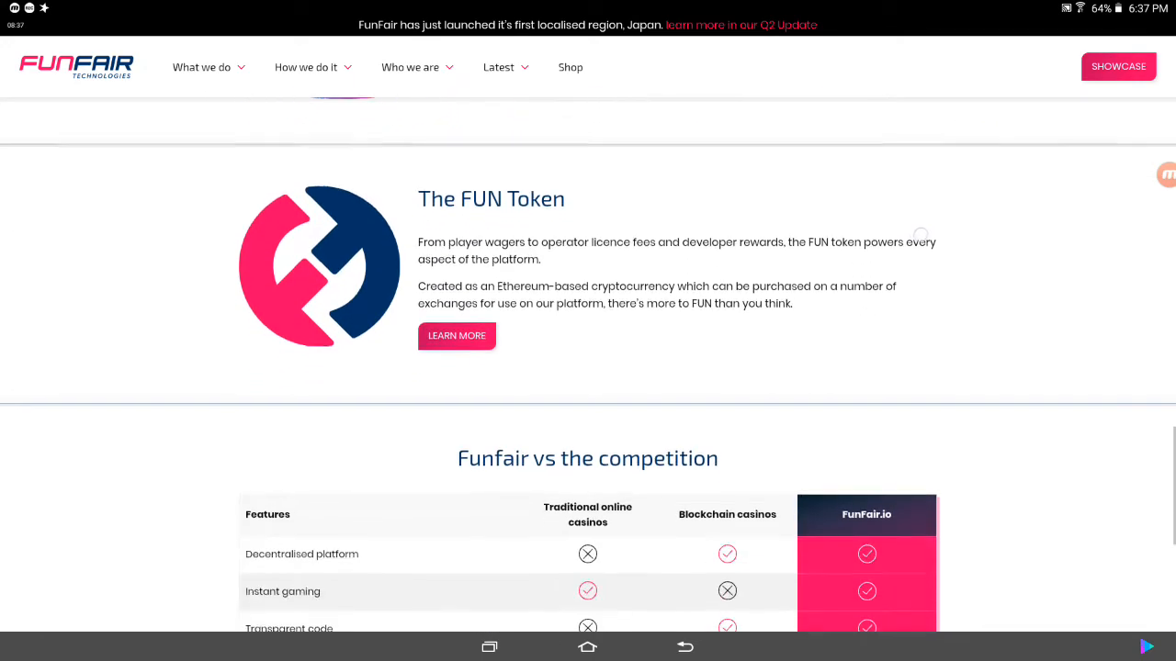
{"action": "scroll", "scroll_direction": "down", "scroll_amount": 3}
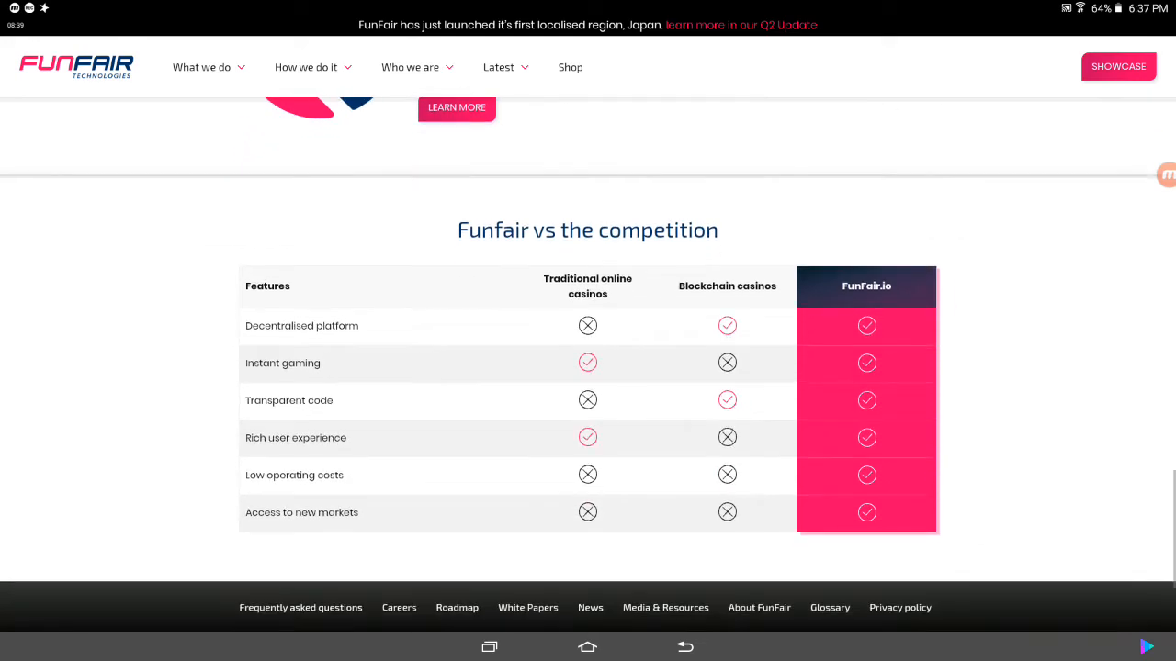
{"action": "scroll", "scroll_direction": "down", "scroll_amount": 3}
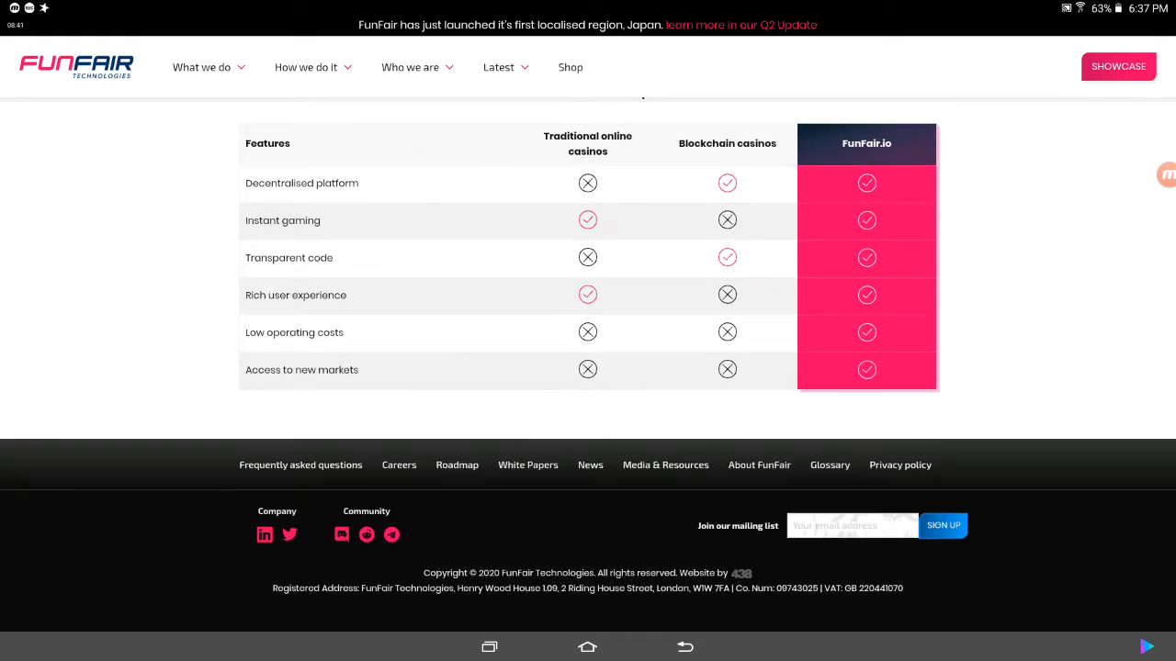
{"action": "scroll", "scroll_direction": "up", "scroll_amount": 3}
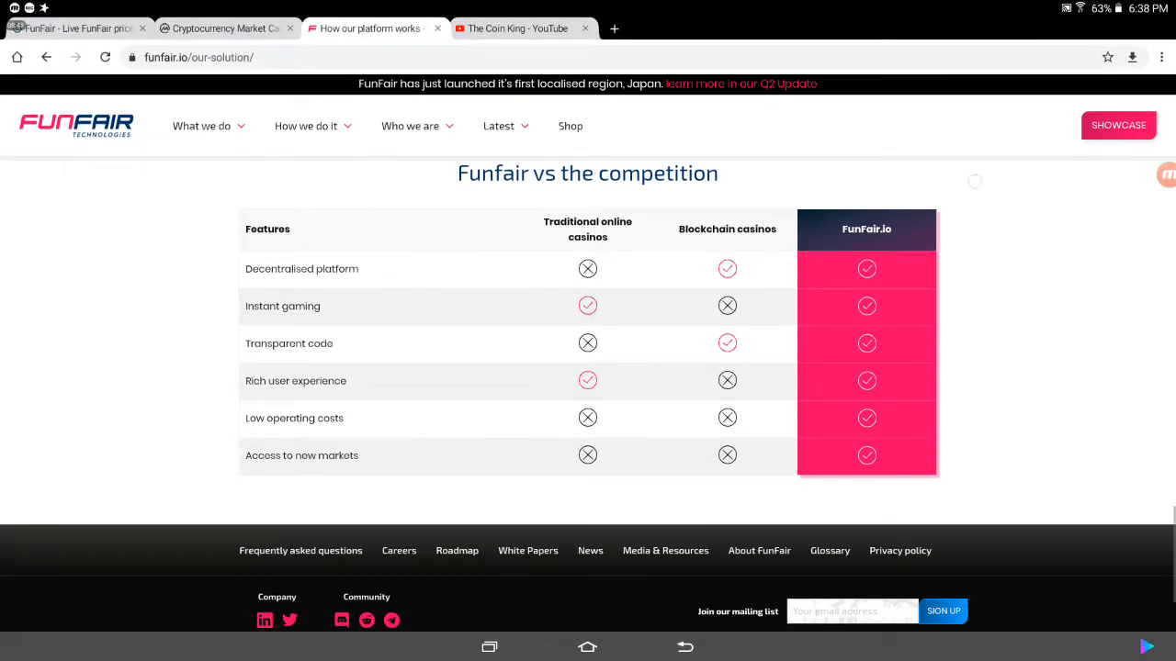
{"action": "scroll", "scroll_direction": "down", "scroll_amount": 3}
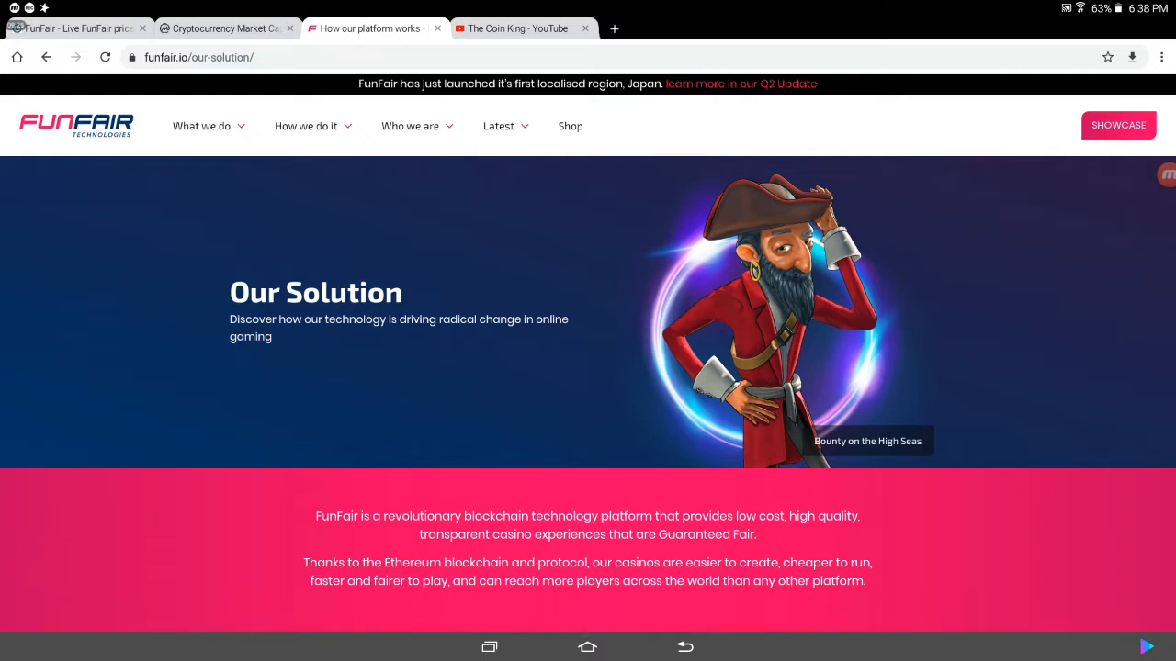
Step: Choose 'The FunFair Team' from the site's 'Who we are' menu
{"action": "left_click", "coordinate": [410, 126]}
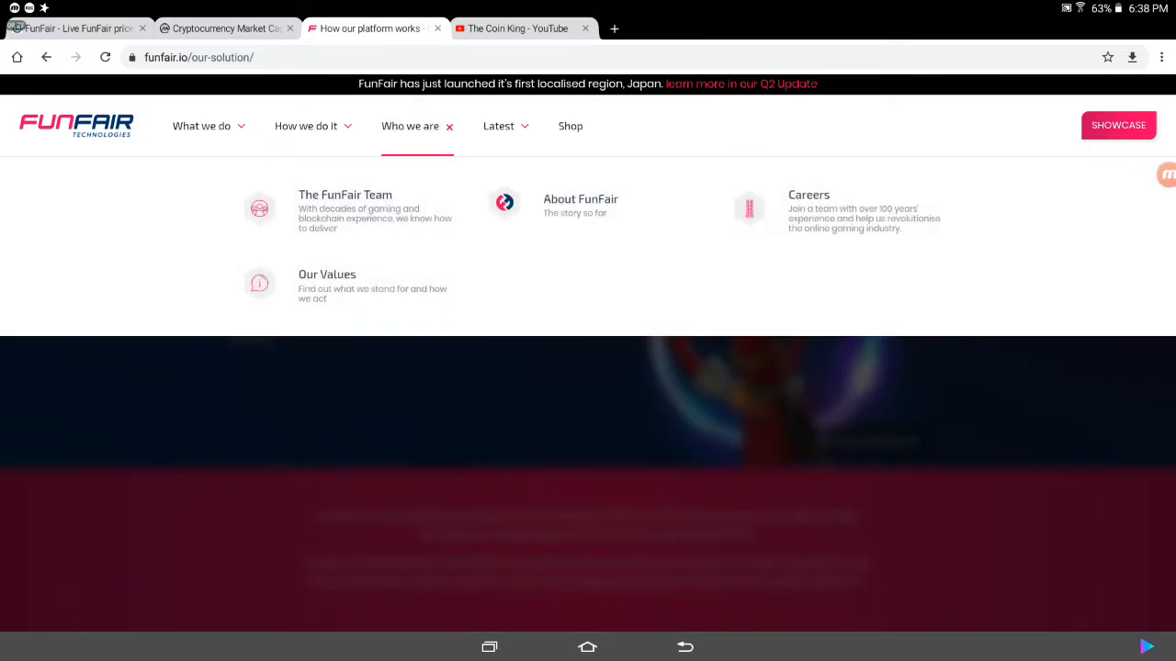
{"action": "left_click", "coordinate": [344, 195]}
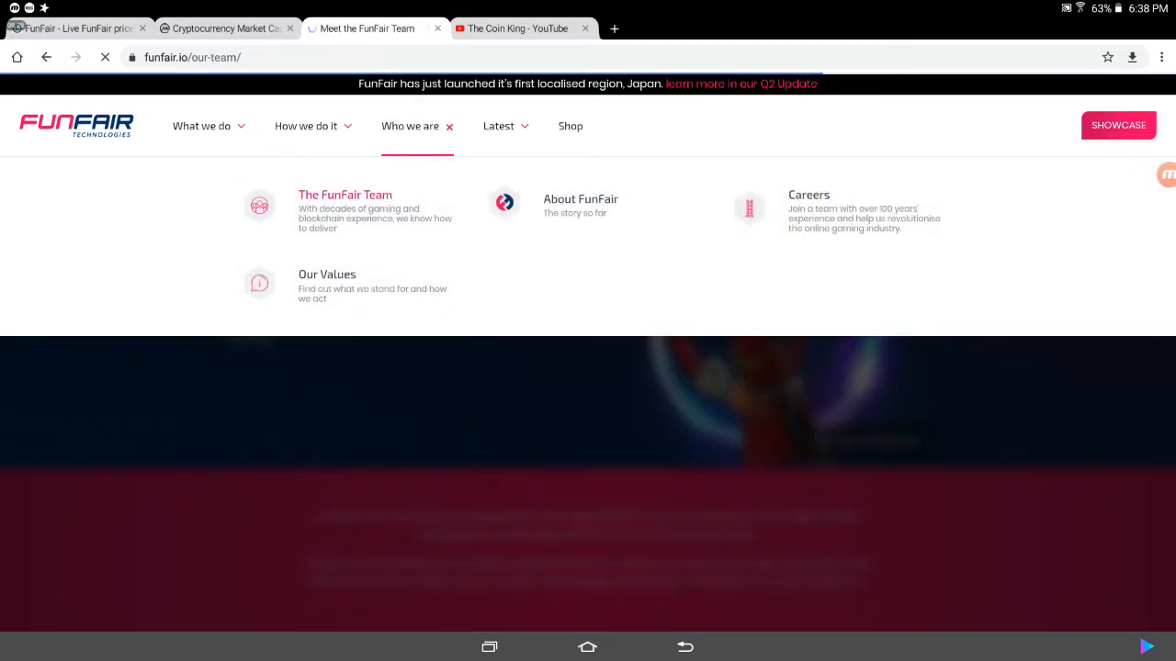
{"action": "left_click", "coordinate": [344, 194]}
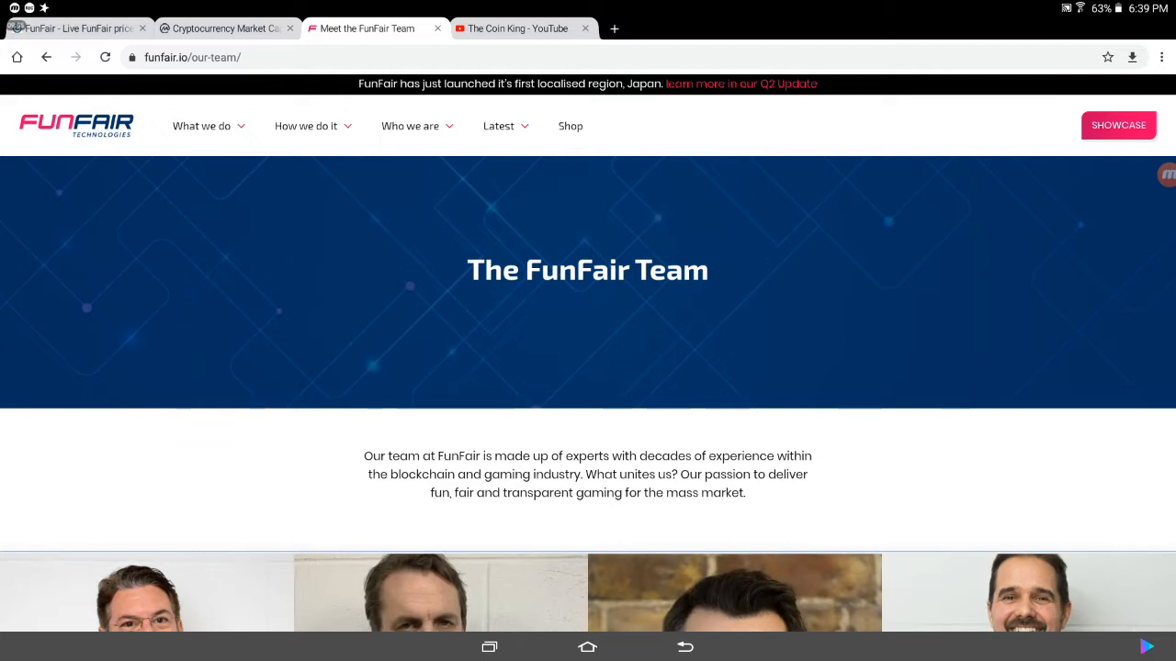
Step: Scroll through the technical, legal and commercial advisors to the We're hiring banner and footer
{"action": "scroll", "scroll_direction": "down", "scroll_amount": 3}
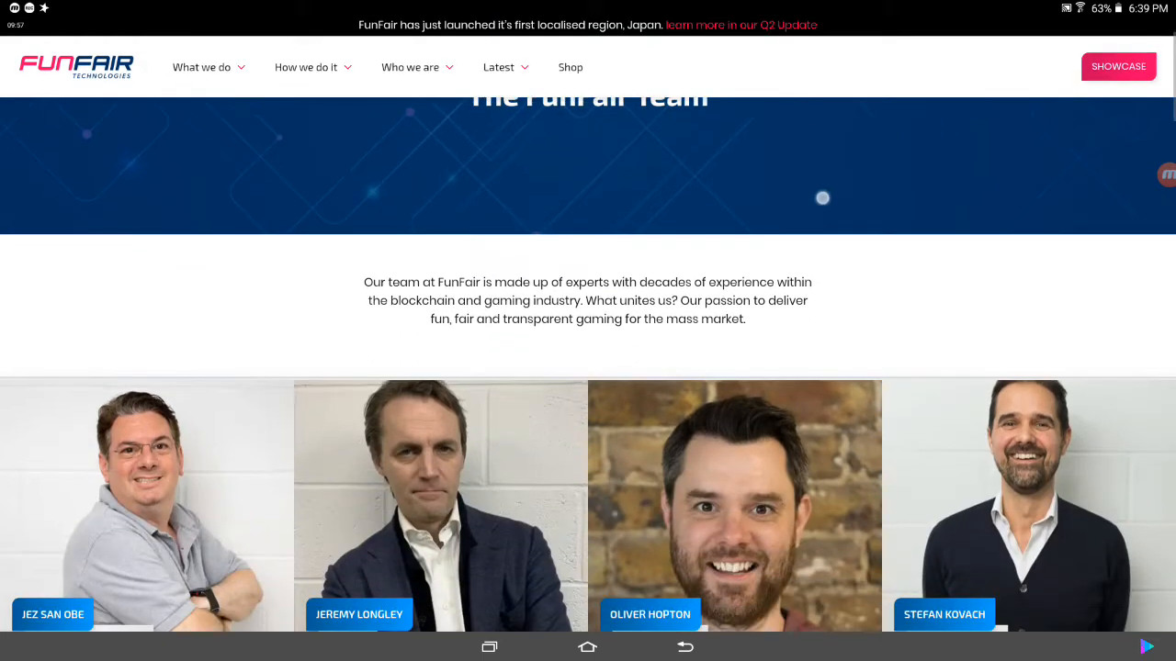
{"action": "scroll", "scroll_direction": "down", "scroll_amount": 3}
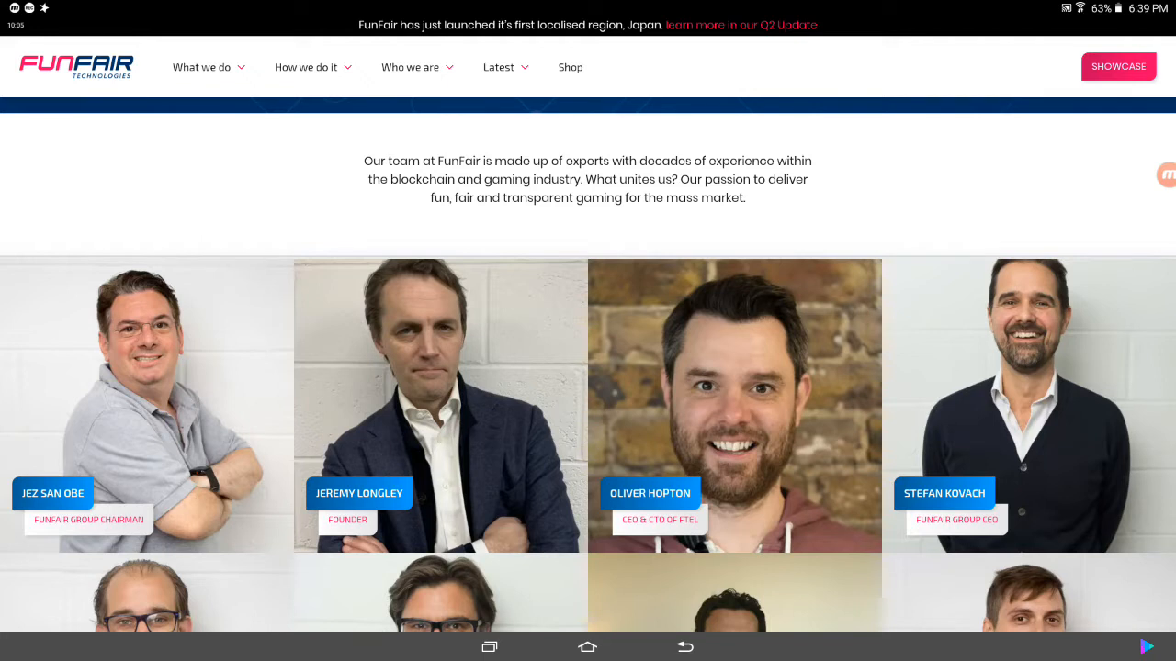
{"action": "scroll", "scroll_direction": "down", "scroll_amount": 3}
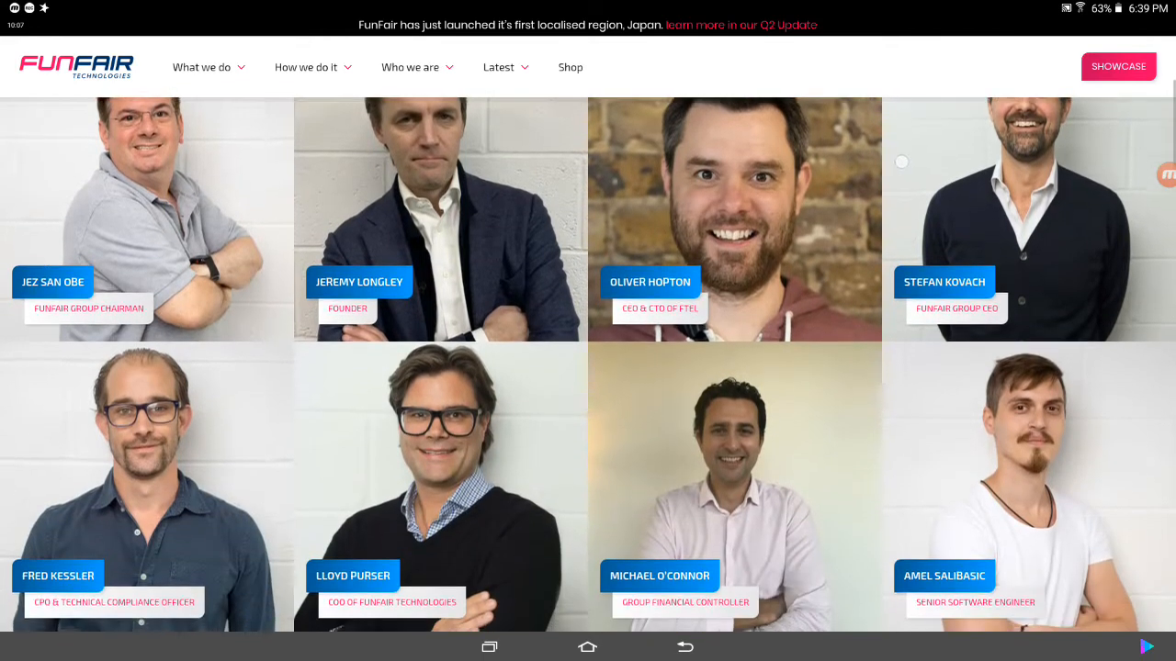
{"action": "scroll", "scroll_direction": "down", "scroll_amount": 3}
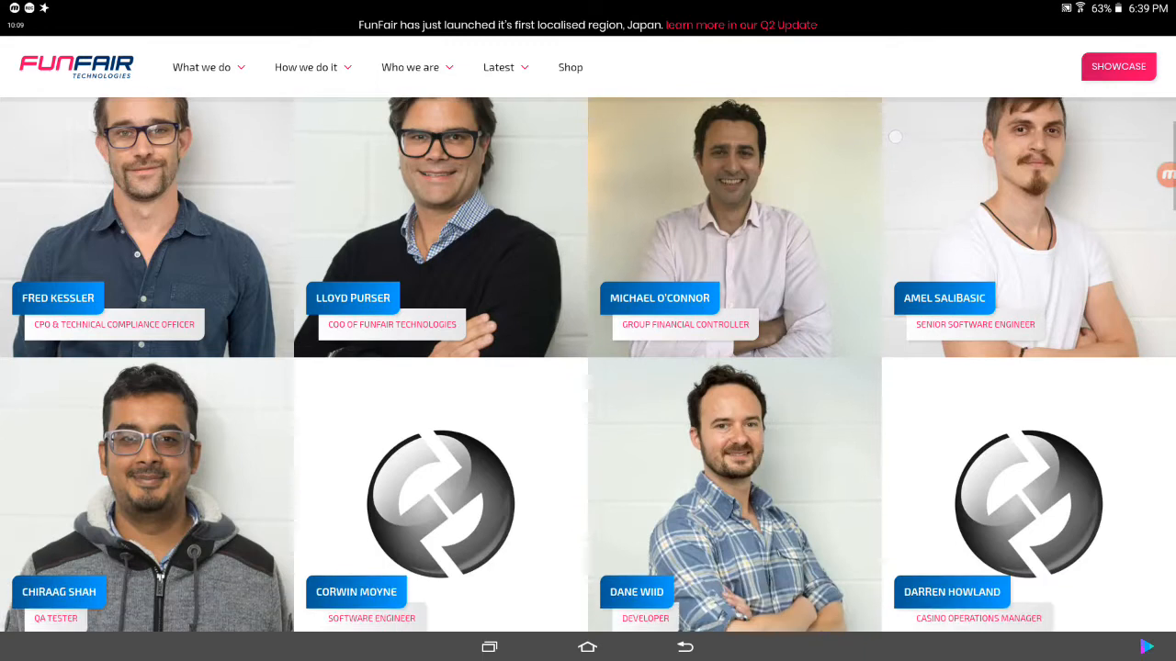
{"action": "scroll", "scroll_direction": "down", "scroll_amount": 3}
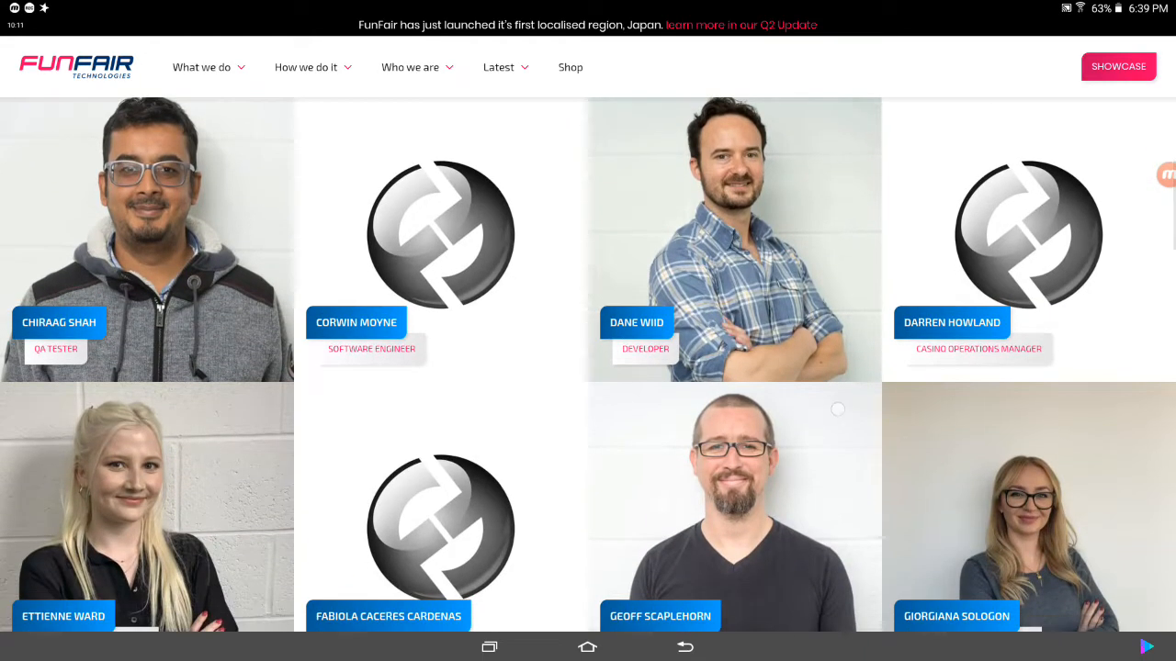
{"action": "scroll", "scroll_direction": "down", "scroll_amount": 3}
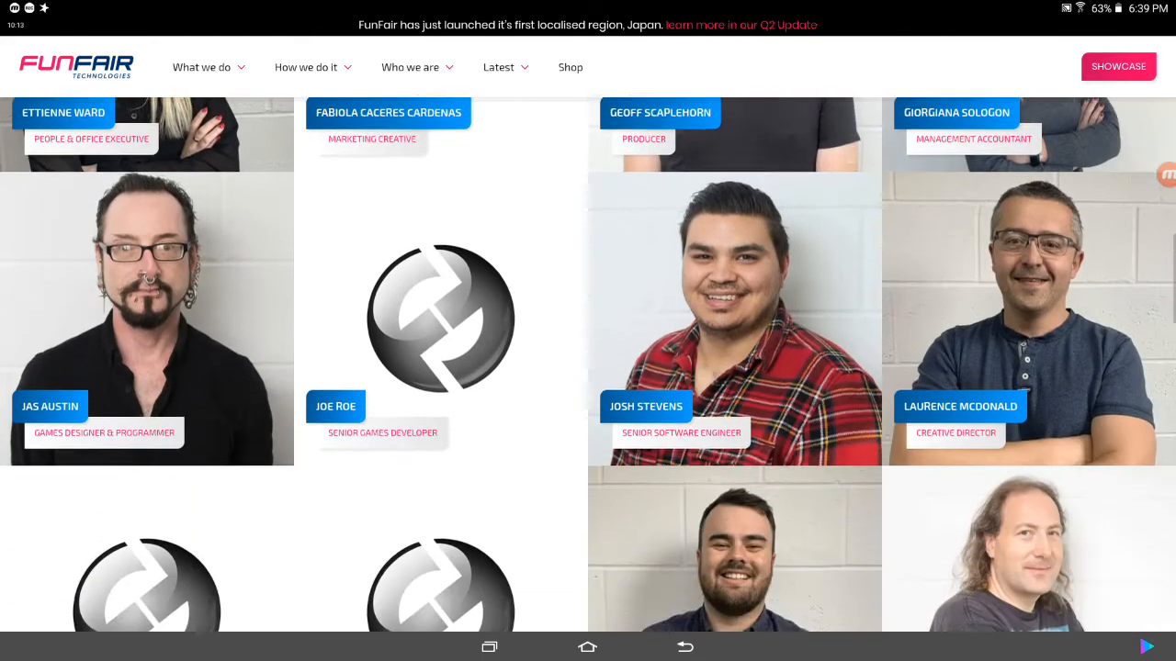
{"action": "scroll", "scroll_direction": "down", "scroll_amount": 3}
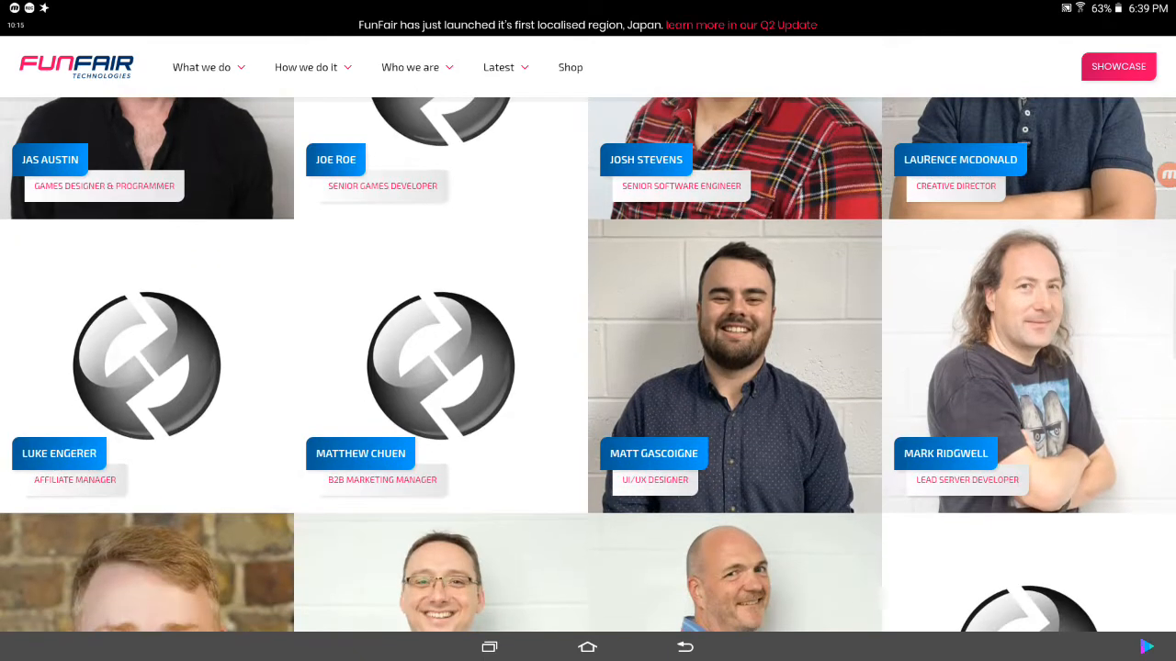
{"action": "scroll", "scroll_direction": "down", "scroll_amount": 3}
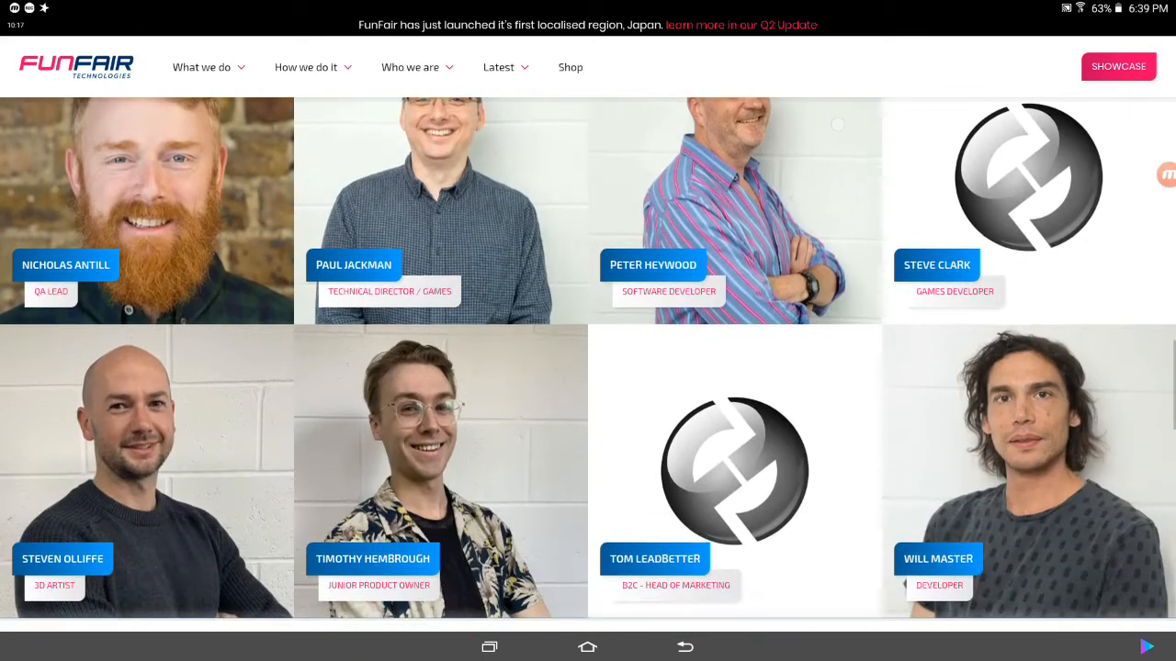
{"action": "scroll", "scroll_direction": "down", "scroll_amount": 3}
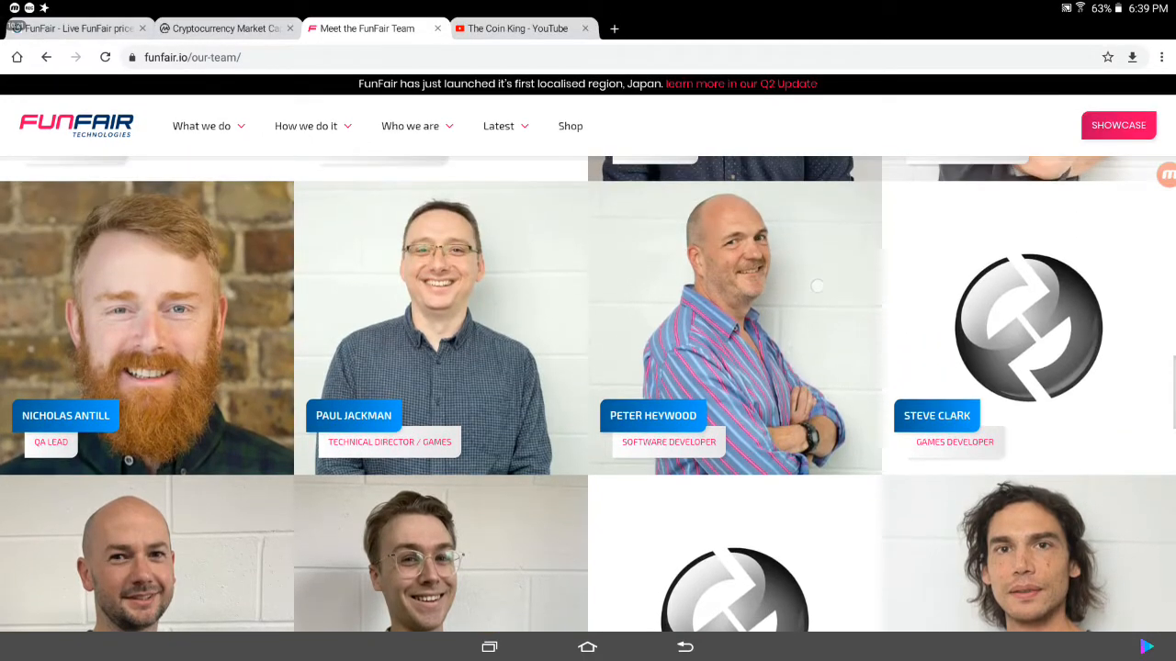
{"action": "scroll", "scroll_direction": "down", "scroll_amount": 3}
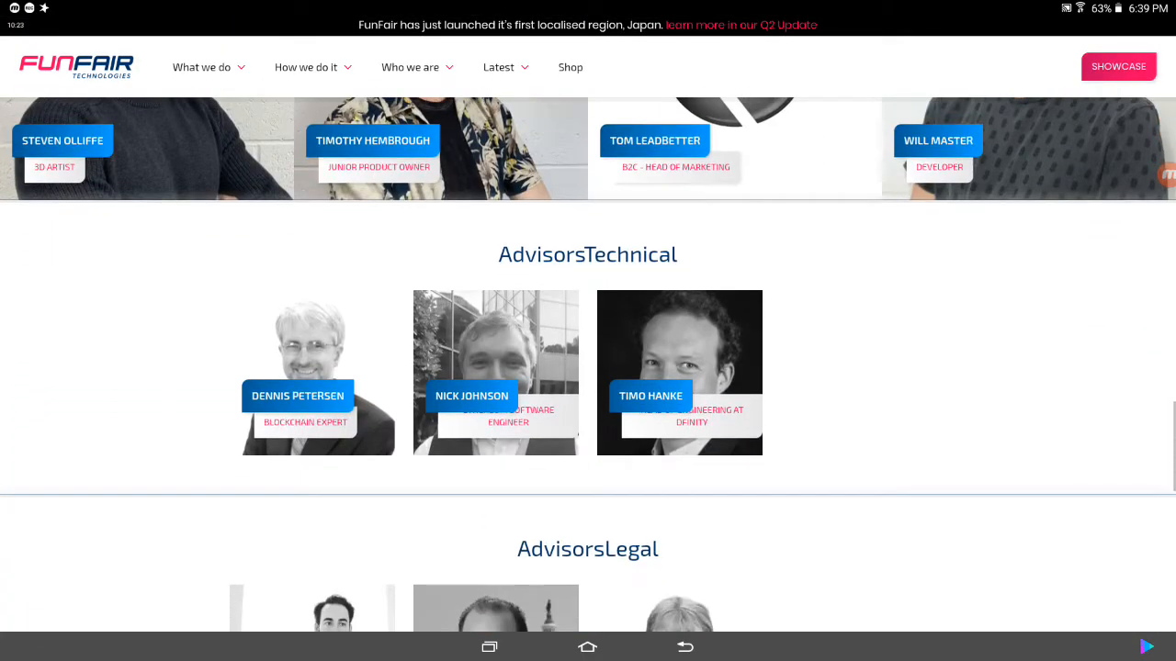
{"action": "scroll", "scroll_direction": "down", "scroll_amount": 3}
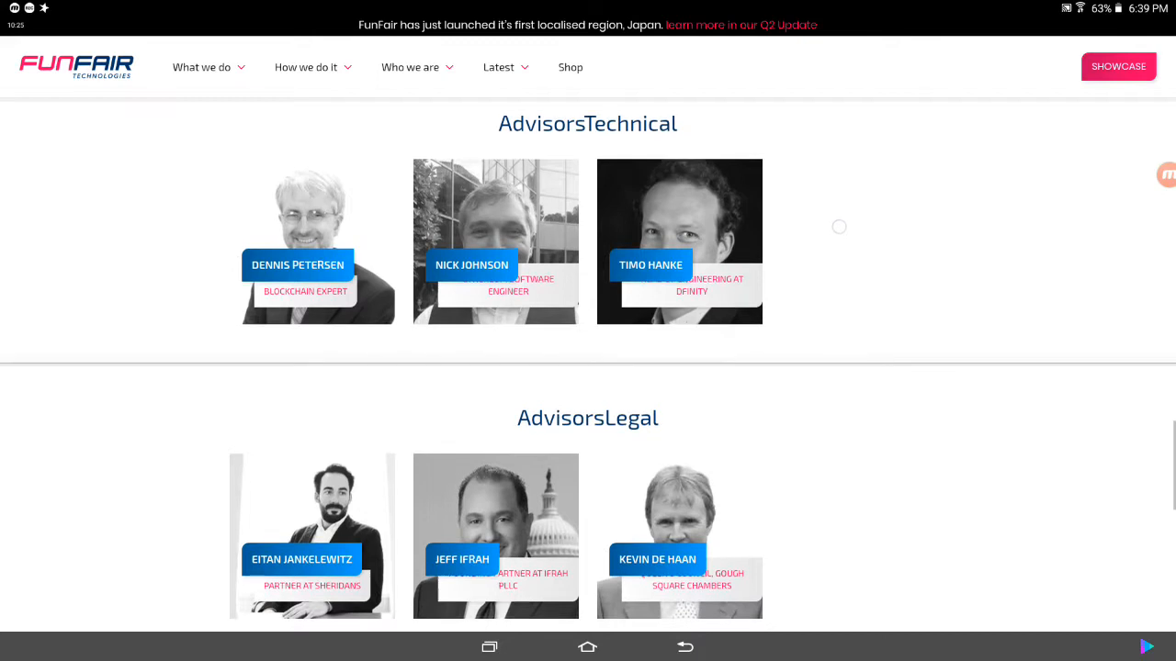
{"action": "scroll", "scroll_direction": "down", "scroll_amount": 3}
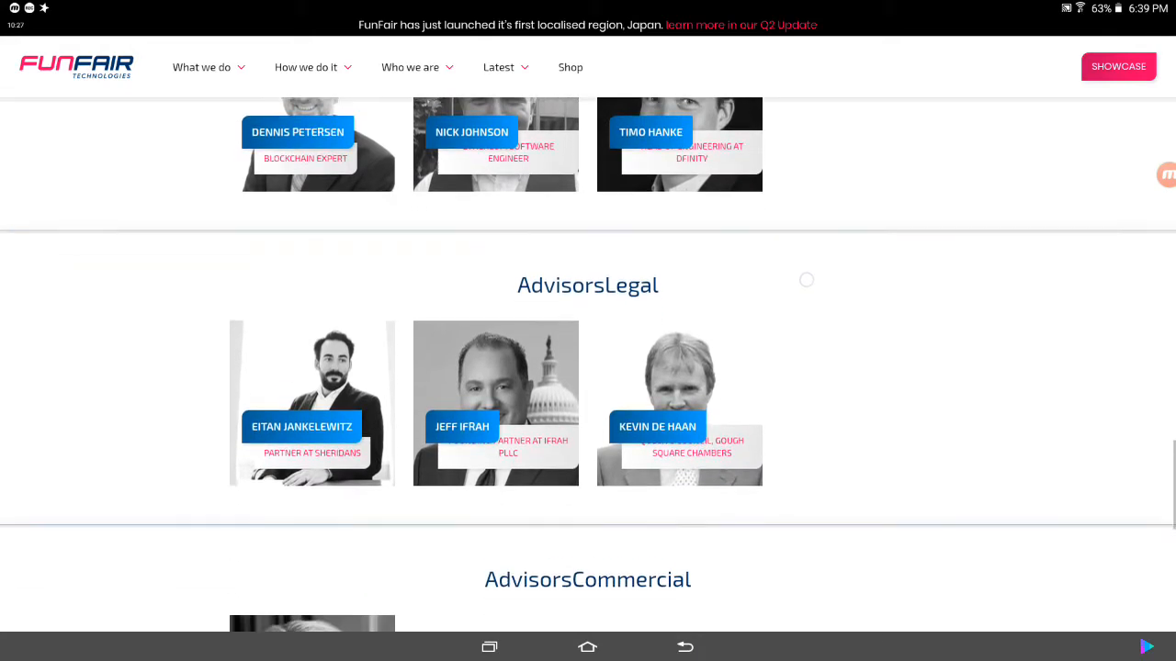
{"action": "scroll", "scroll_direction": "down", "scroll_amount": 3}
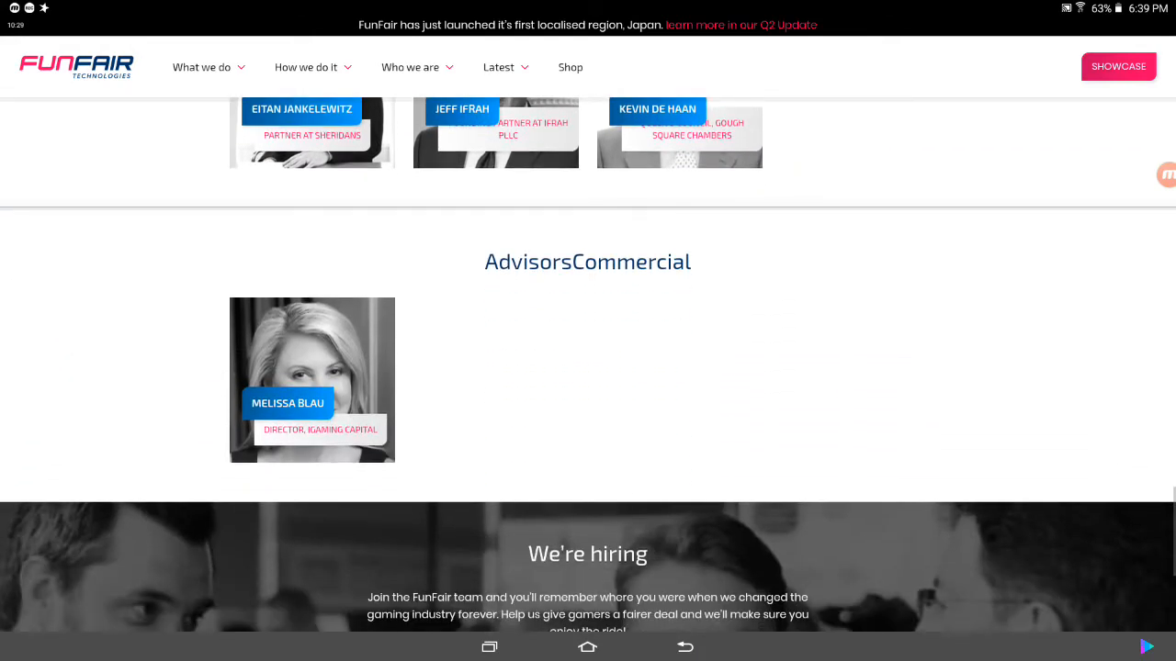
{"action": "scroll", "scroll_direction": "down", "scroll_amount": 3}
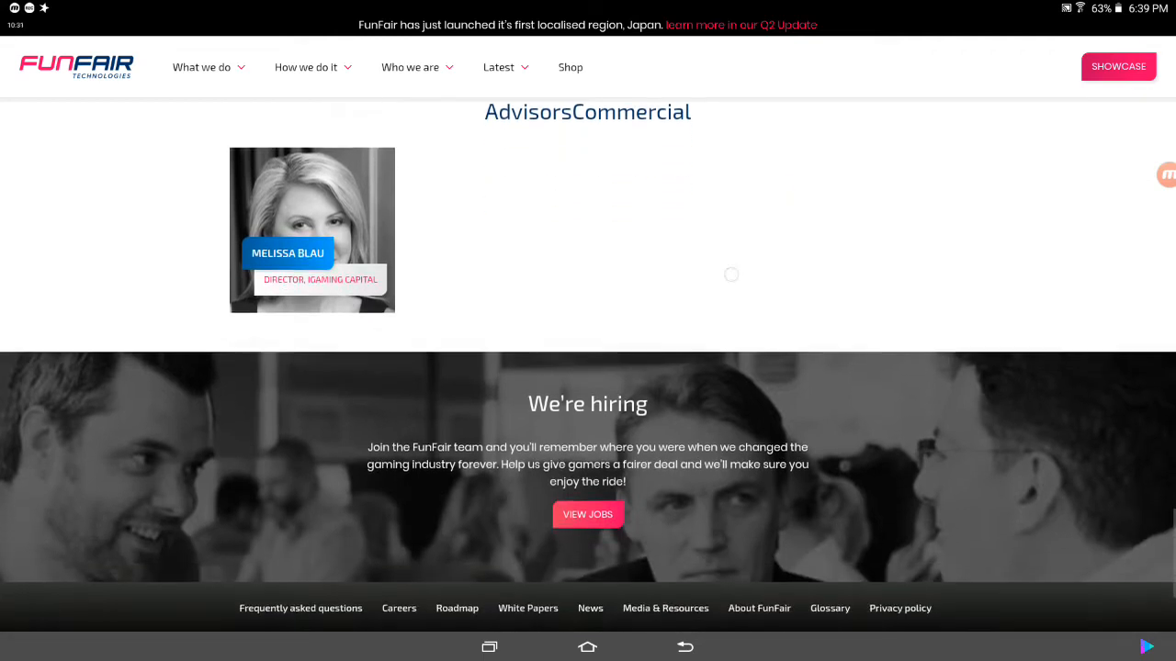
{"action": "scroll", "scroll_direction": "down", "scroll_amount": 3}
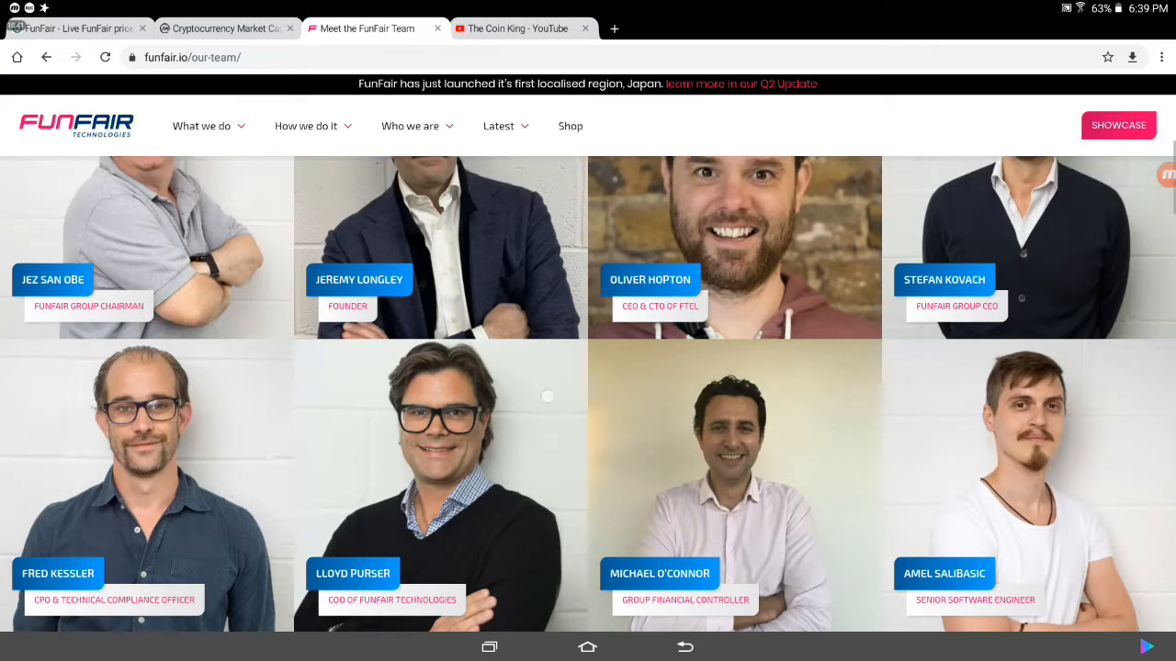
Step: Scroll back up to The FunFair Team heading and introduction
{"action": "scroll", "scroll_direction": "up", "scroll_amount": 3}
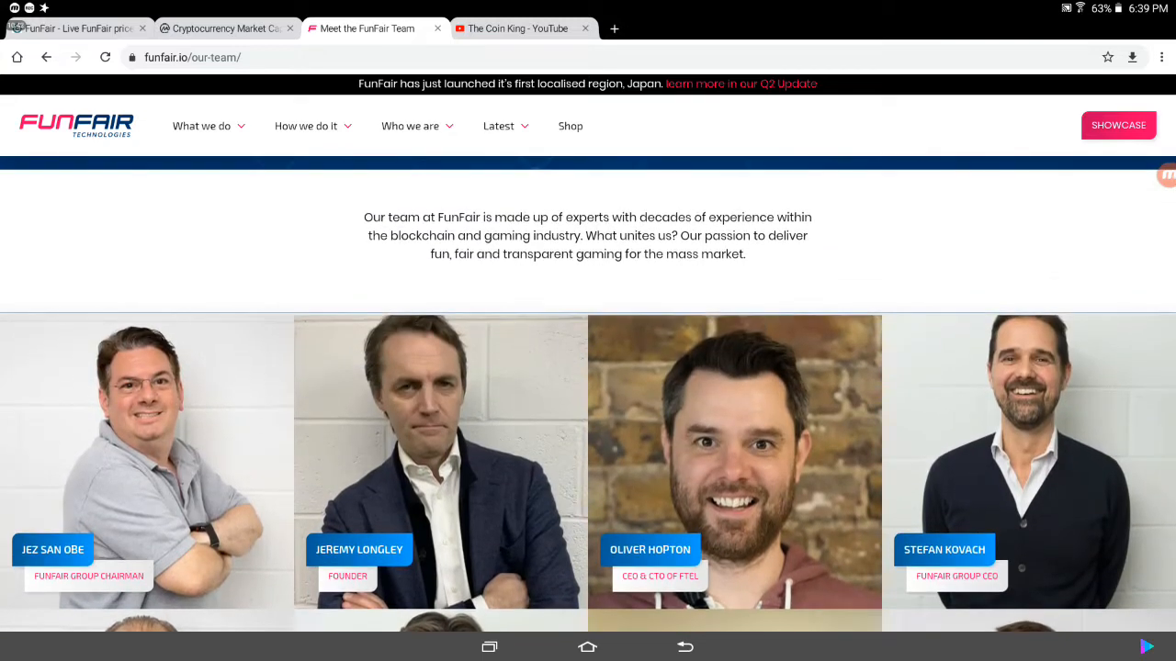
{"action": "scroll", "scroll_direction": "down", "scroll_amount": 3}
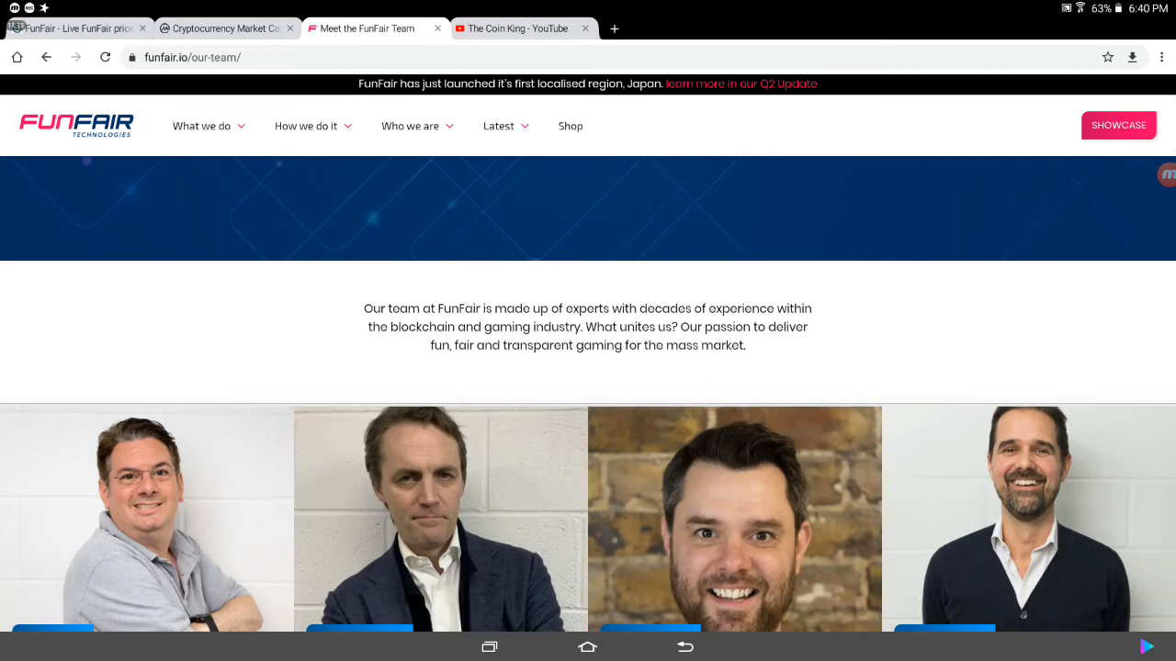
{"action": "scroll", "scroll_direction": "up", "scroll_amount": 3}
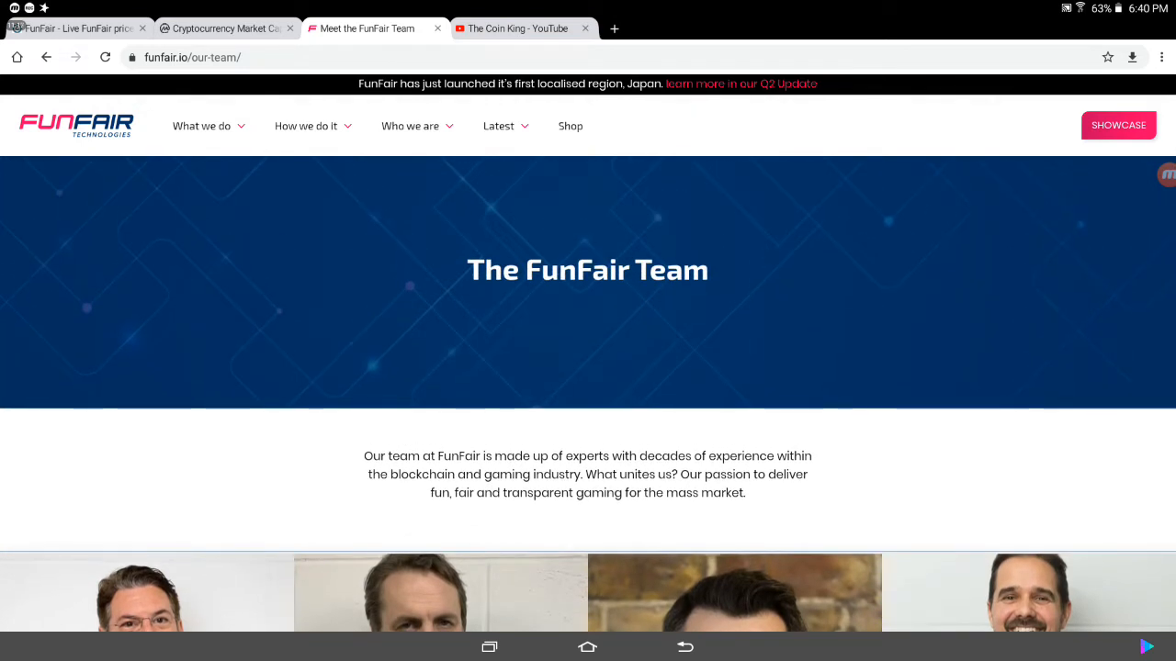
Step: Open Roadmap from the Latest menu and read milestones from Q2 2020 back to 2016
{"action": "left_click", "coordinate": [498, 126]}
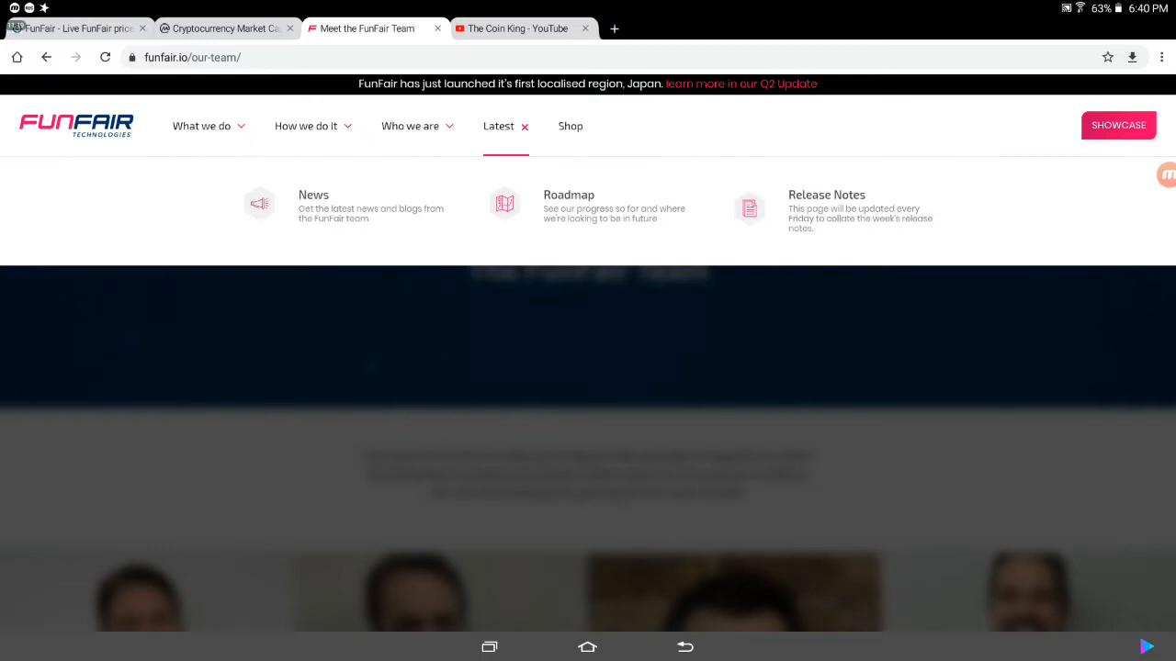
{"action": "left_click", "coordinate": [568, 195]}
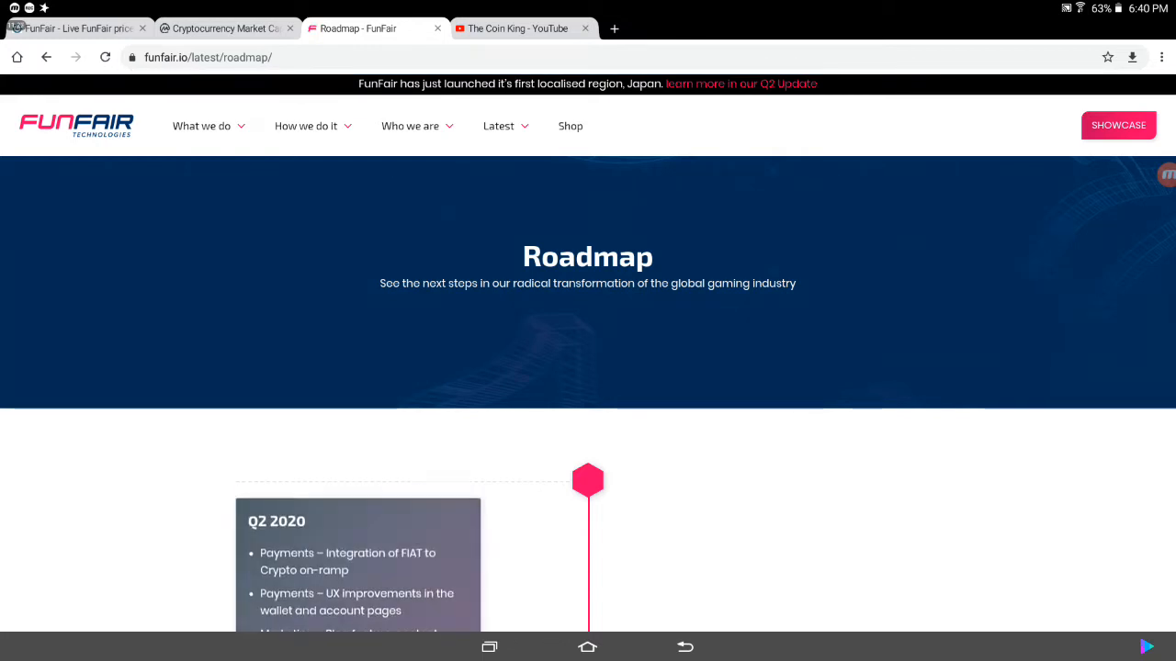
{"action": "scroll", "scroll_direction": "down", "scroll_amount": 3}
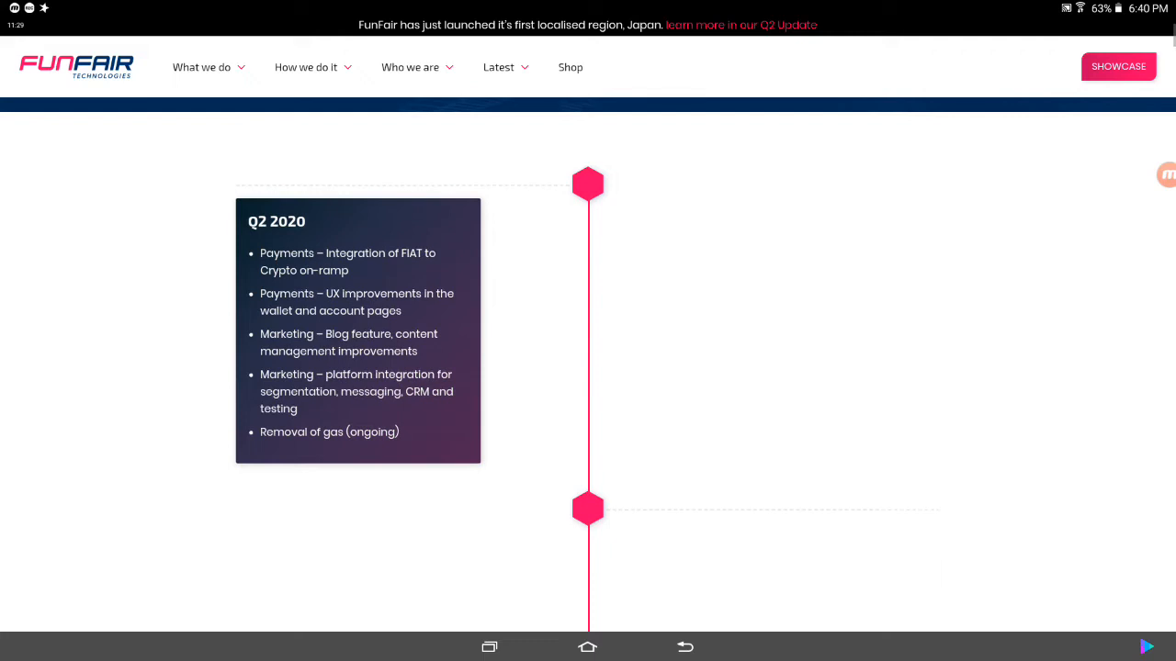
{"action": "scroll", "scroll_direction": "down", "scroll_amount": 3}
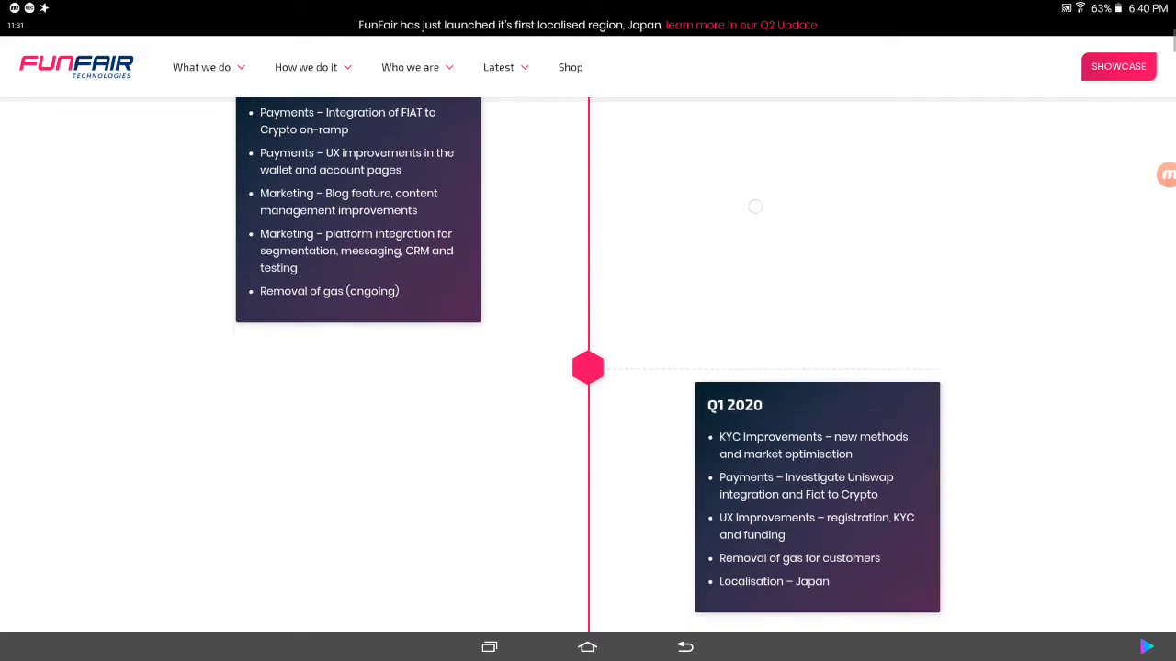
{"action": "scroll", "scroll_direction": "down", "scroll_amount": 3}
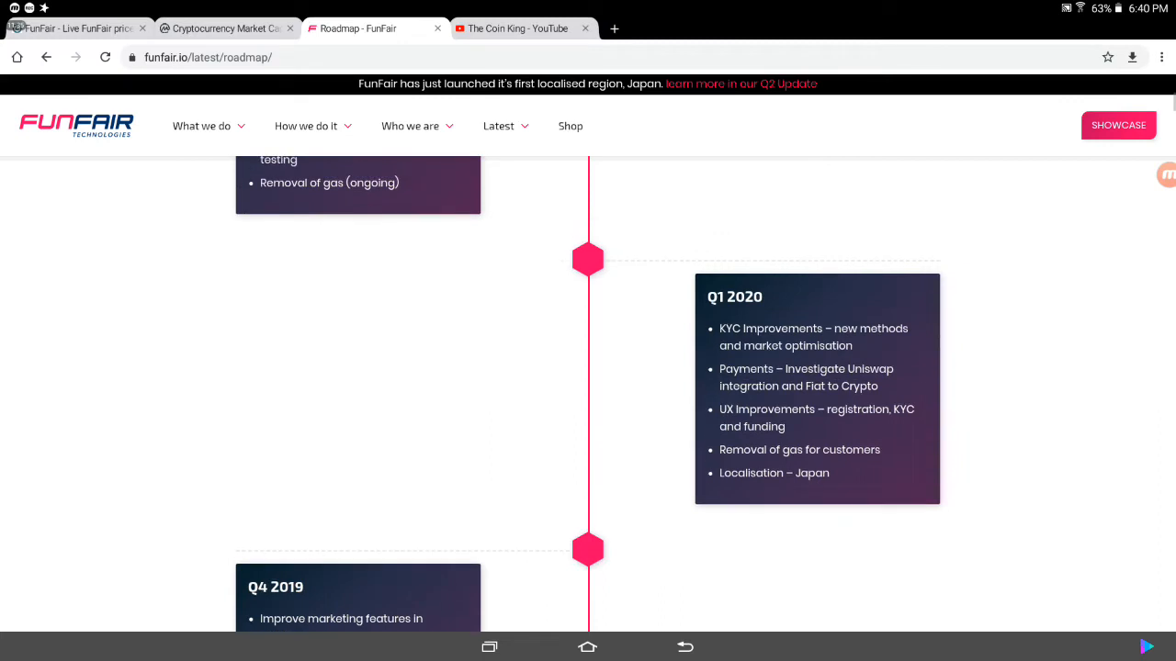
{"action": "scroll", "scroll_direction": "down", "scroll_amount": 3}
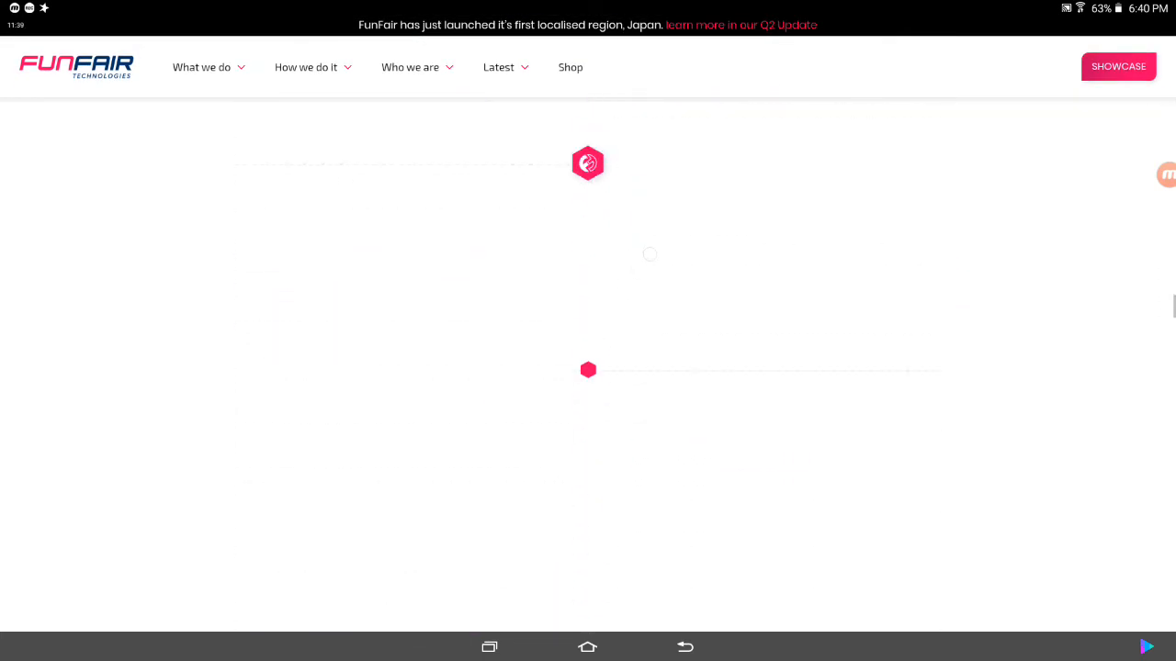
{"action": "scroll", "scroll_direction": "down", "scroll_amount": 3}
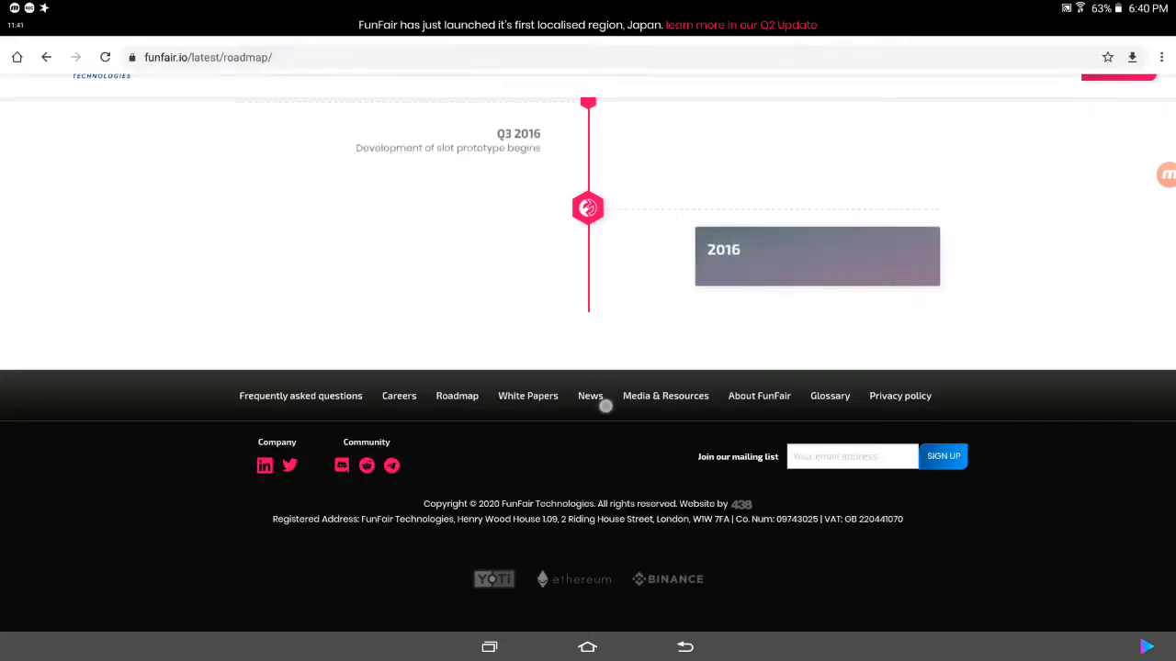
{"action": "scroll", "scroll_direction": "up", "scroll_amount": 3}
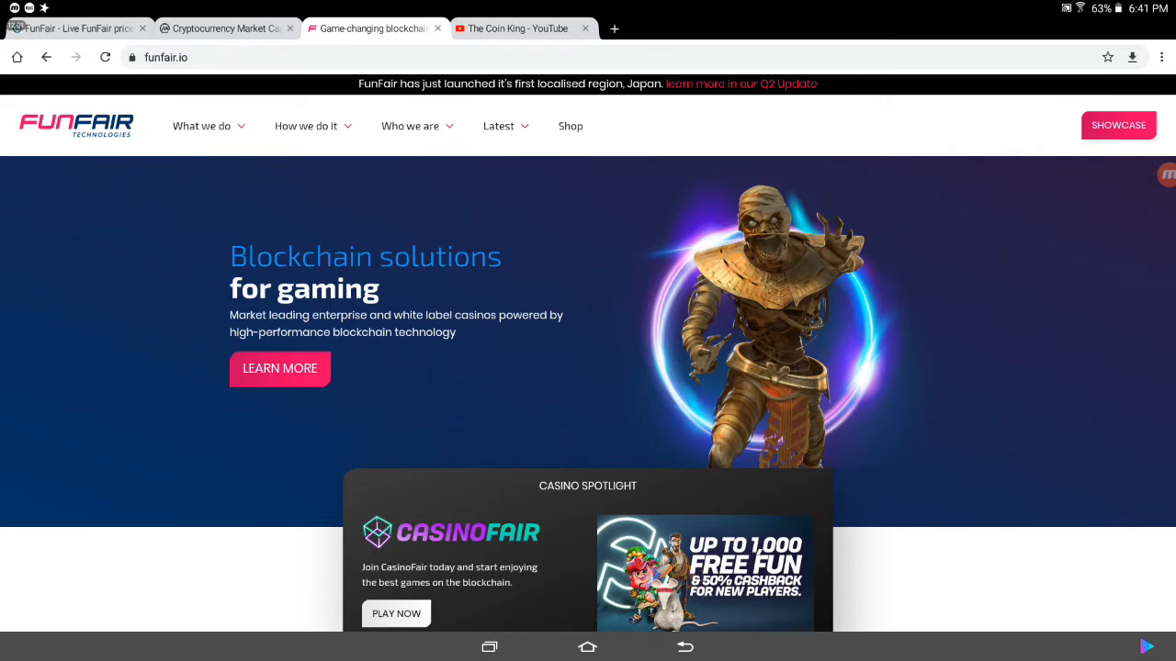
Step: Open showcase.funfair.io and browse featured games like The Getaways and Fun Mountain
{"action": "left_click", "coordinate": [1118, 124]}
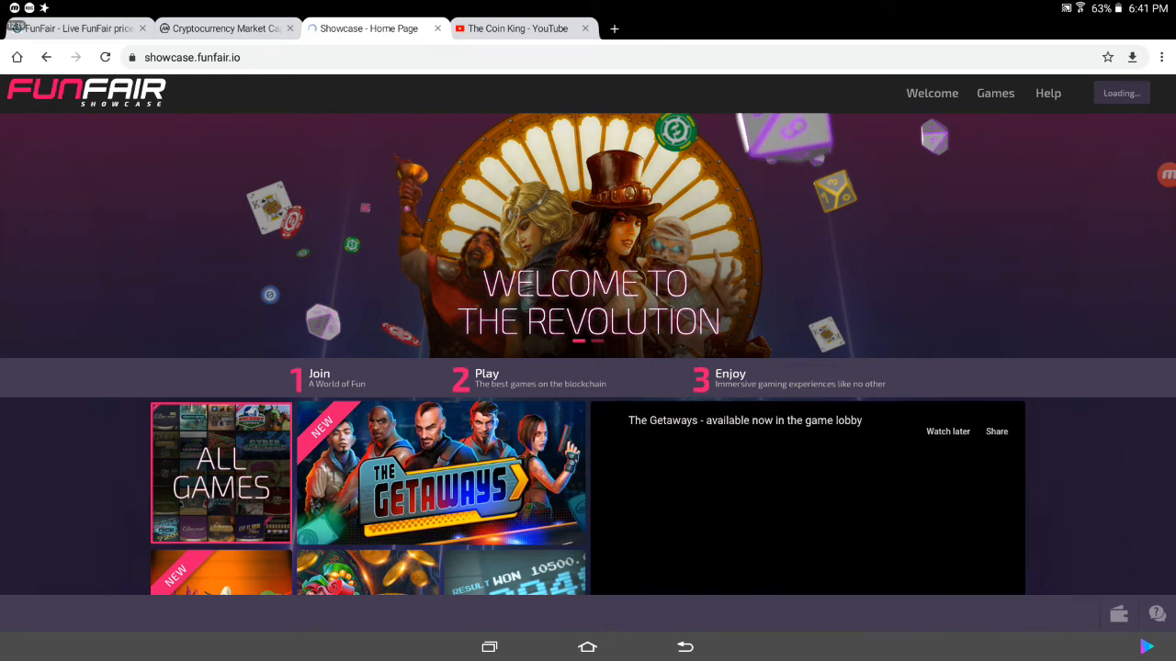
{"action": "scroll", "scroll_direction": "down", "scroll_amount": 3}
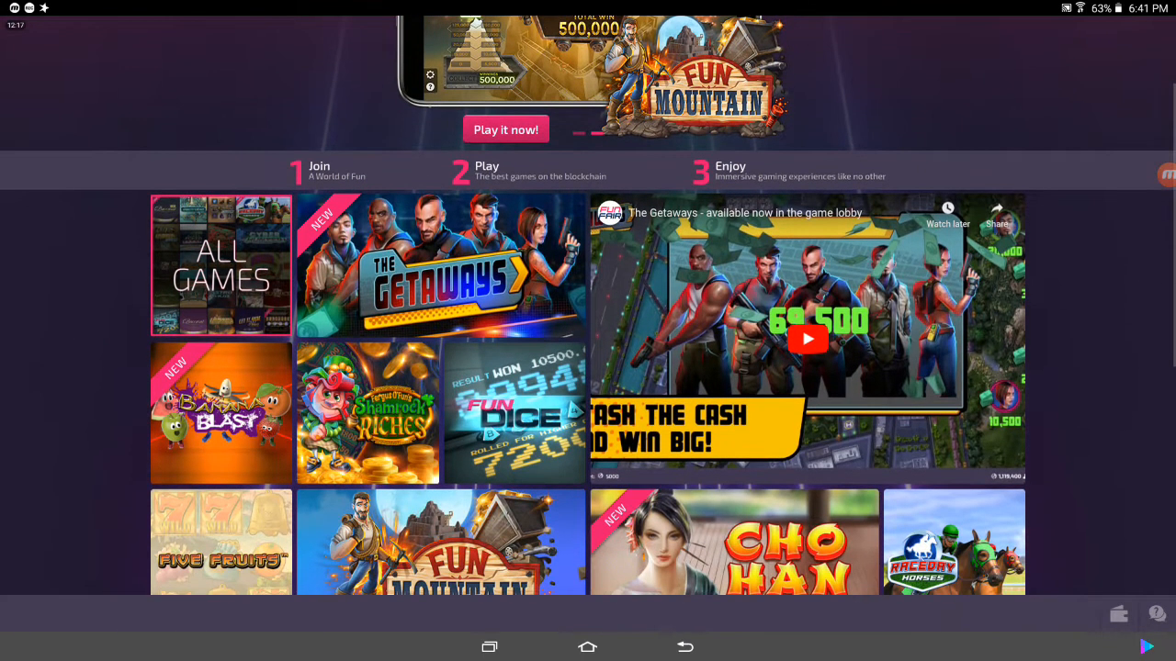
{"action": "scroll", "scroll_direction": "down", "scroll_amount": 3}
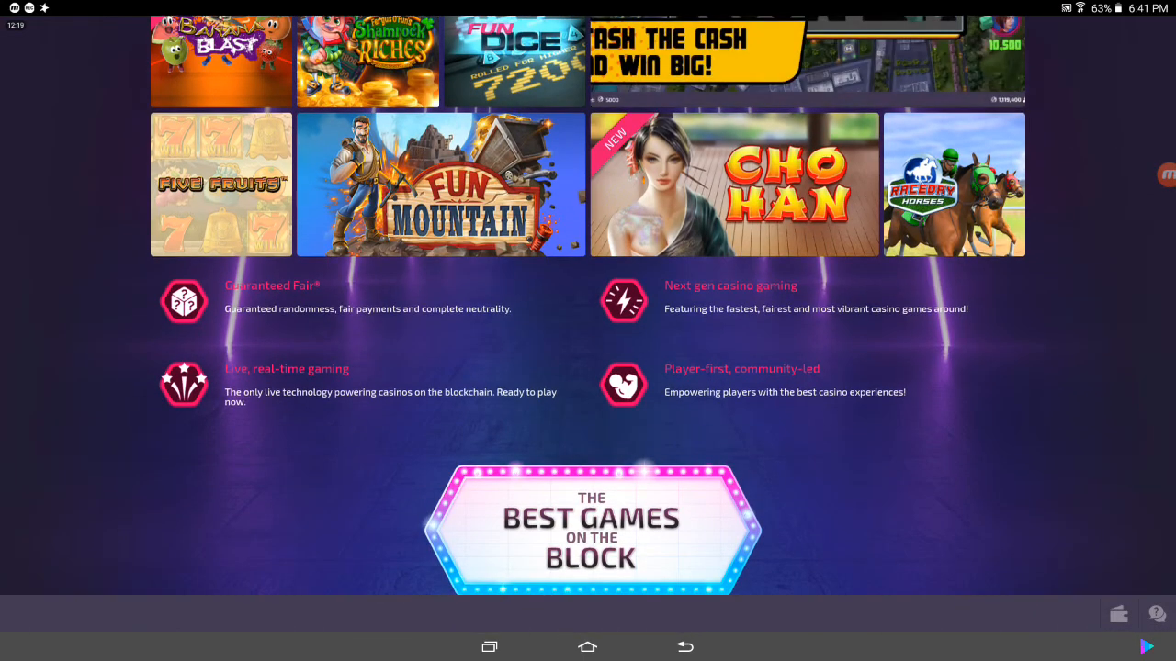
{"action": "scroll", "scroll_direction": "down", "scroll_amount": 3}
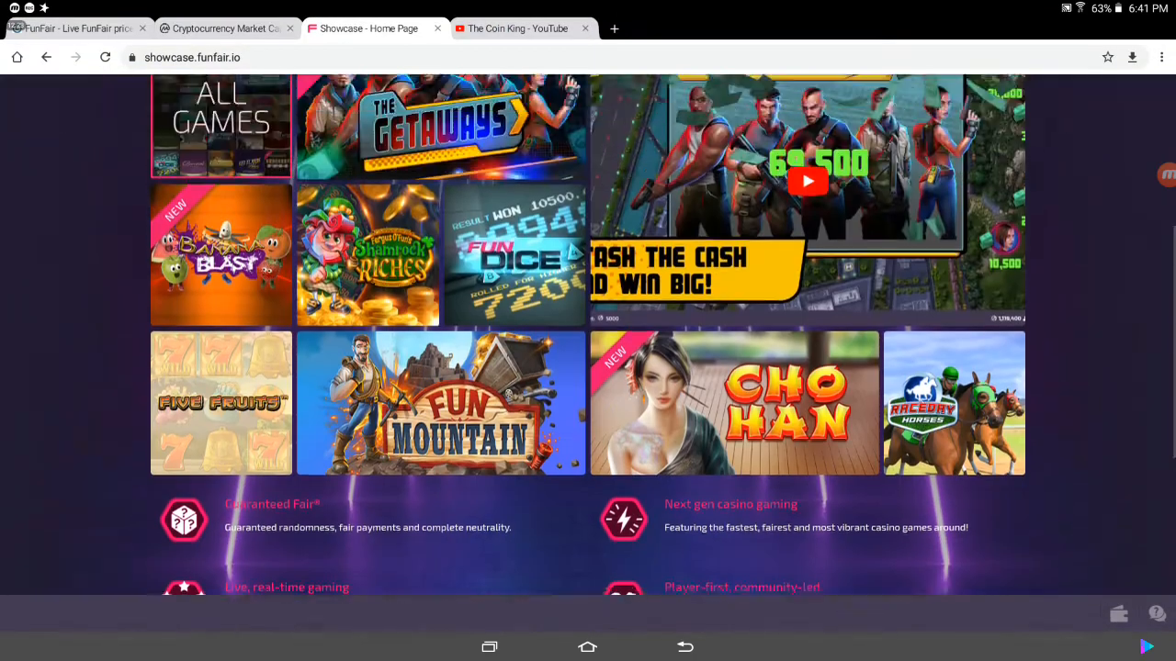
{"action": "scroll", "scroll_direction": "up", "scroll_amount": 3}
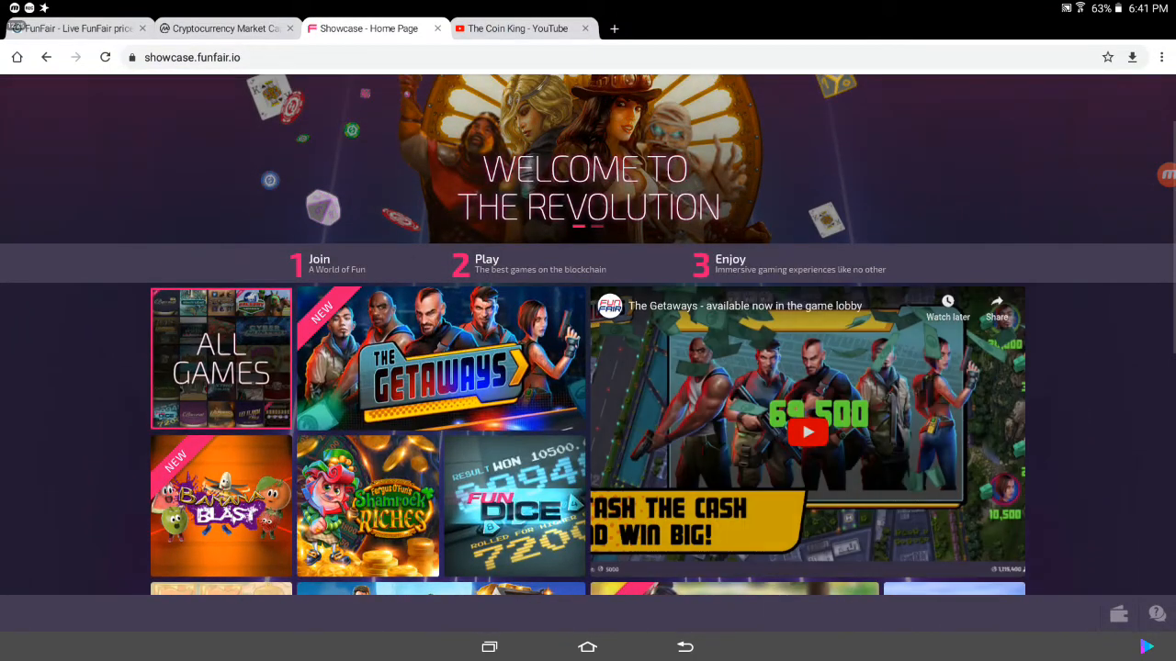
{"action": "scroll", "scroll_direction": "down", "scroll_amount": 3}
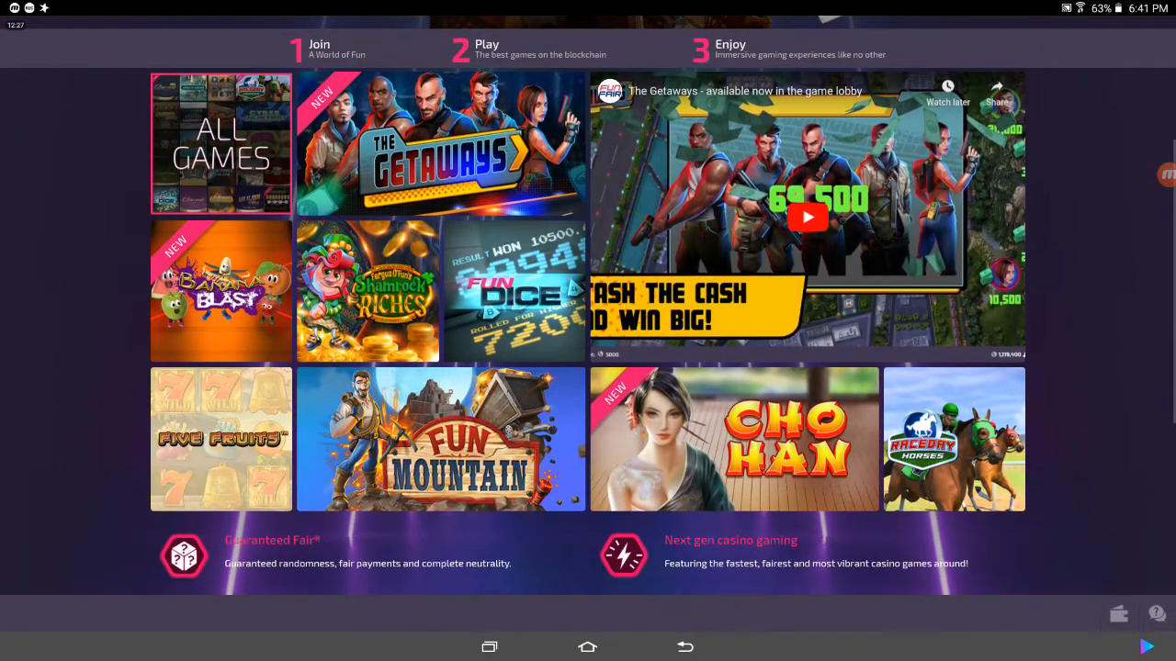
{"action": "scroll", "scroll_direction": "down", "scroll_amount": 3}
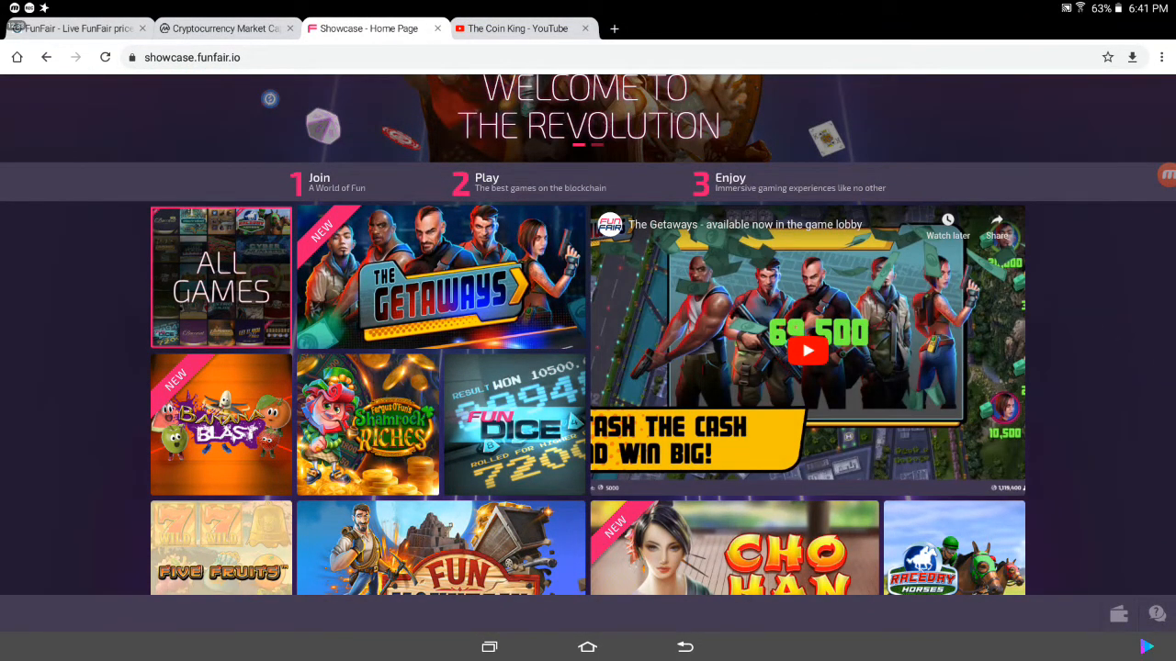
{"action": "scroll", "scroll_direction": "up", "scroll_amount": 3}
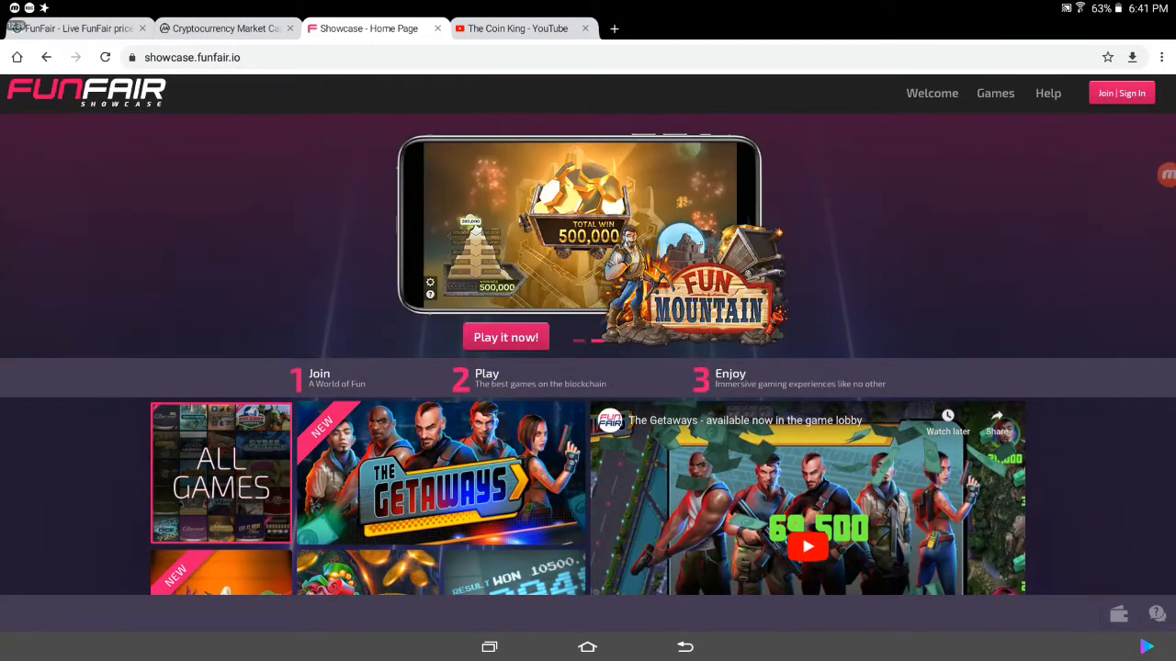
Step: Open the Games lobby, then close the wallet sign-in page to return to the casino
{"action": "left_click", "coordinate": [995, 93]}
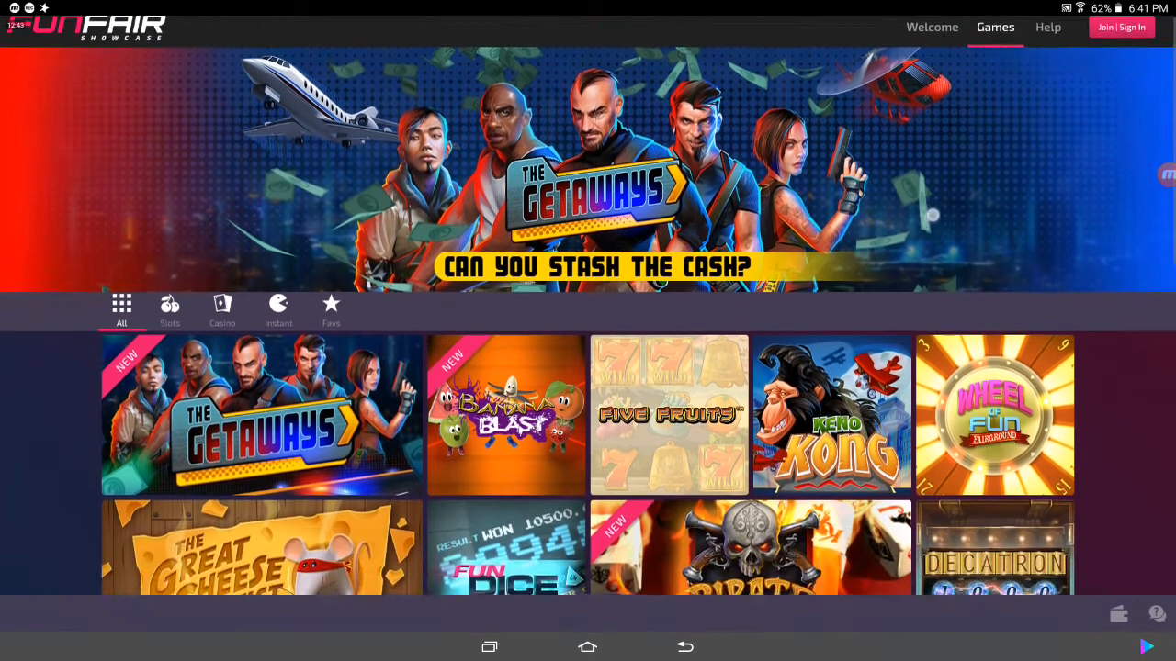
{"action": "scroll", "scroll_direction": "down", "scroll_amount": 3}
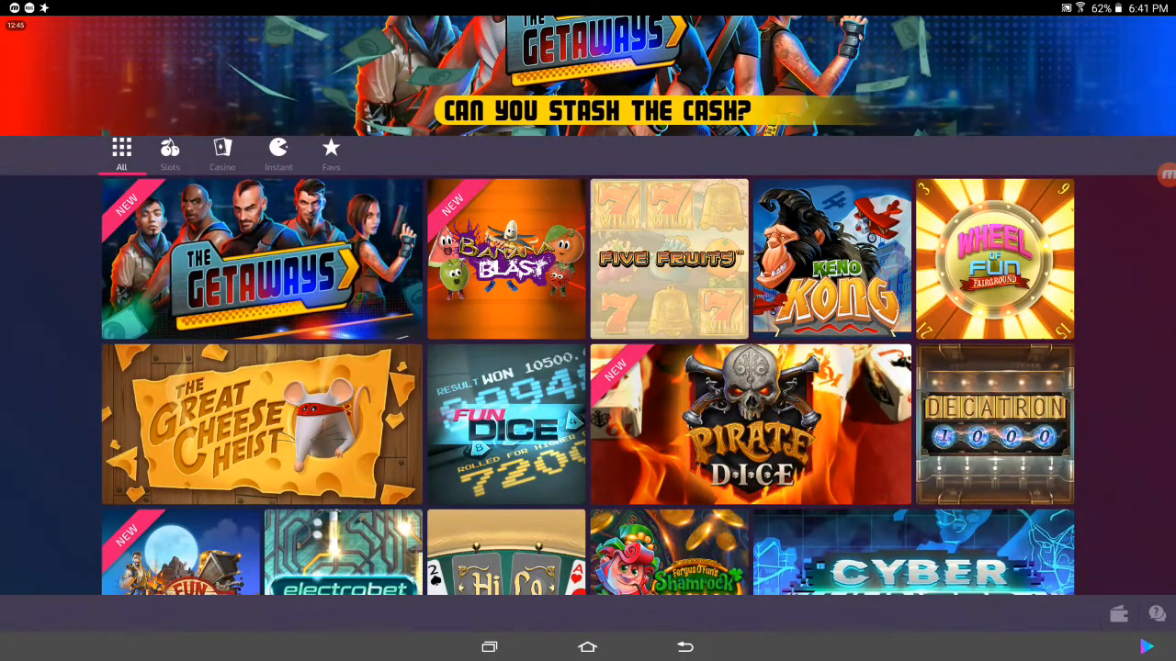
{"action": "scroll", "scroll_direction": "up", "scroll_amount": 3}
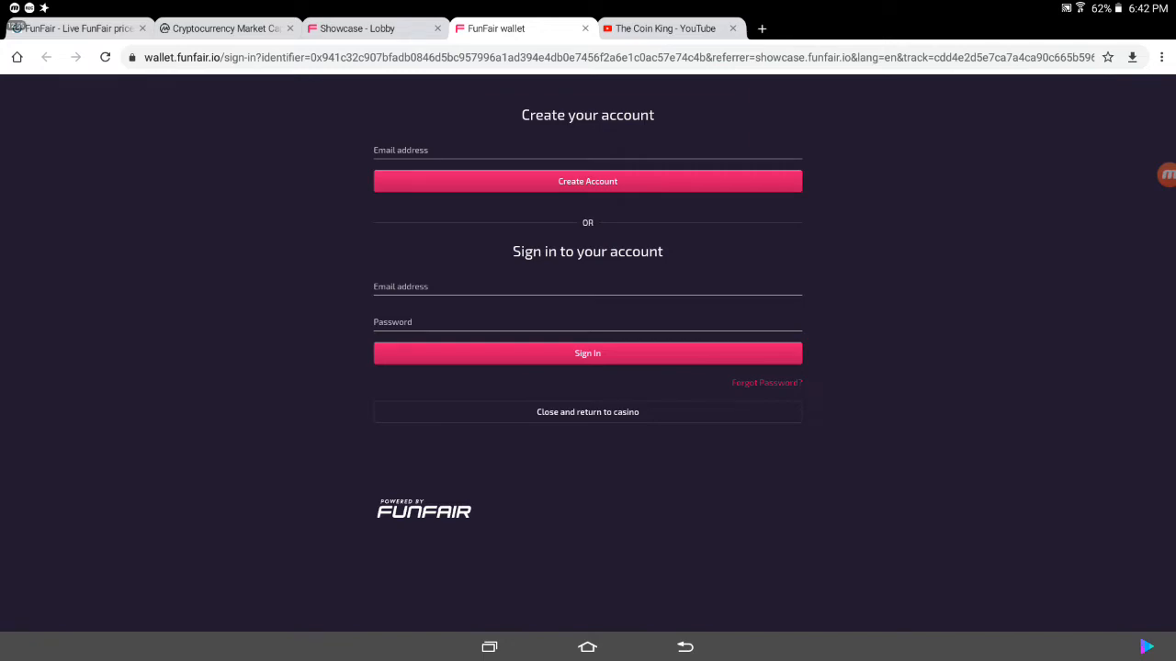
{"action": "left_click", "coordinate": [587, 411]}
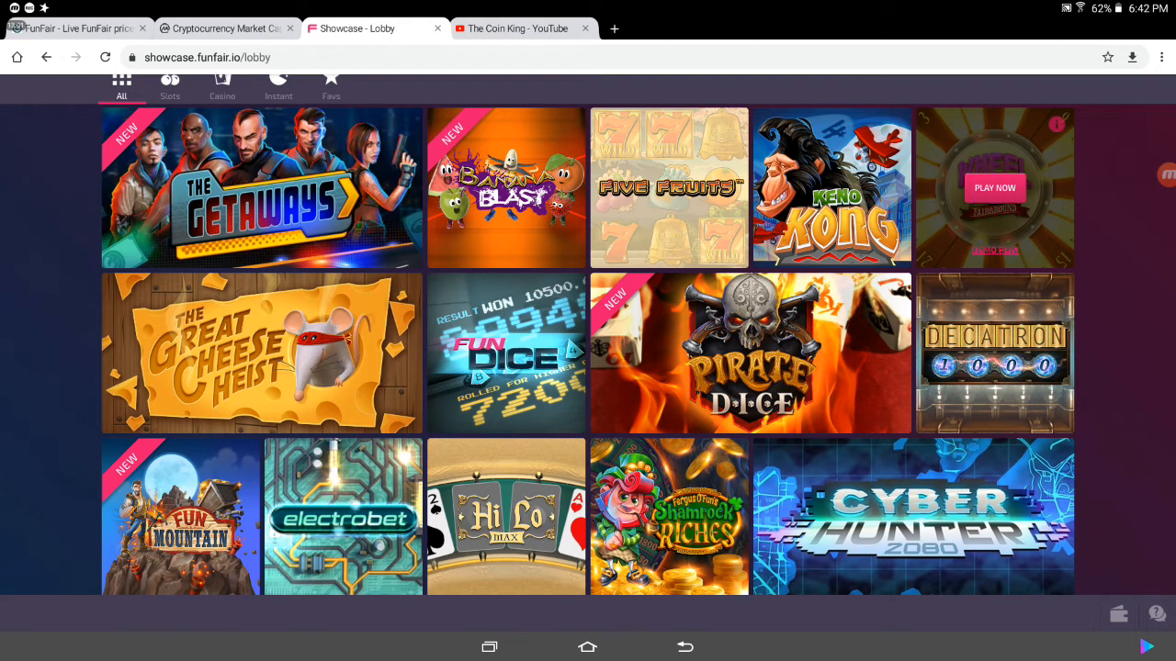
Step: Open Wheel of Fun, spin the 20-of-24 bet for a 117.60 win, and exit to the lobby
{"action": "left_click", "coordinate": [994, 187]}
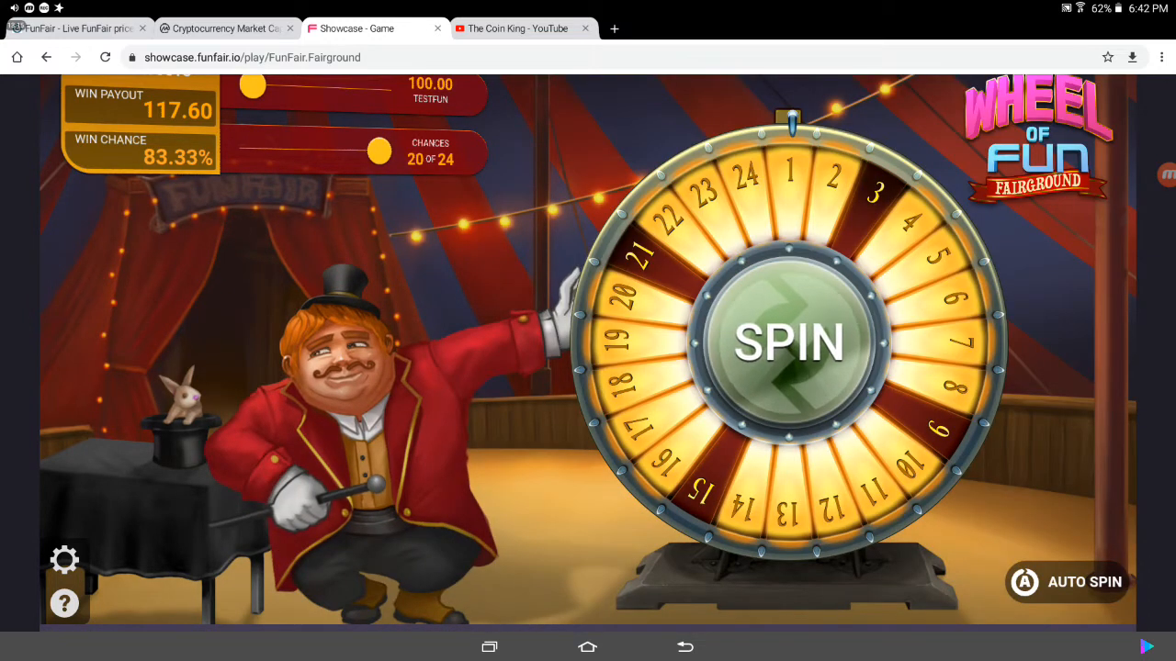
{"action": "left_click", "coordinate": [788, 342]}
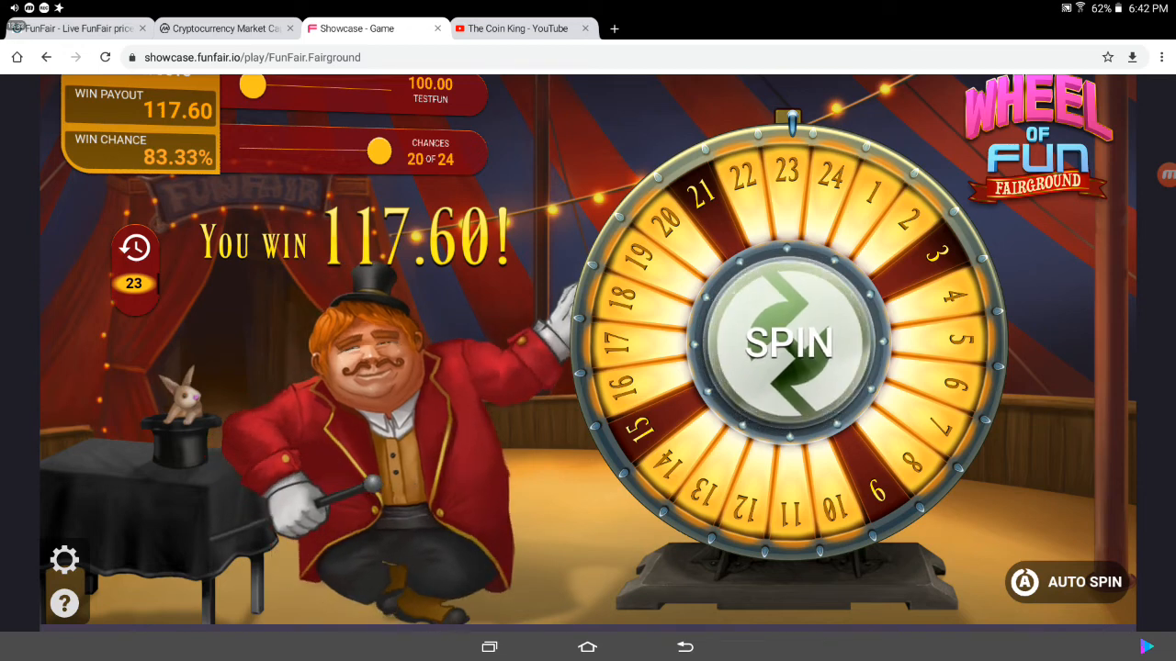
{"action": "left_click", "coordinate": [46, 57]}
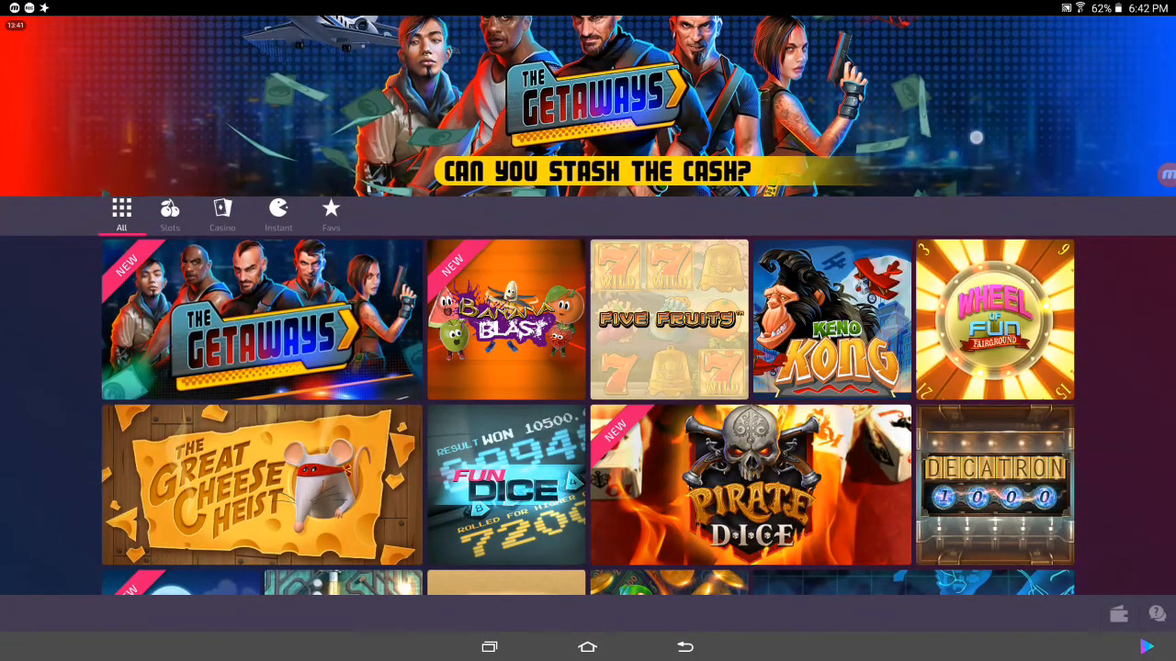
Step: Scroll the lobby to the Cho Han tile and load it in Demo mode
{"action": "scroll", "scroll_direction": "down", "scroll_amount": 3}
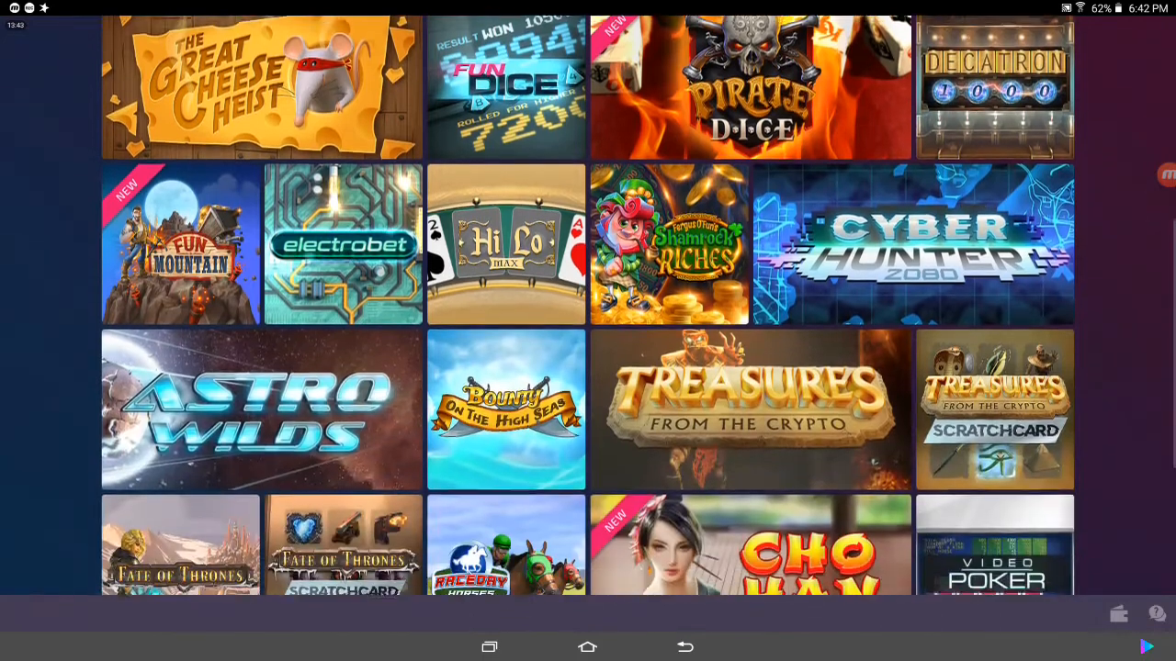
{"action": "scroll", "scroll_direction": "down", "scroll_amount": 3}
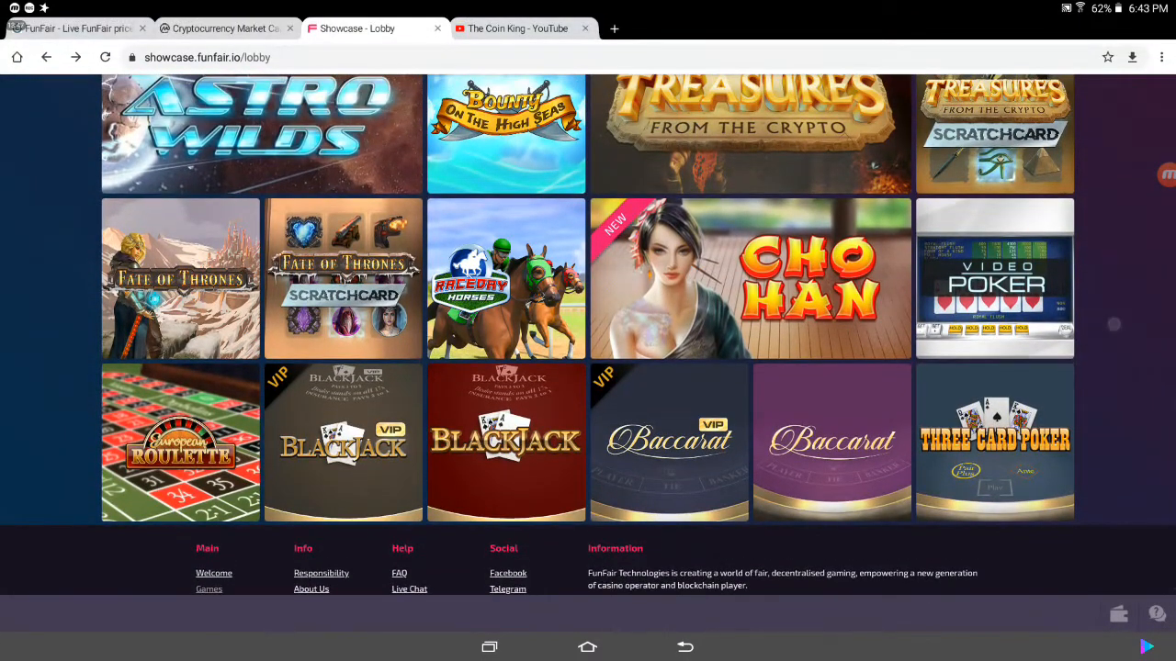
{"action": "scroll", "scroll_direction": "up", "scroll_amount": 3}
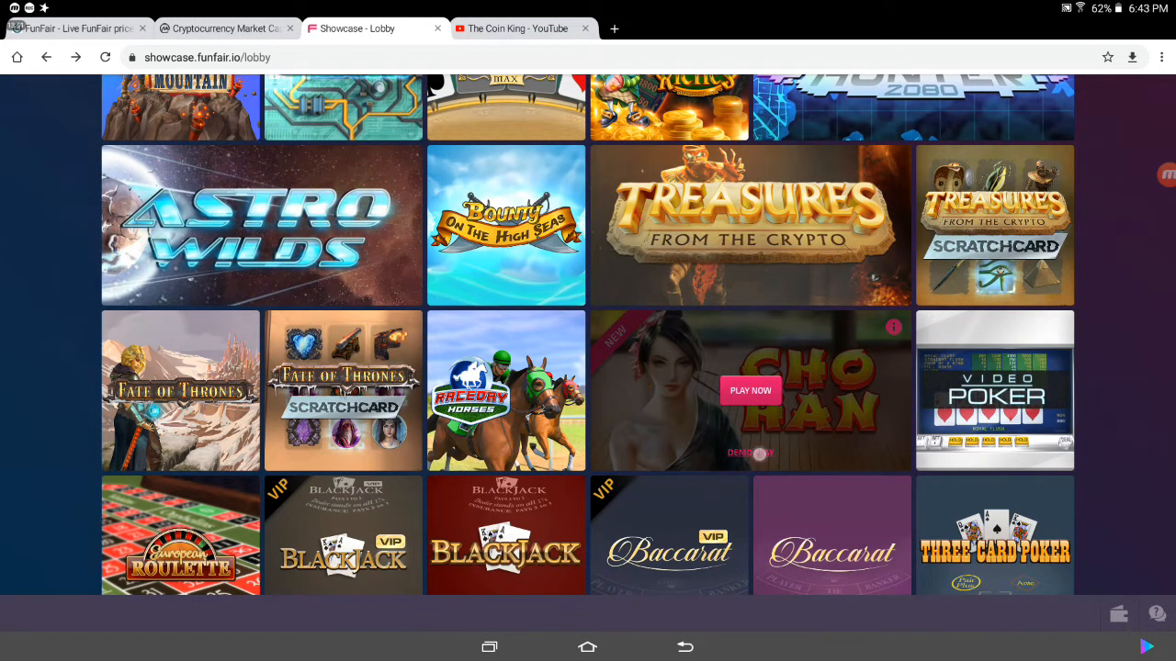
{"action": "left_click", "coordinate": [749, 390]}
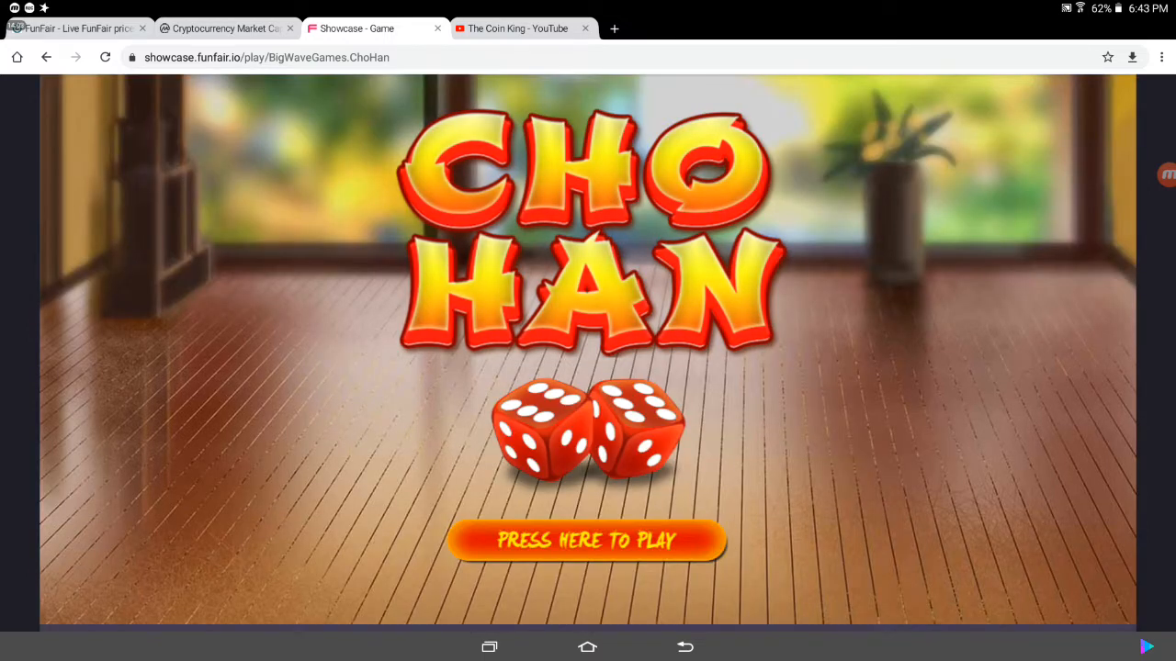
Step: Start Cho Han, raise the Even stake to 500, and play a losing first round
{"action": "left_click", "coordinate": [587, 540]}
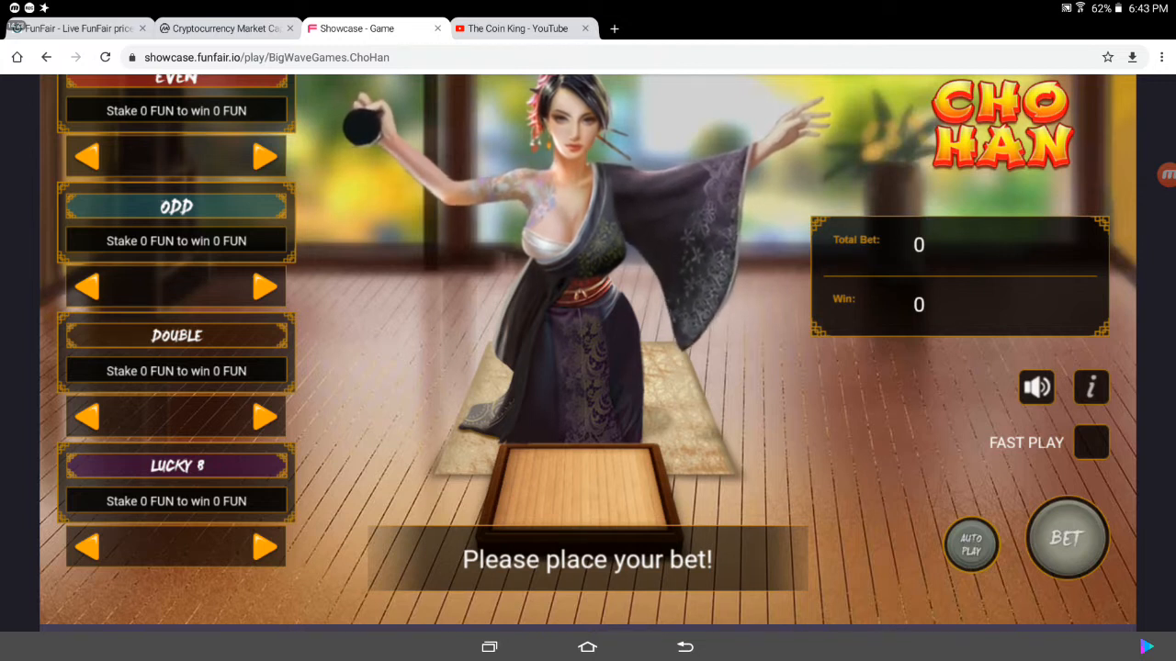
{"action": "left_click", "coordinate": [1091, 441]}
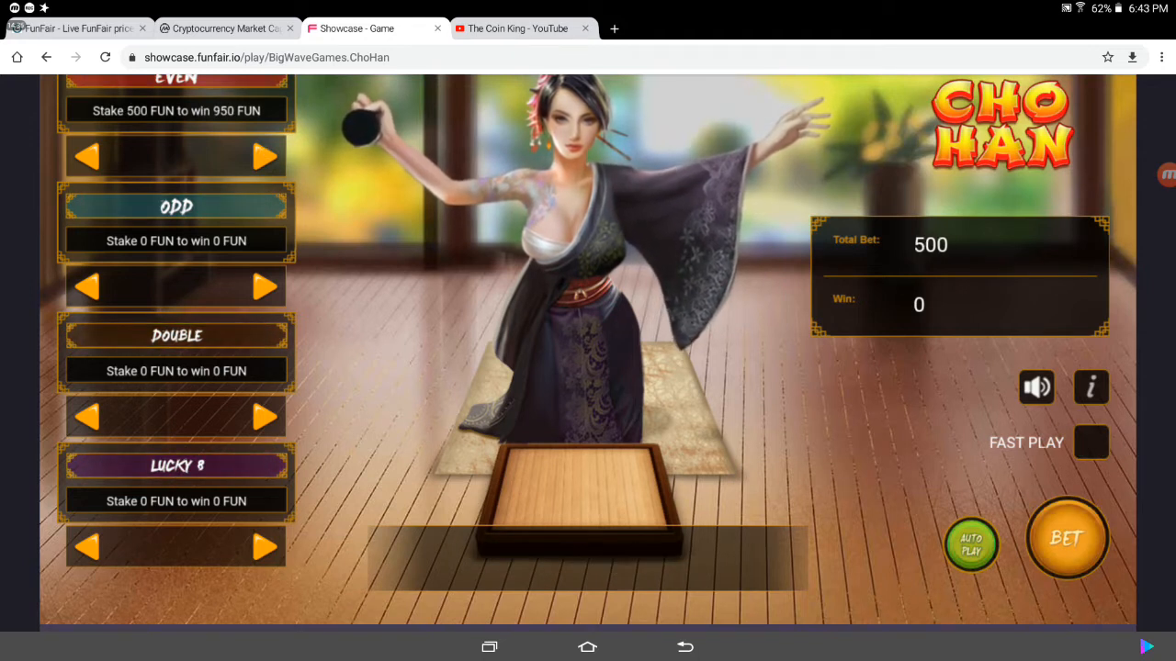
{"action": "left_click", "coordinate": [1066, 537]}
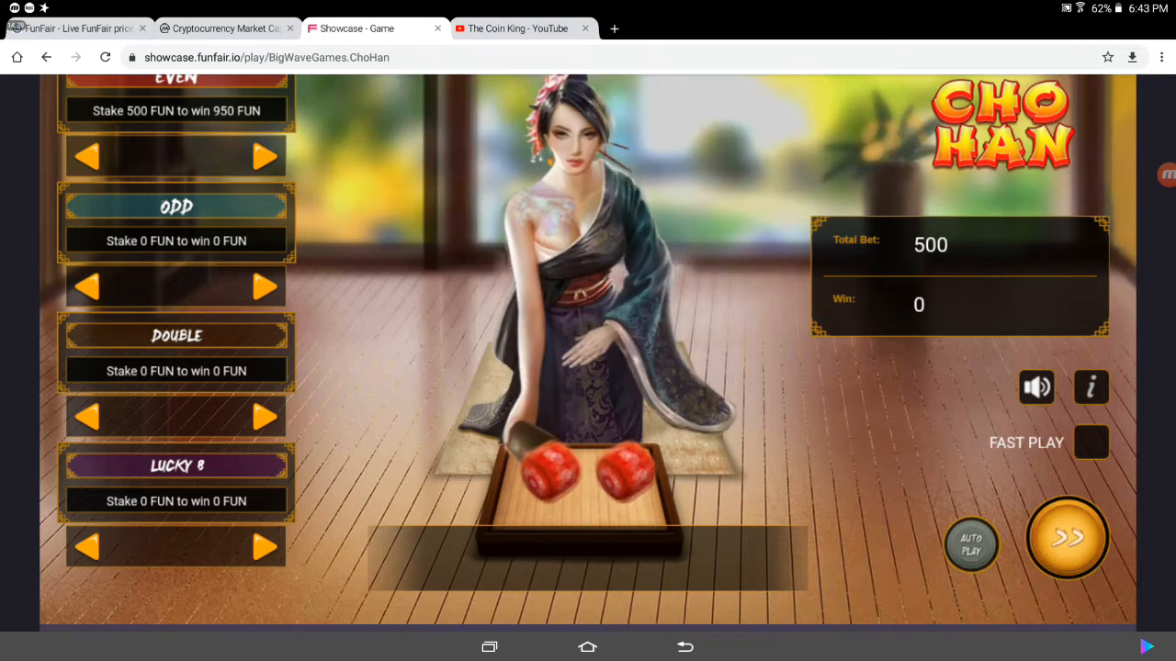
{"action": "left_click", "coordinate": [1067, 538]}
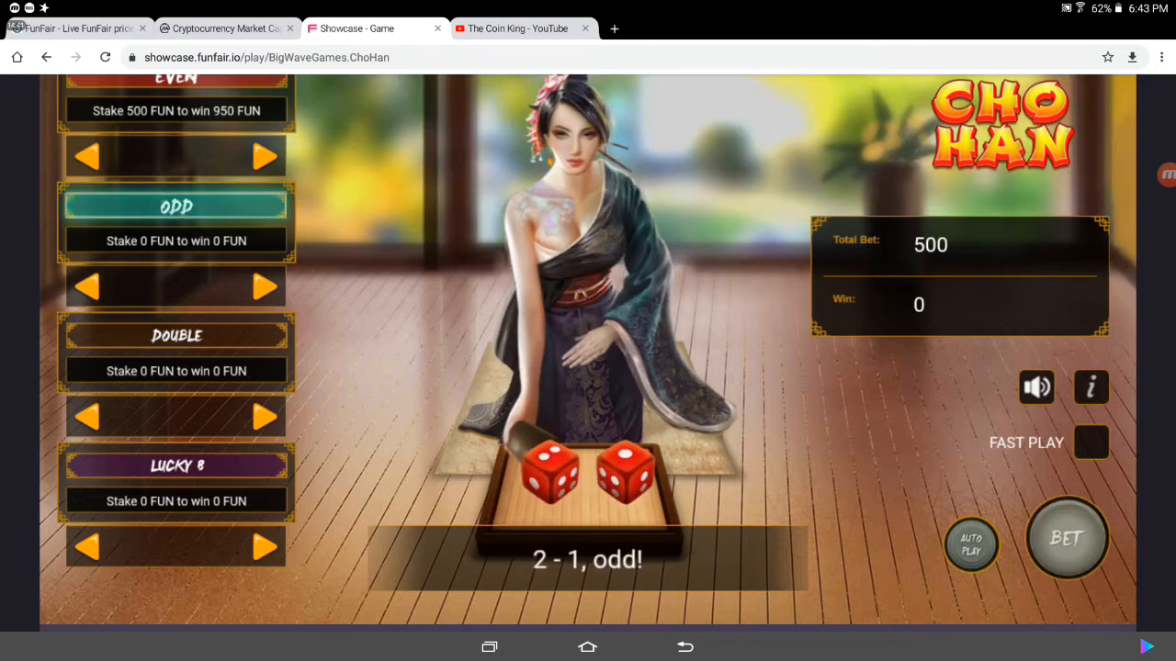
{"action": "left_click", "coordinate": [1067, 537]}
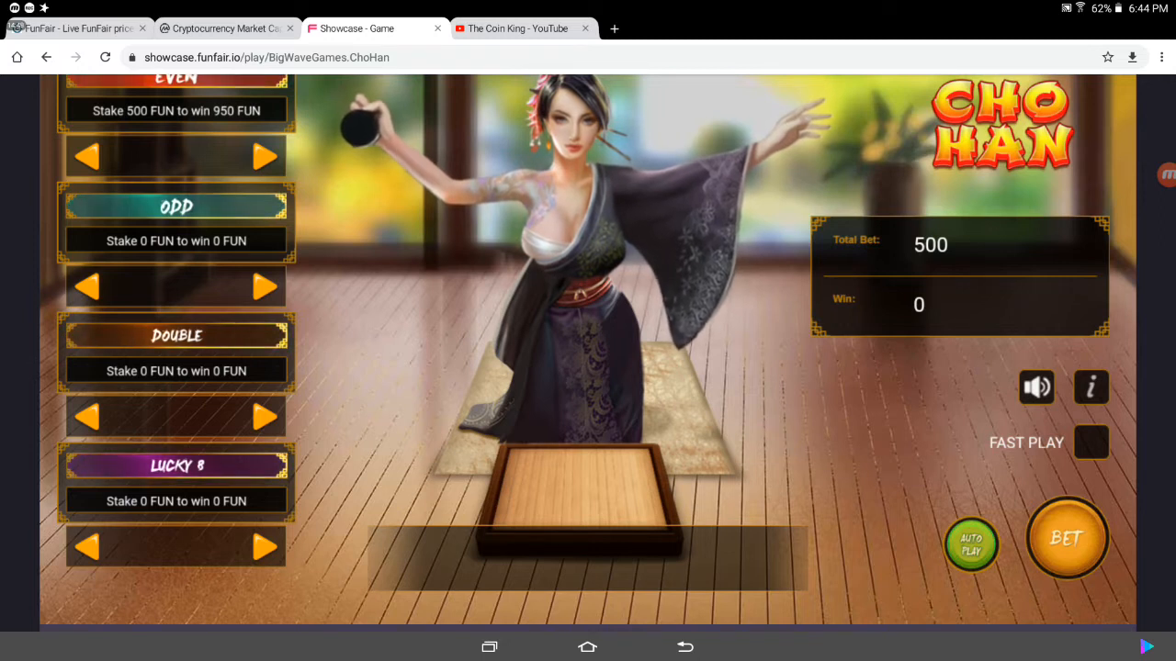
Step: Bet 500 on Even again, collect the 950 win, and close the Showcase tab
{"action": "left_click", "coordinate": [971, 542]}
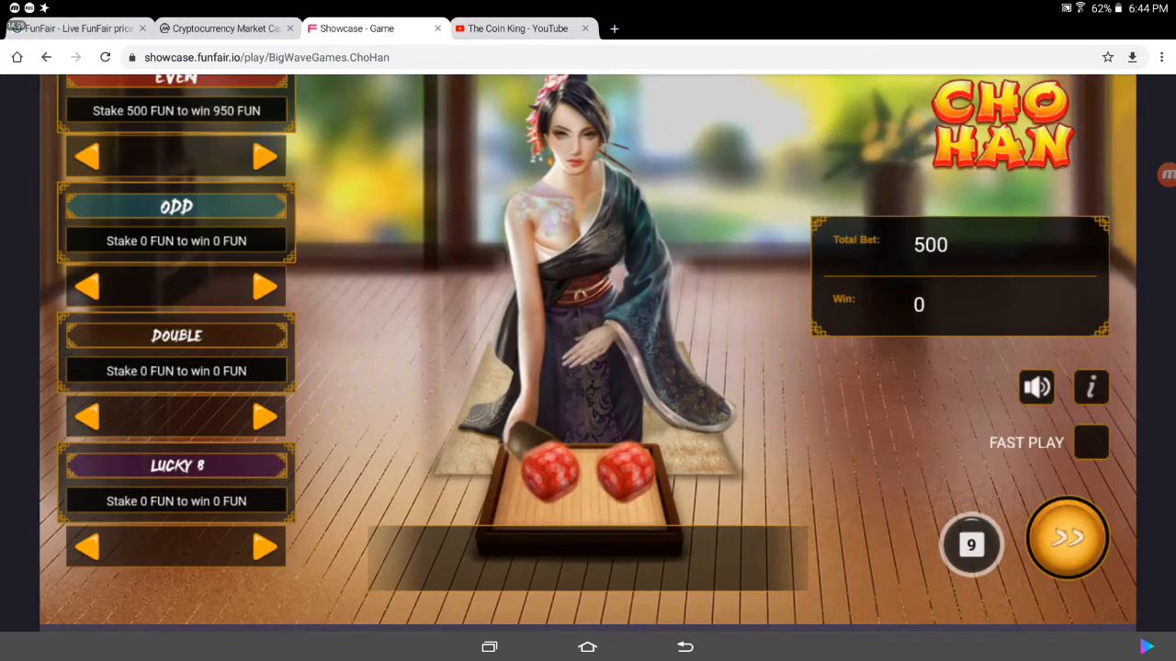
{"action": "left_click", "coordinate": [1067, 537]}
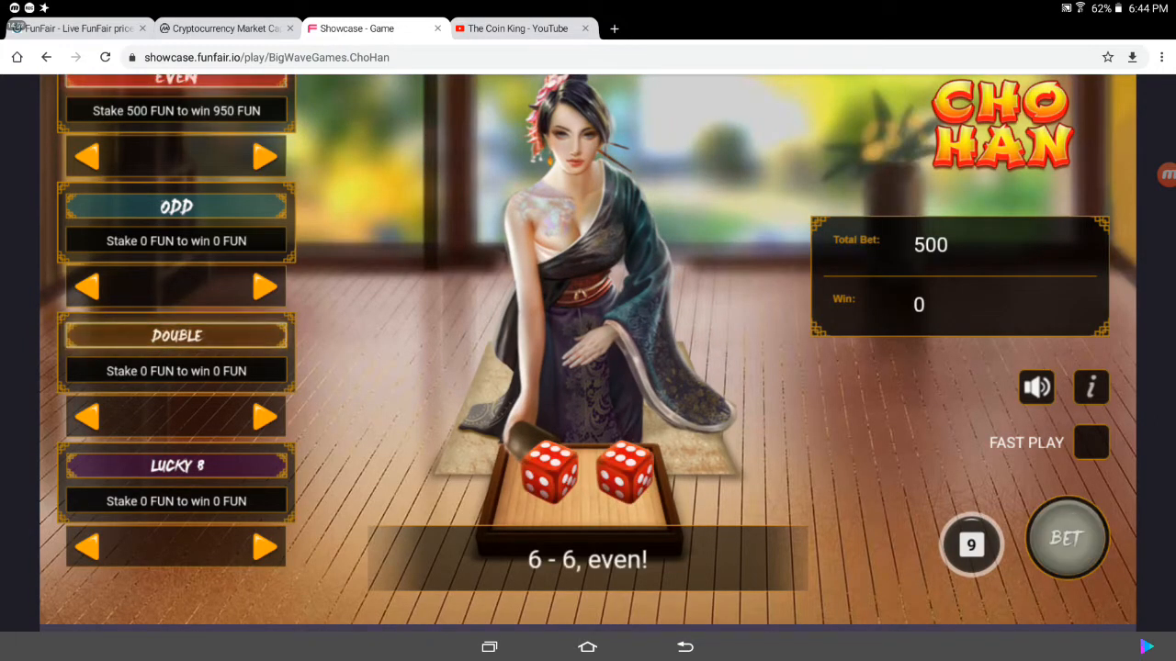
{"action": "left_click", "coordinate": [1067, 537]}
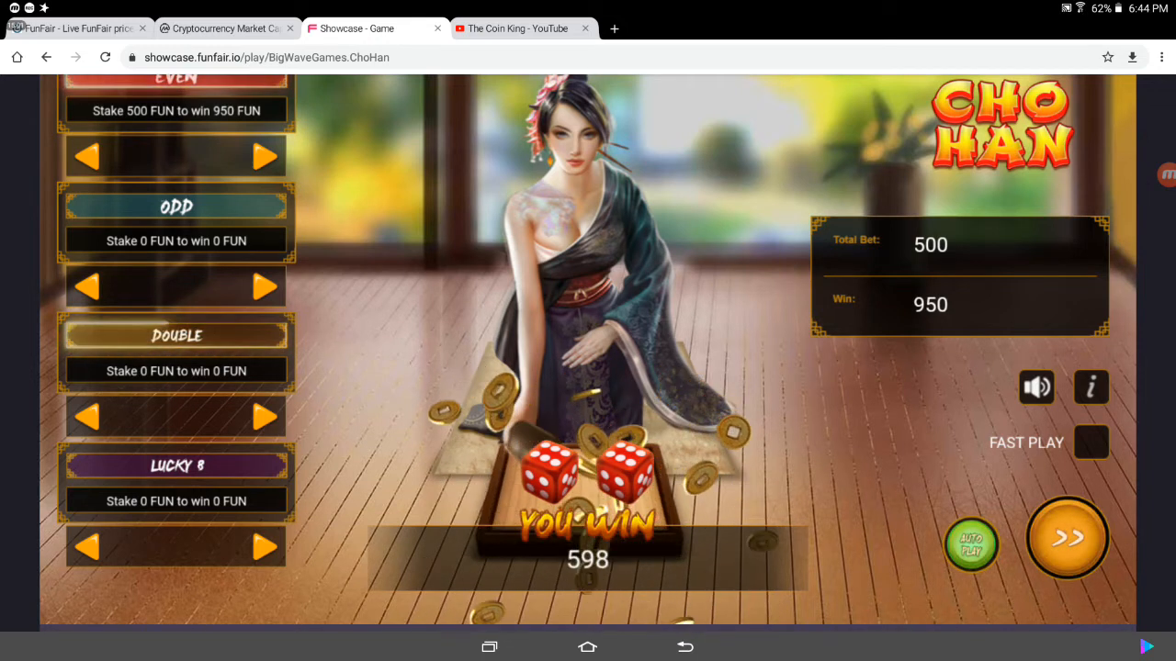
{"action": "left_click", "coordinate": [1067, 538]}
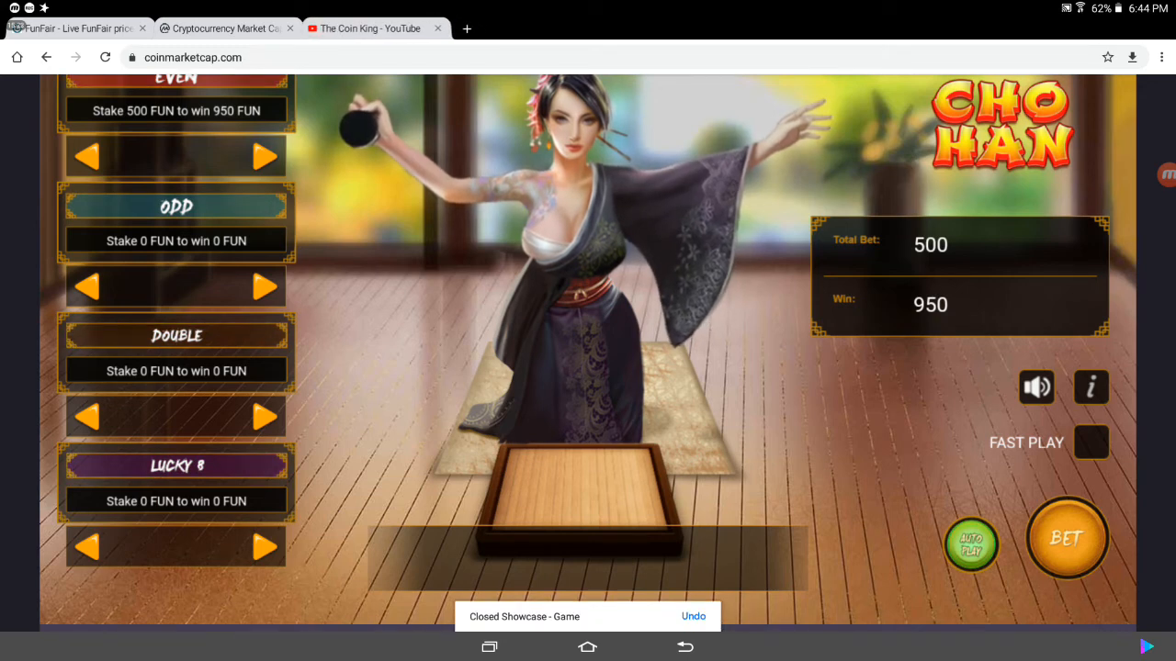
Step: Open a new tab and load funfair.io
{"action": "left_click", "coordinate": [225, 29]}
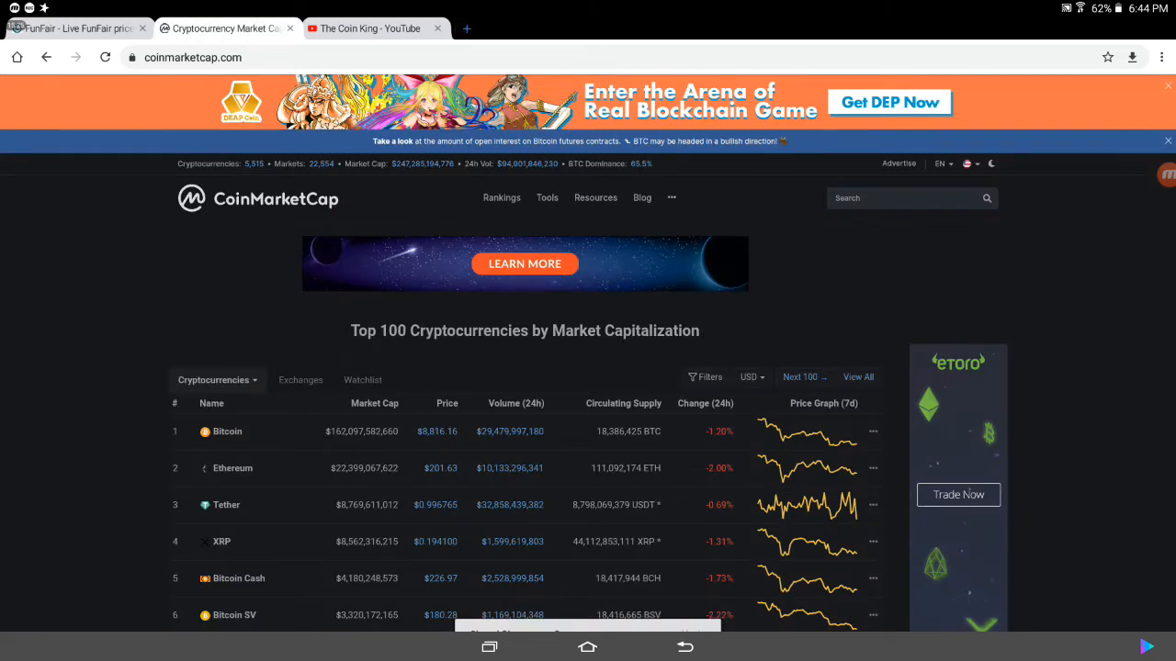
{"action": "left_click", "coordinate": [467, 29]}
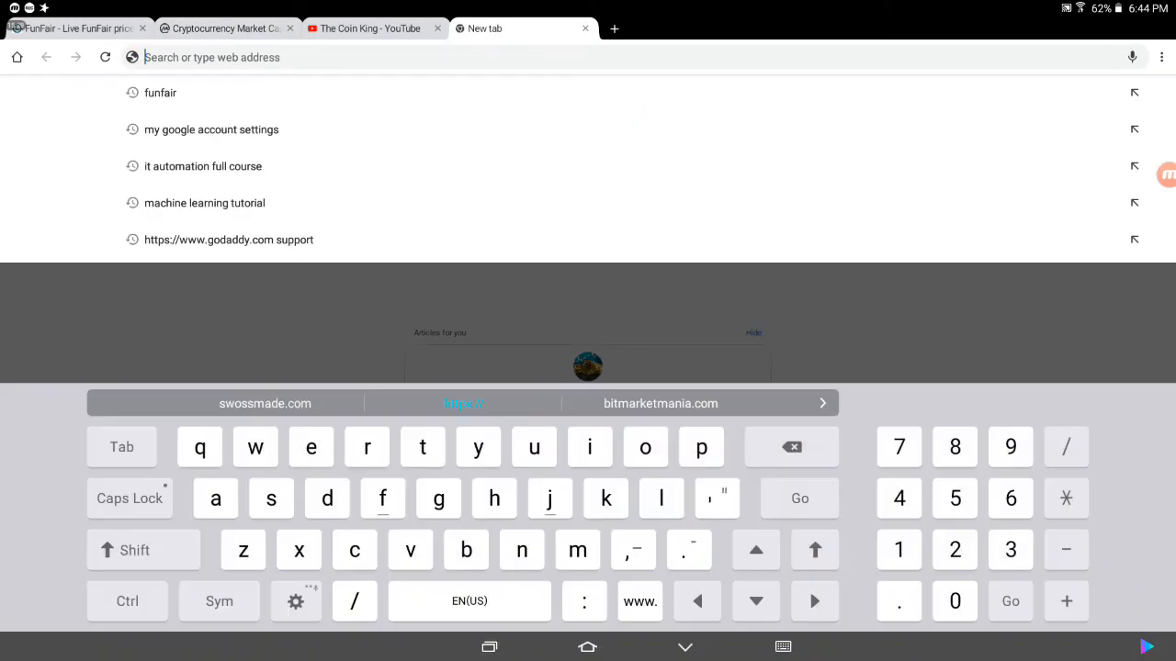
{"action": "type", "text": "funfair.io"}
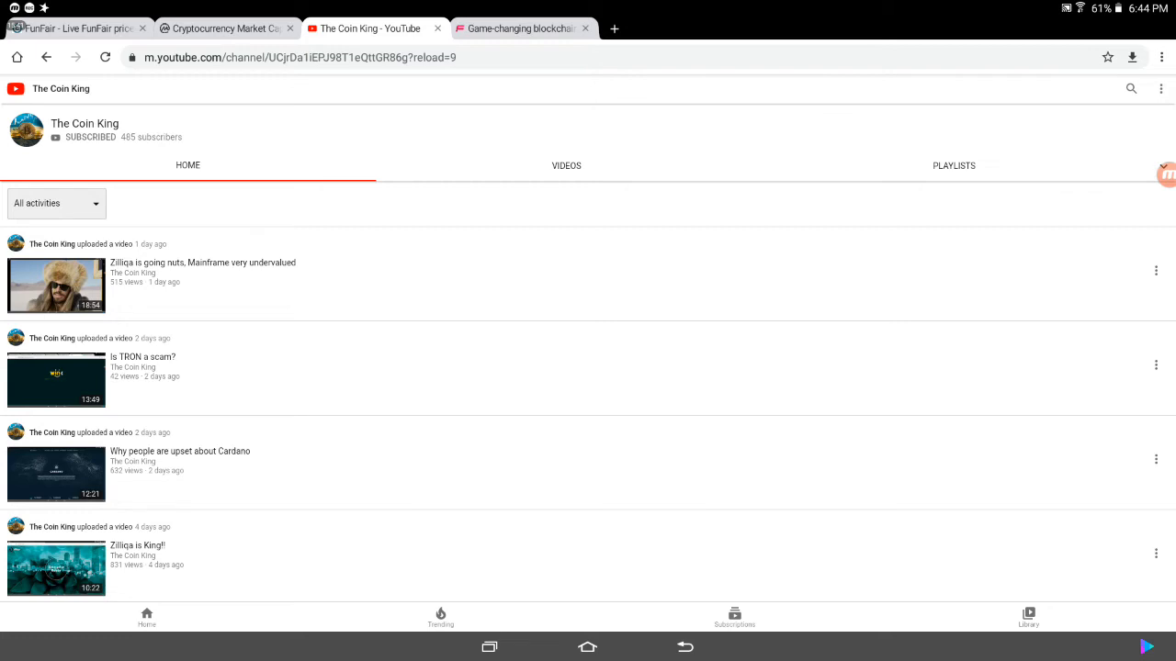
Step: Search YouTube for 'Funfair coin' and scroll through the review results
{"action": "left_click", "coordinate": [1130, 88]}
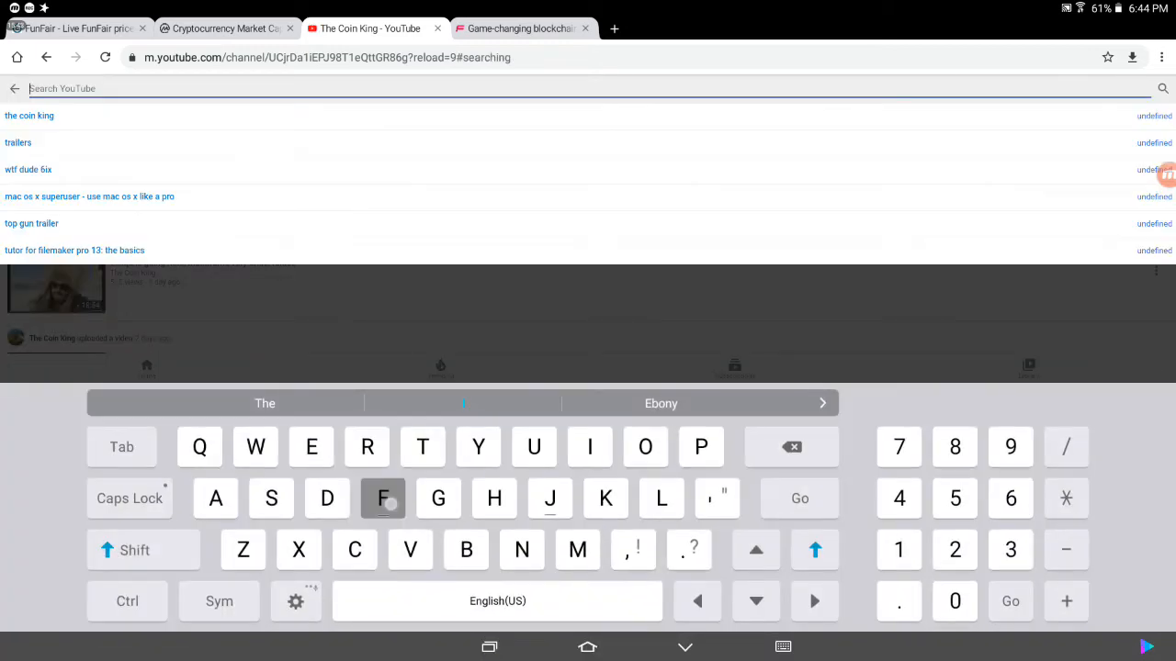
{"action": "type", "text": "Funfair"}
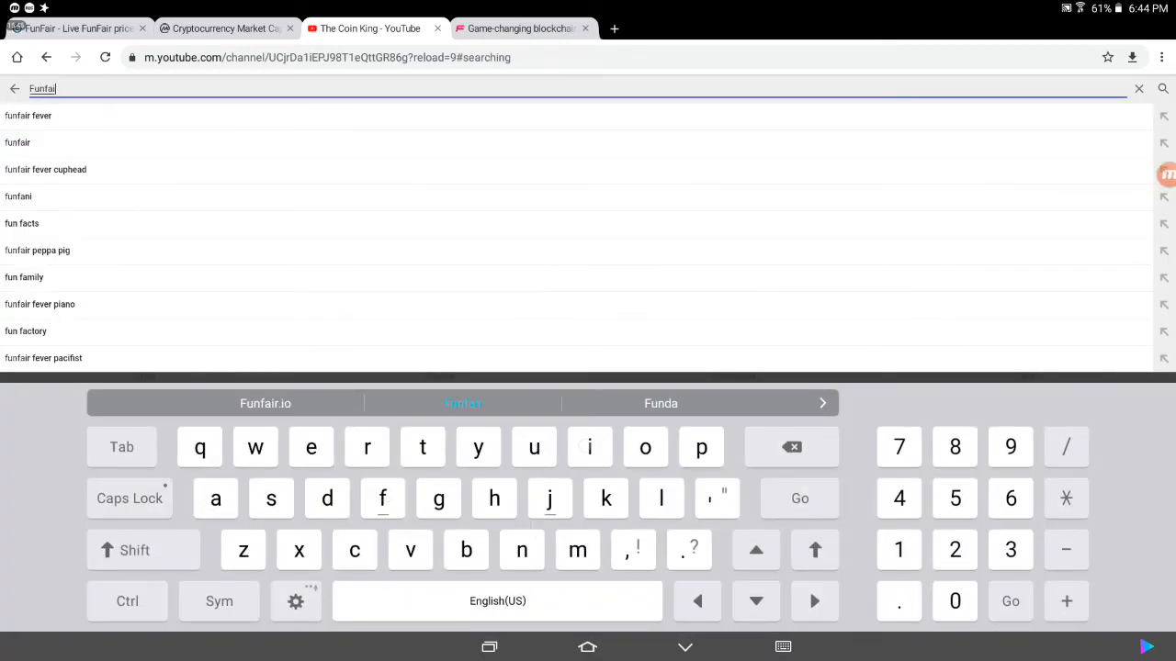
{"action": "left_click", "coordinate": [798, 498]}
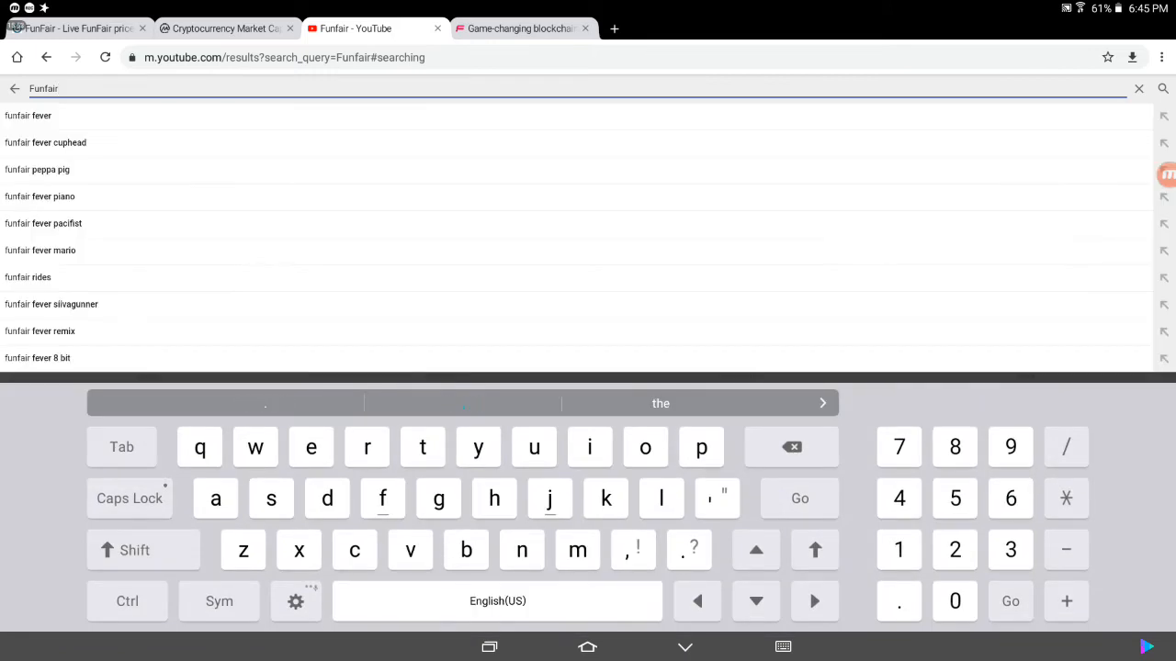
{"action": "type", "text": "coin"}
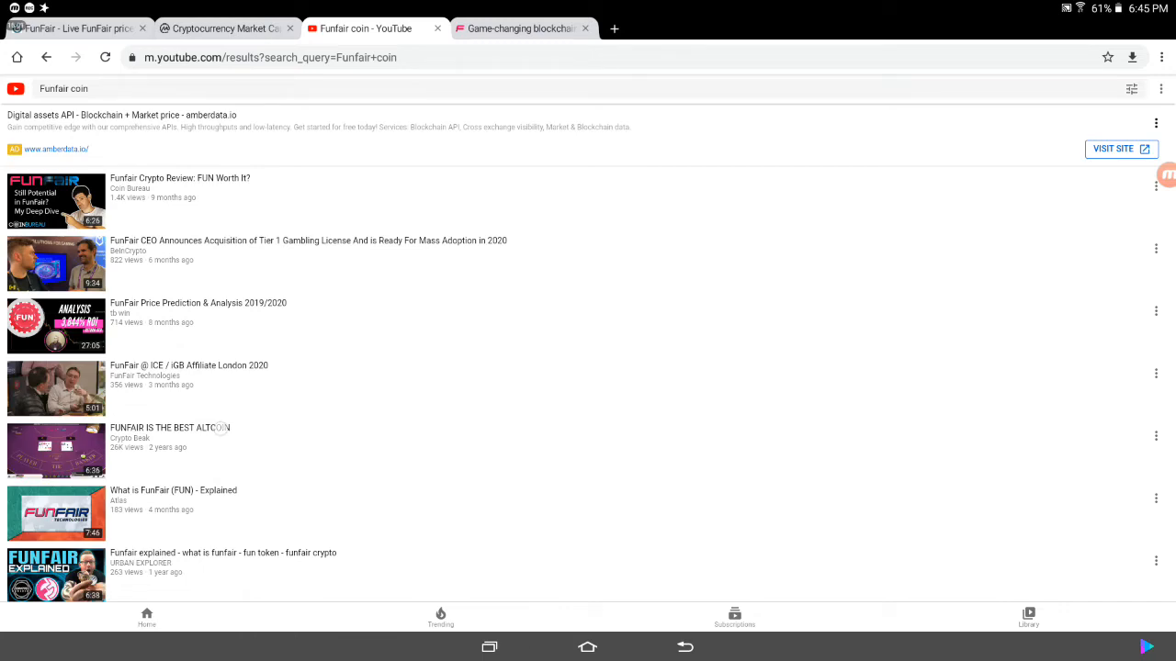
{"action": "scroll", "scroll_direction": "down", "scroll_amount": 3}
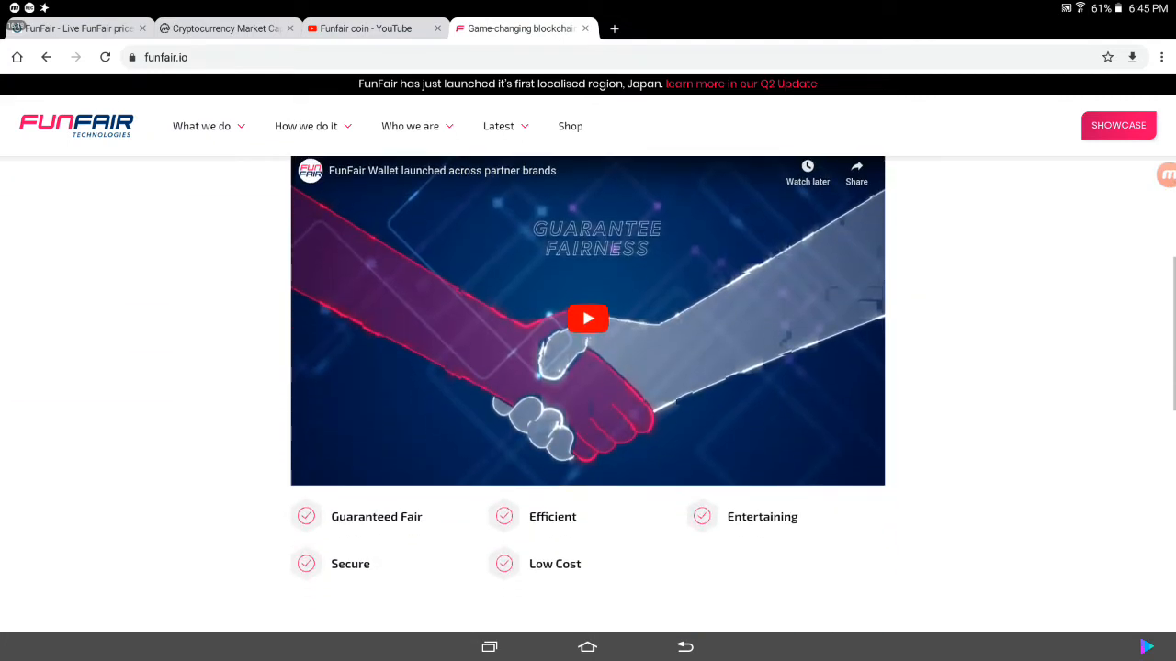
Step: Play the embedded 'FunFair Wallet launched across partner brands' video to its end screen
{"action": "left_click", "coordinate": [587, 319]}
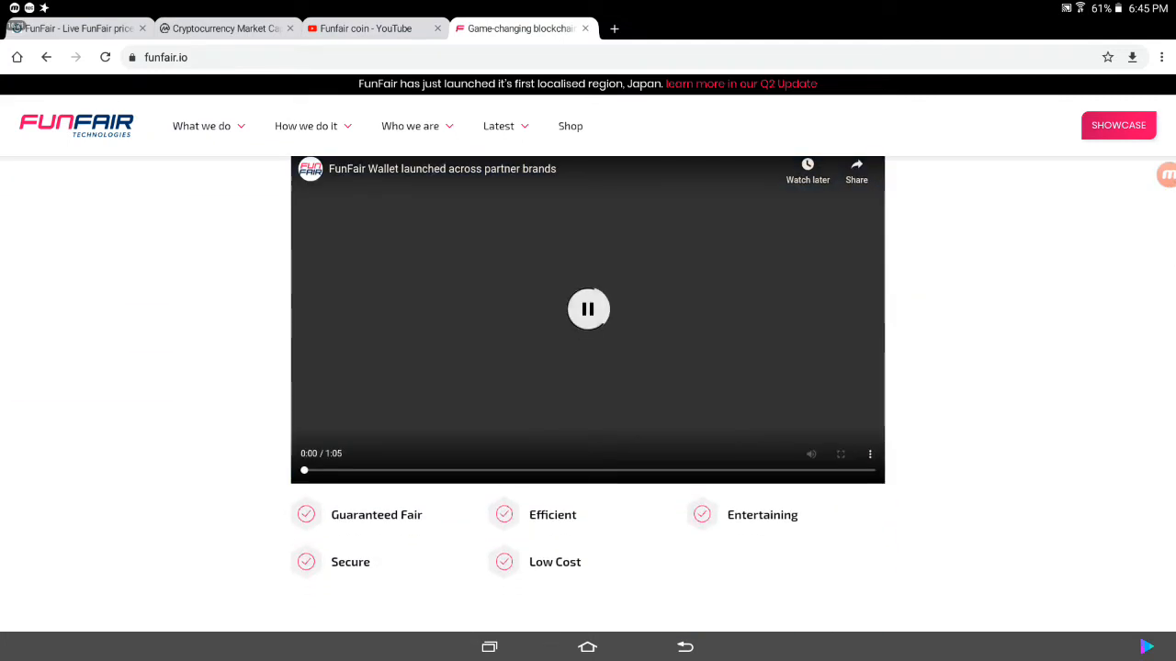
{"action": "left_click", "coordinate": [588, 309]}
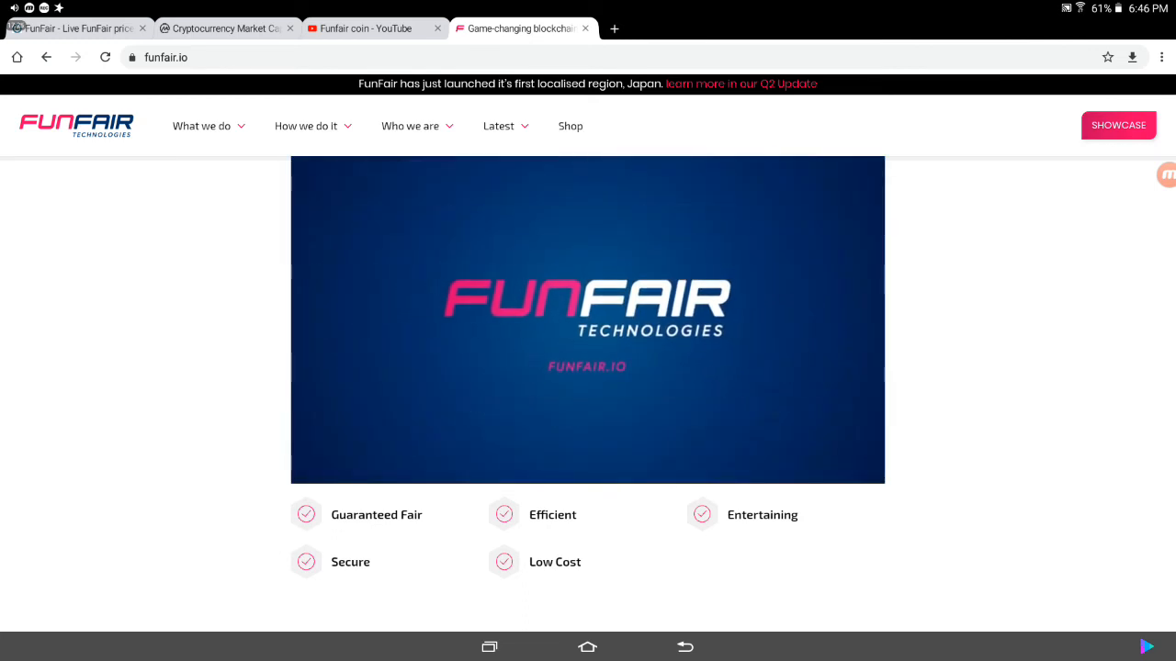
{"action": "left_click", "coordinate": [588, 320]}
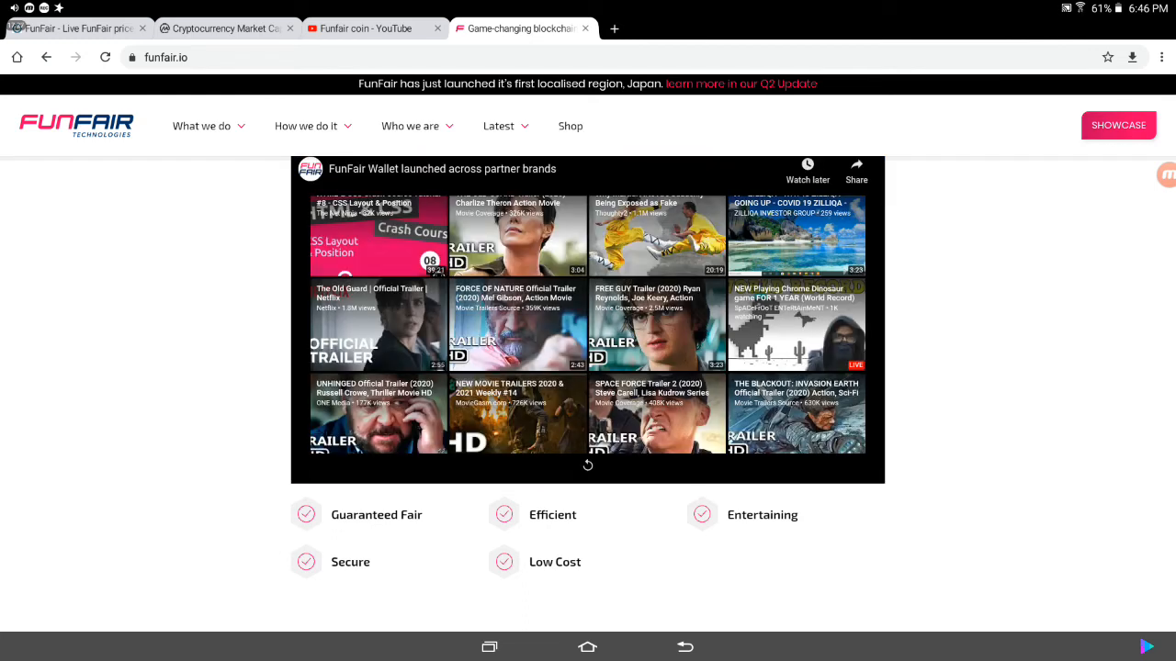